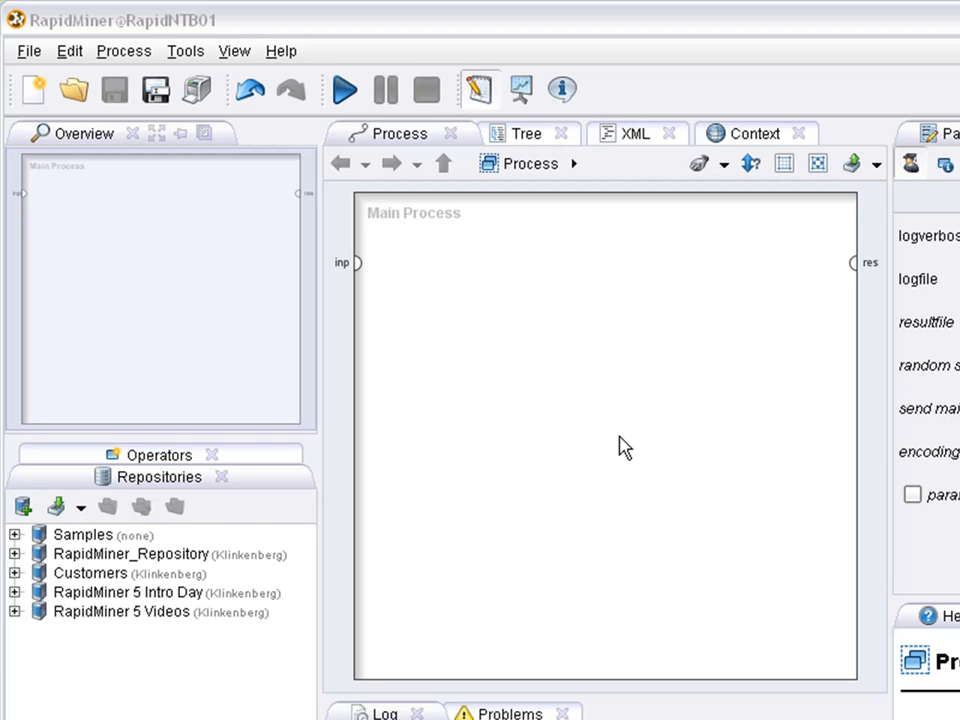
pyautogui.moveTo(16, 540)
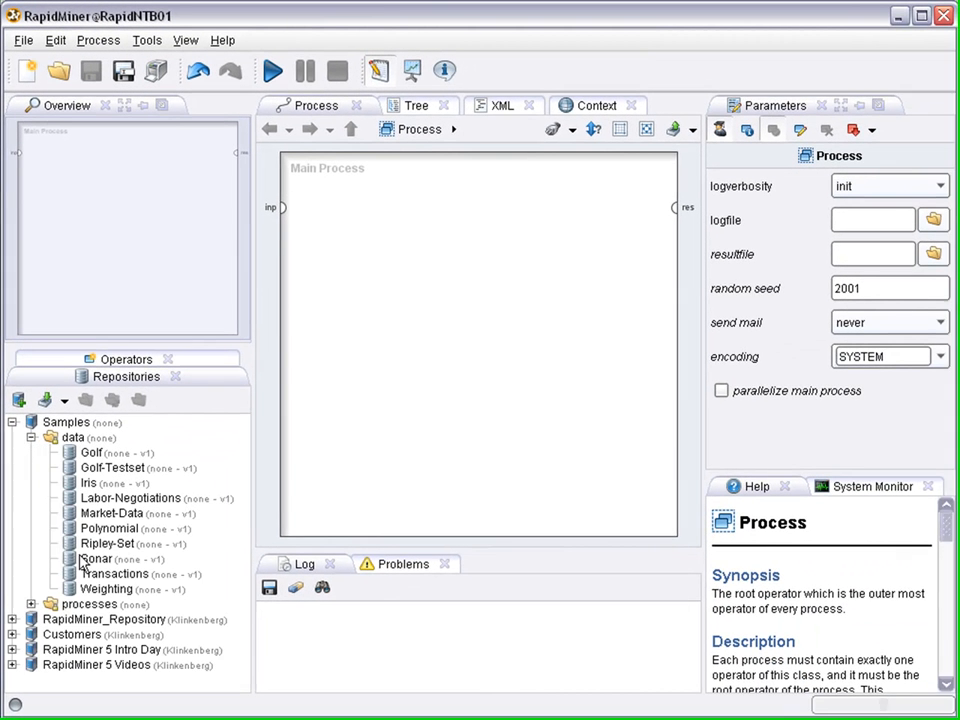
# Drag the Labor-Negotiations sample onto the Main Process canvas as a Retrieve operator.
pyautogui.click(130, 500)
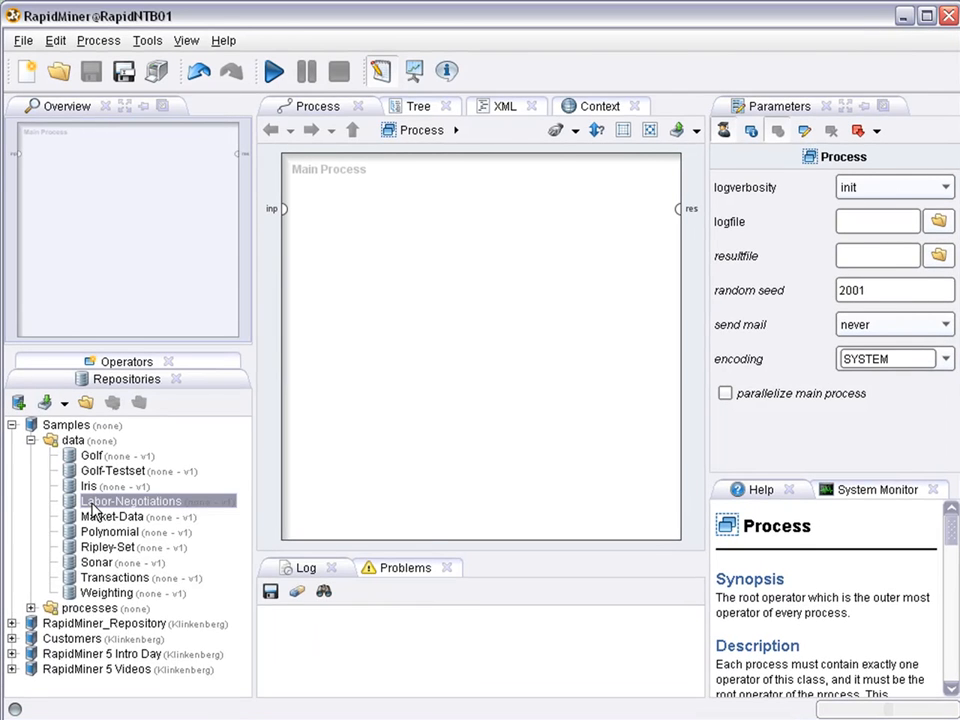
pyautogui.moveTo(130, 500); pyautogui.dragTo(348, 216)
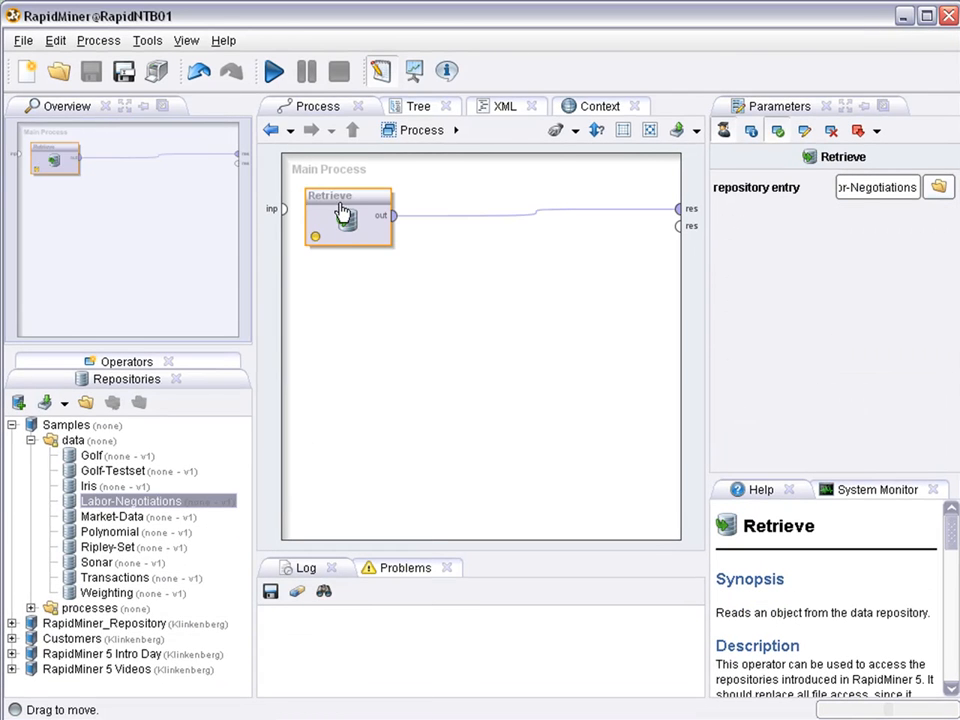
pyautogui.moveTo(344, 216); pyautogui.dragTo(368, 210)
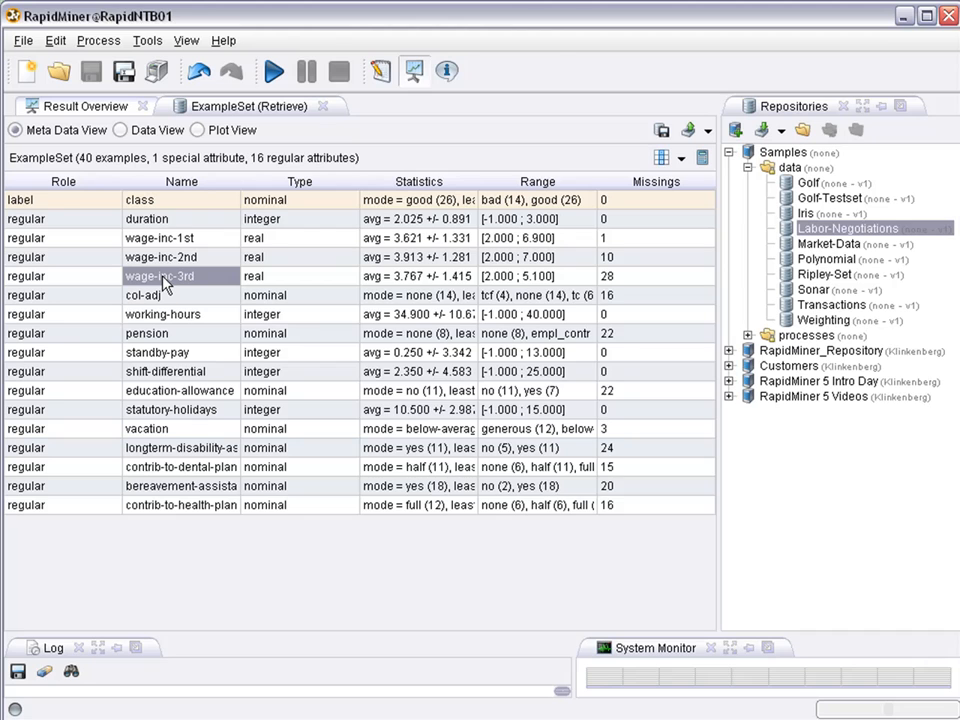
pyautogui.moveTo(168, 322)
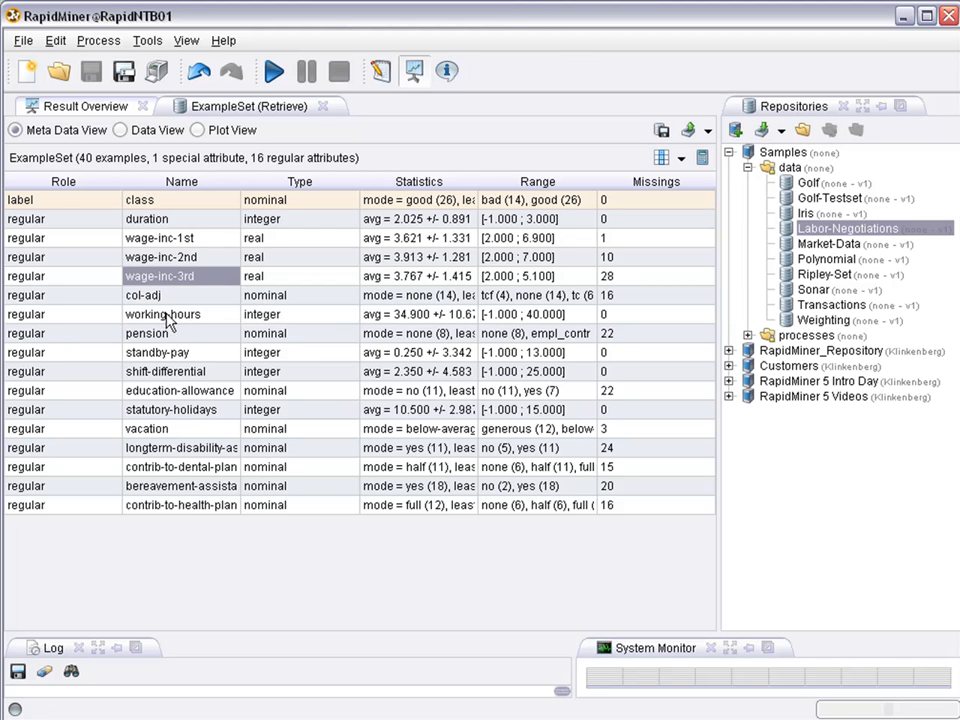
# Review pension, standby-pay, statutory-holidays and education-allowance's 22 missing values in Meta Data View.
pyautogui.click(148, 332)
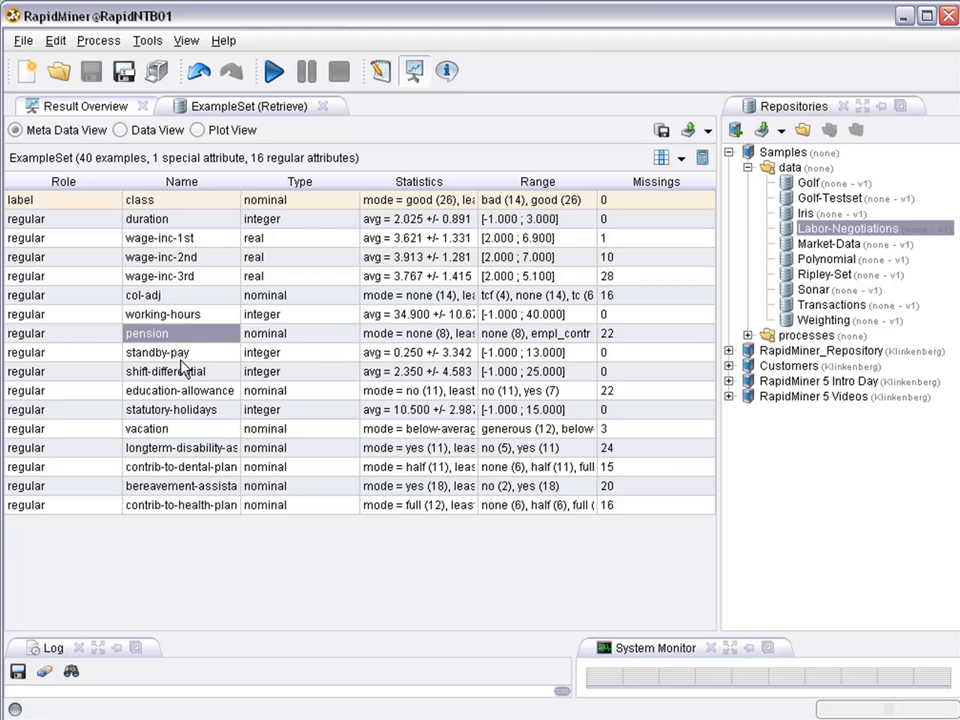
pyautogui.click(156, 352)
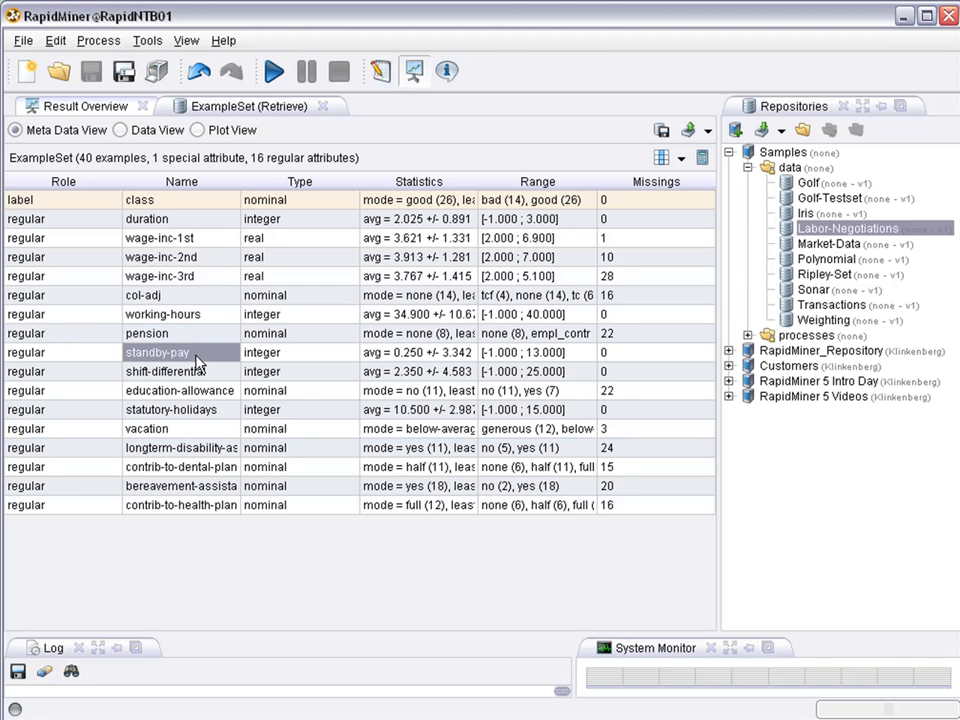
pyautogui.click(164, 370)
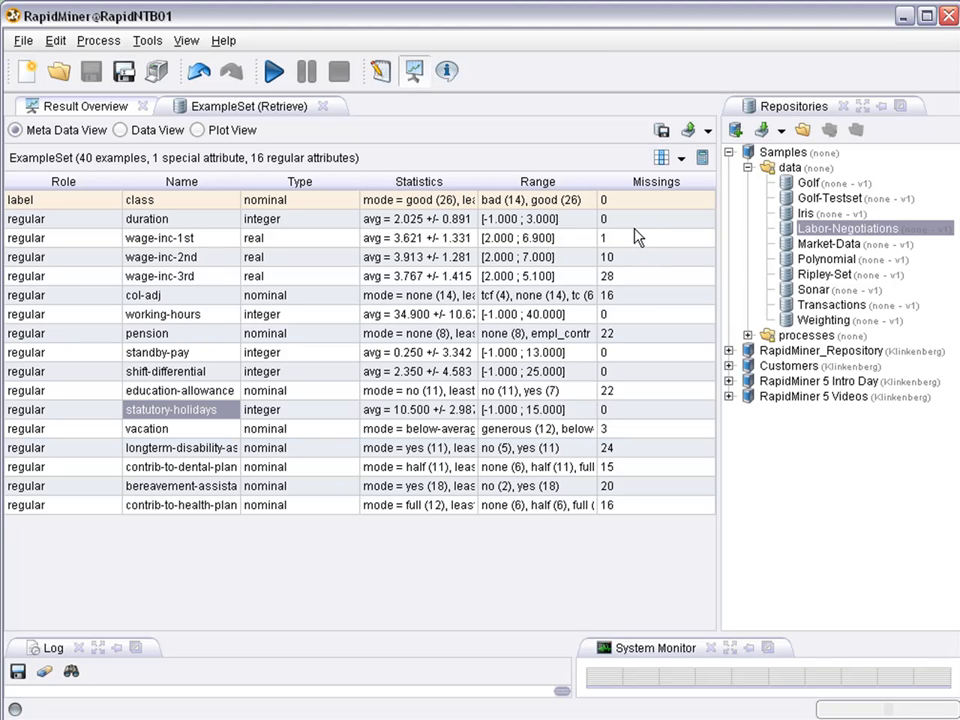
pyautogui.click(160, 238)
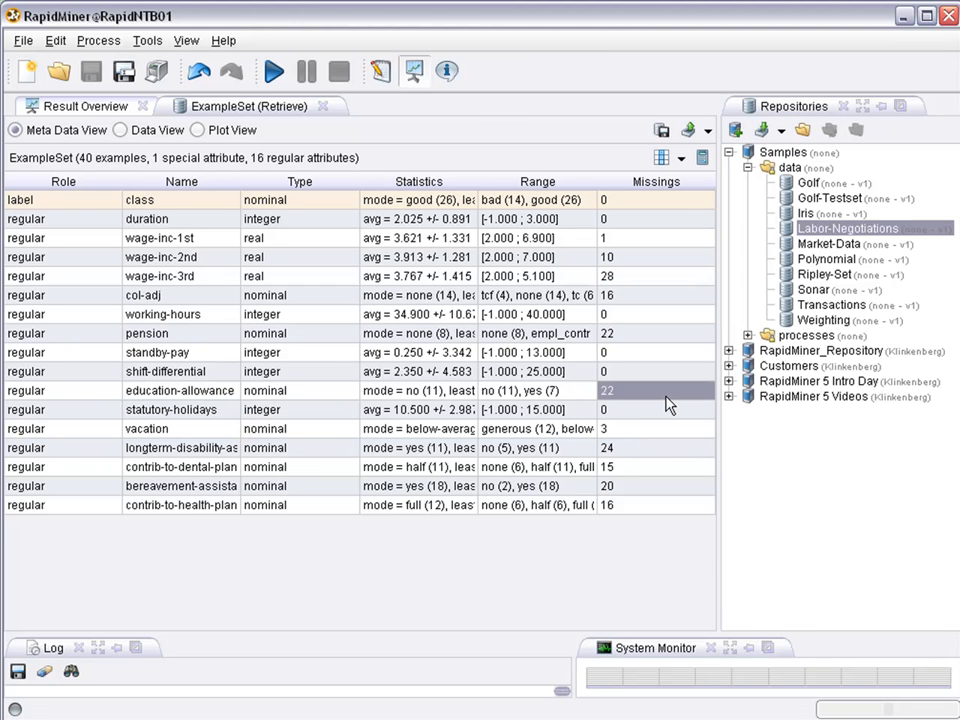
pyautogui.click(524, 390)
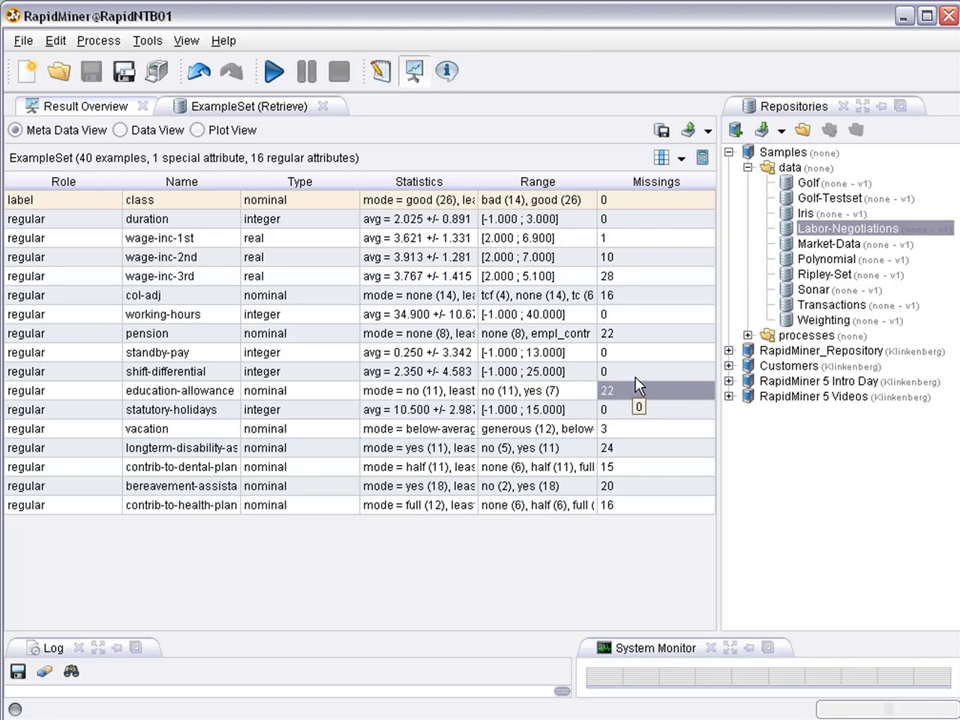
pyautogui.moveTo(650, 284)
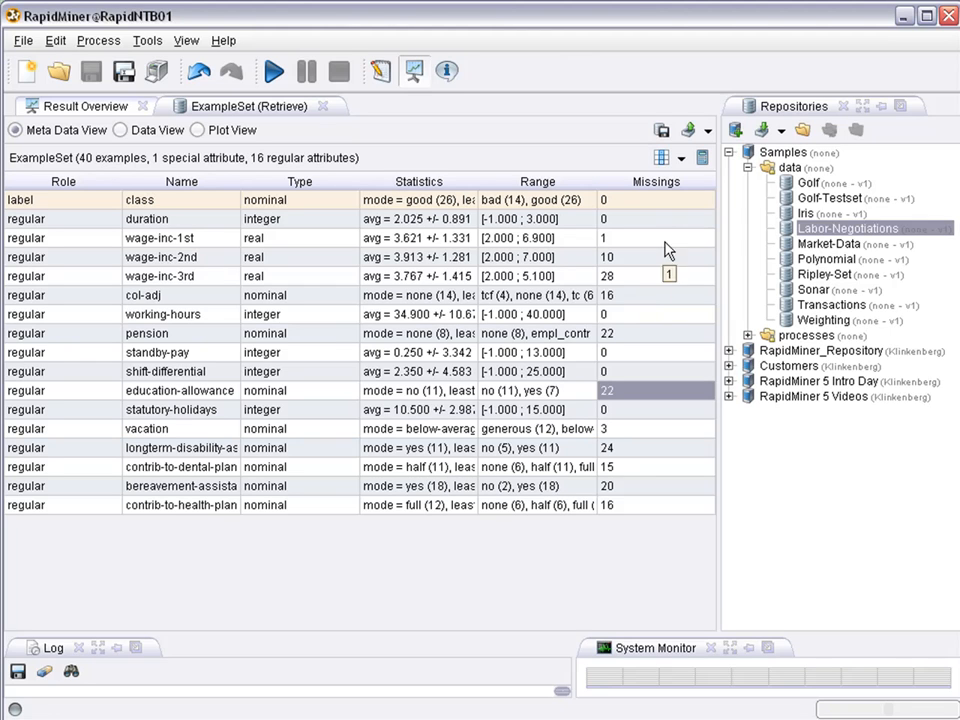
pyautogui.moveTo(670, 252)
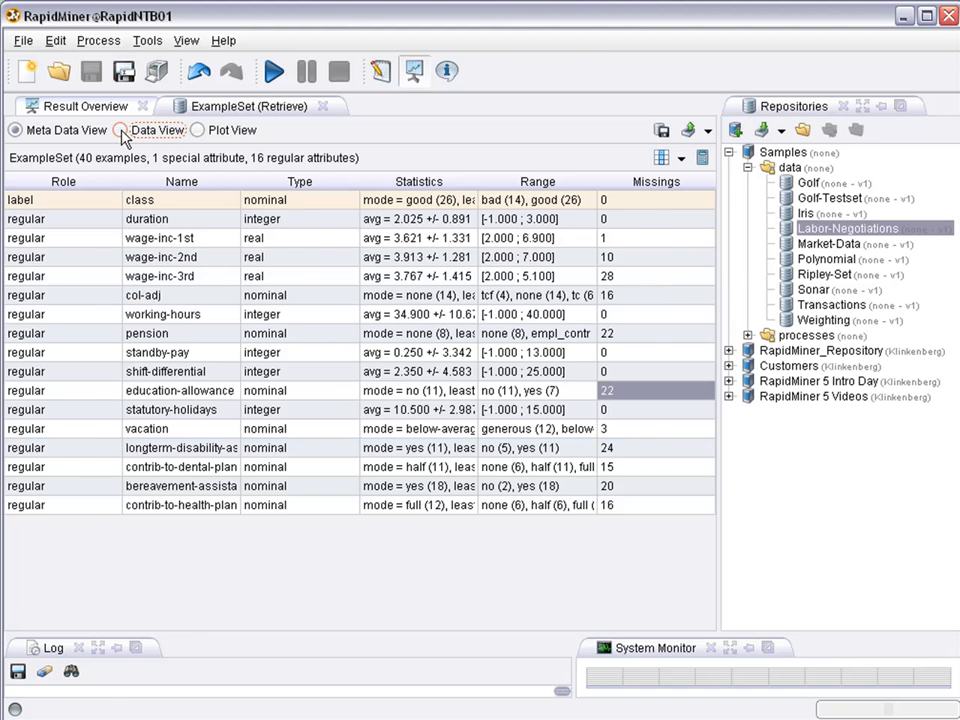
# Browse Data View, widen the view filter from no_missing_attributes to all, then return to metadata.
pyautogui.click(124, 130)
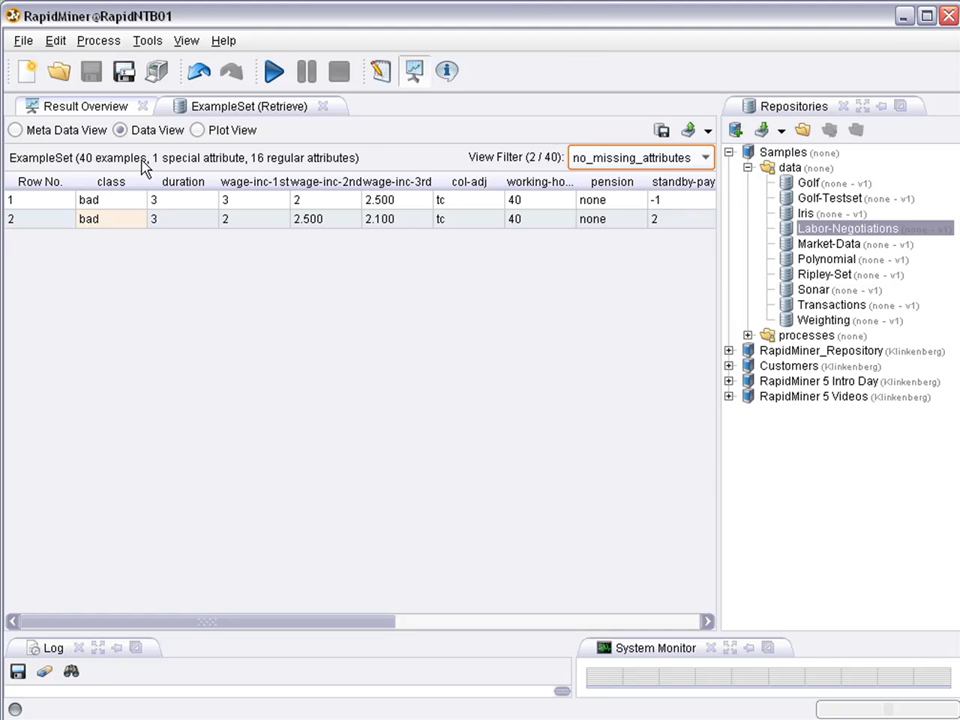
pyautogui.click(88, 218)
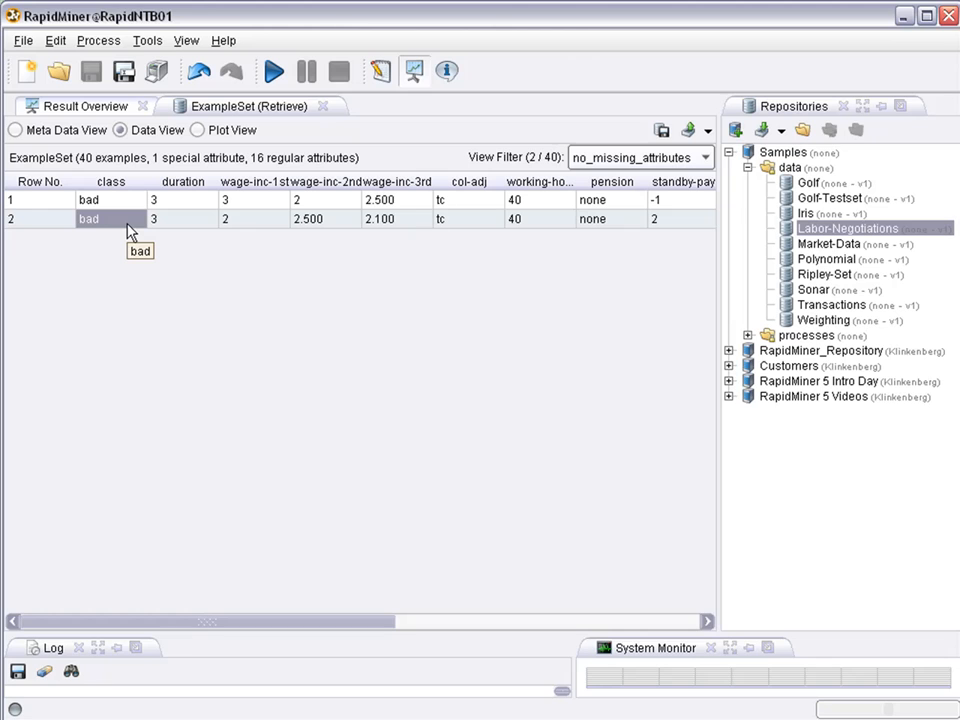
pyautogui.moveTo(610, 176)
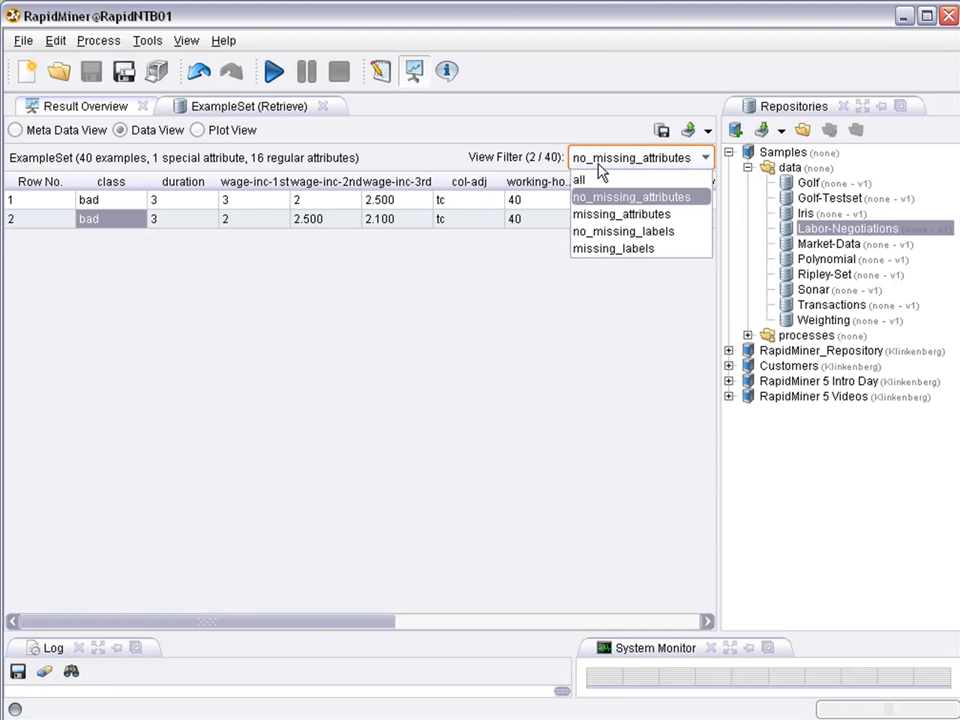
pyautogui.moveTo(580, 180)
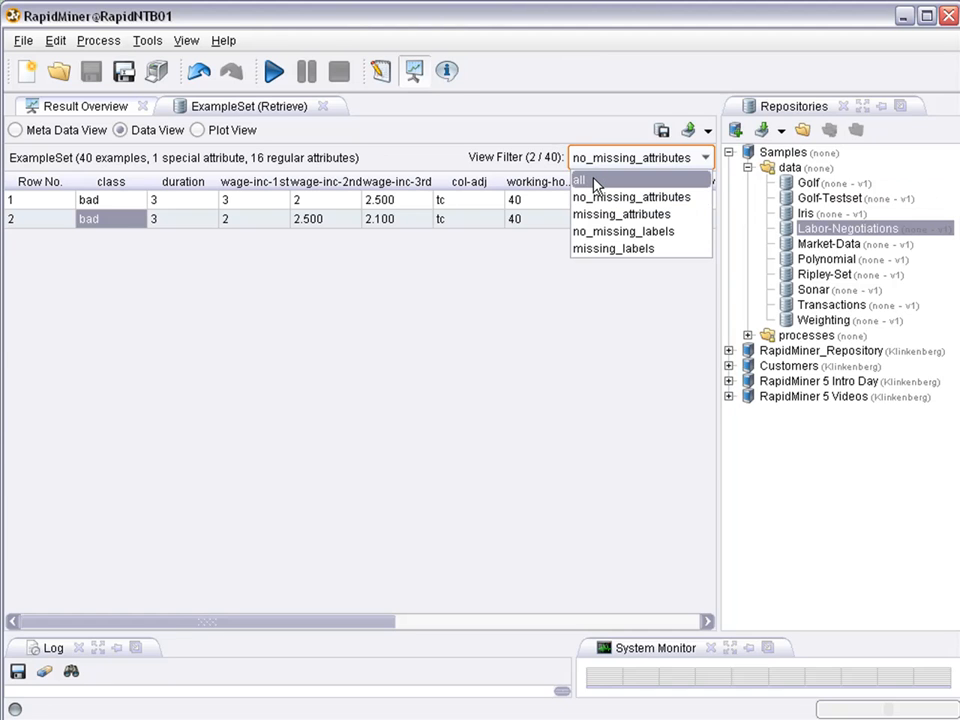
pyautogui.click(580, 180)
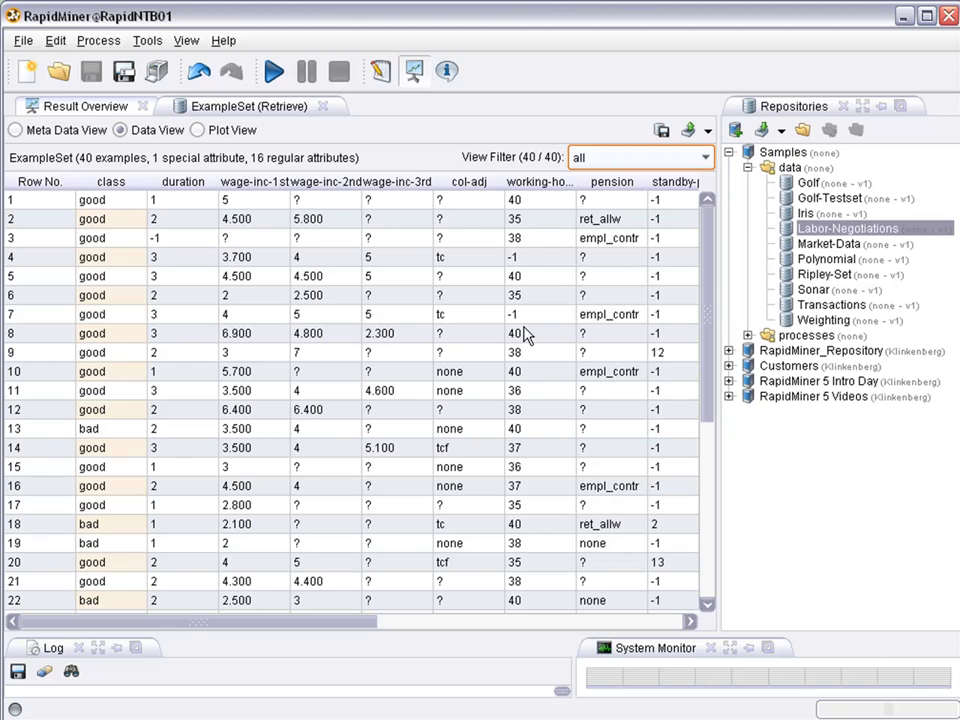
pyautogui.click(16, 130)
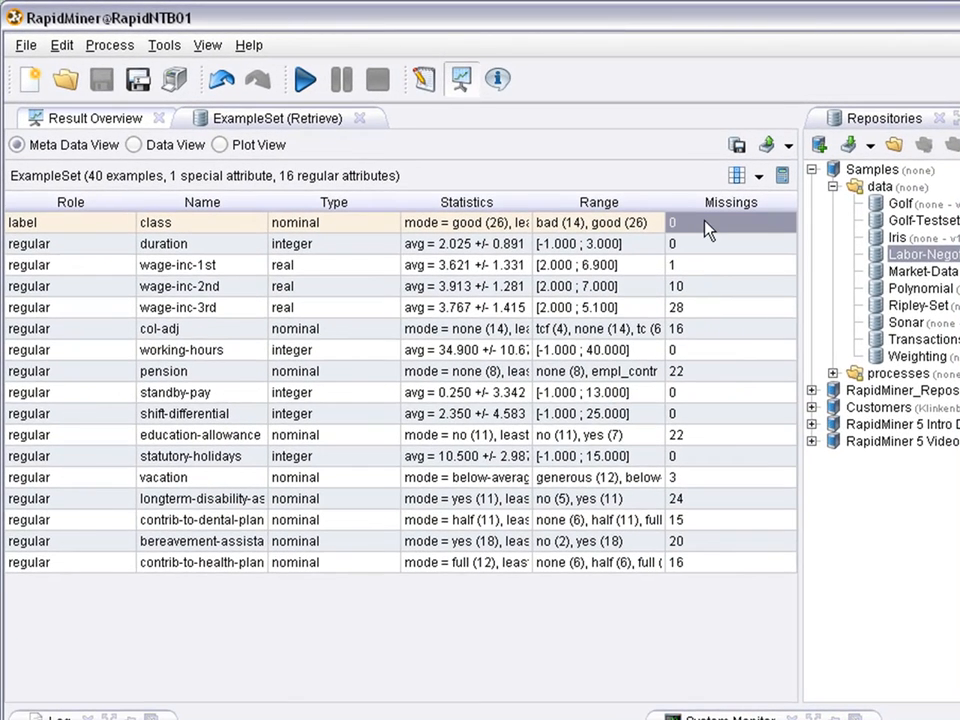
pyautogui.moveTo(284, 184)
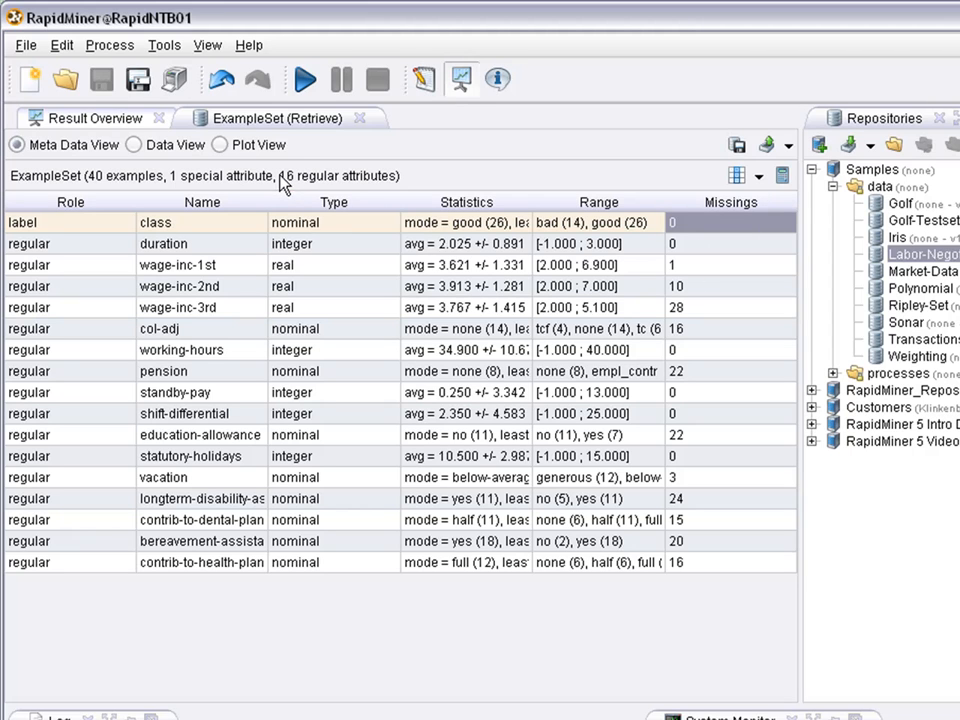
pyautogui.moveTo(712, 434)
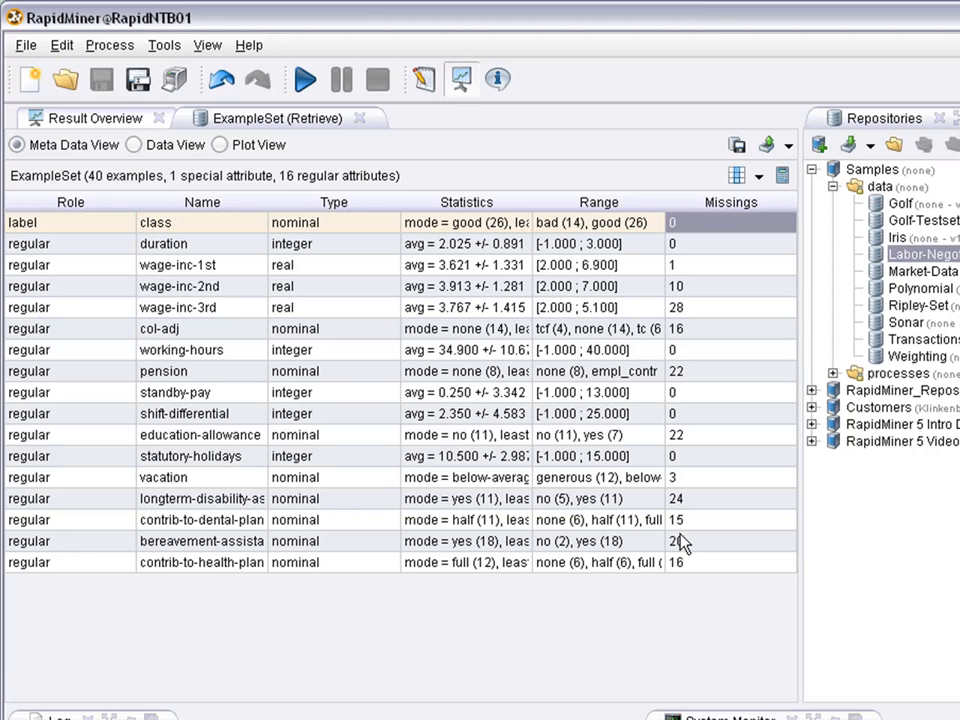
pyautogui.moveTo(680, 524)
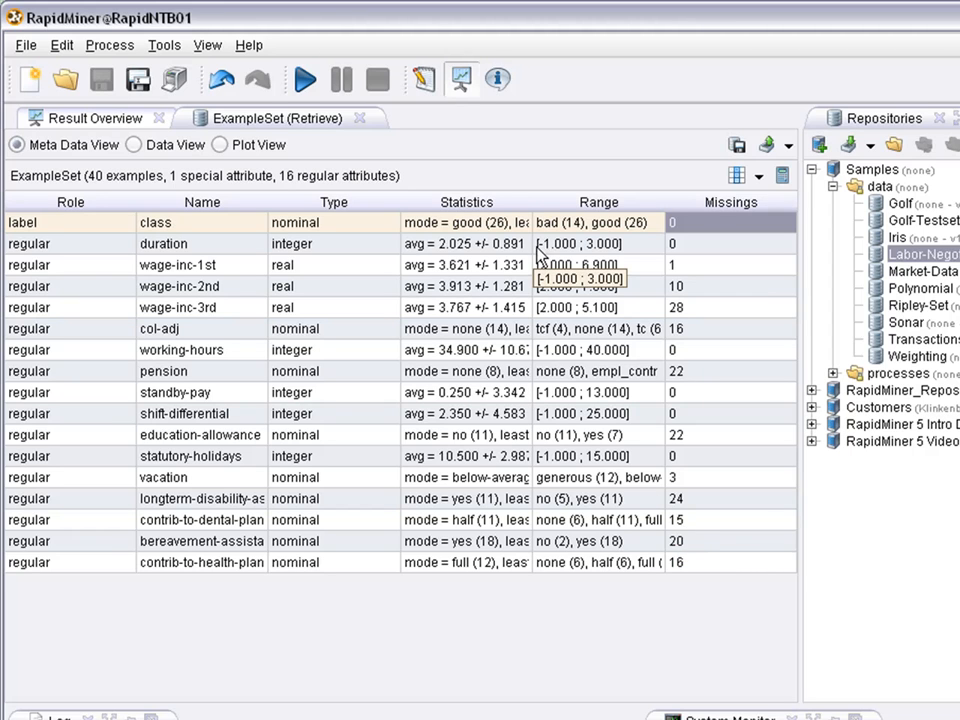
# Filter the Operators panel by 'replen' and show Replace Missing Values under Data Cleansing.
pyautogui.click(424, 80)
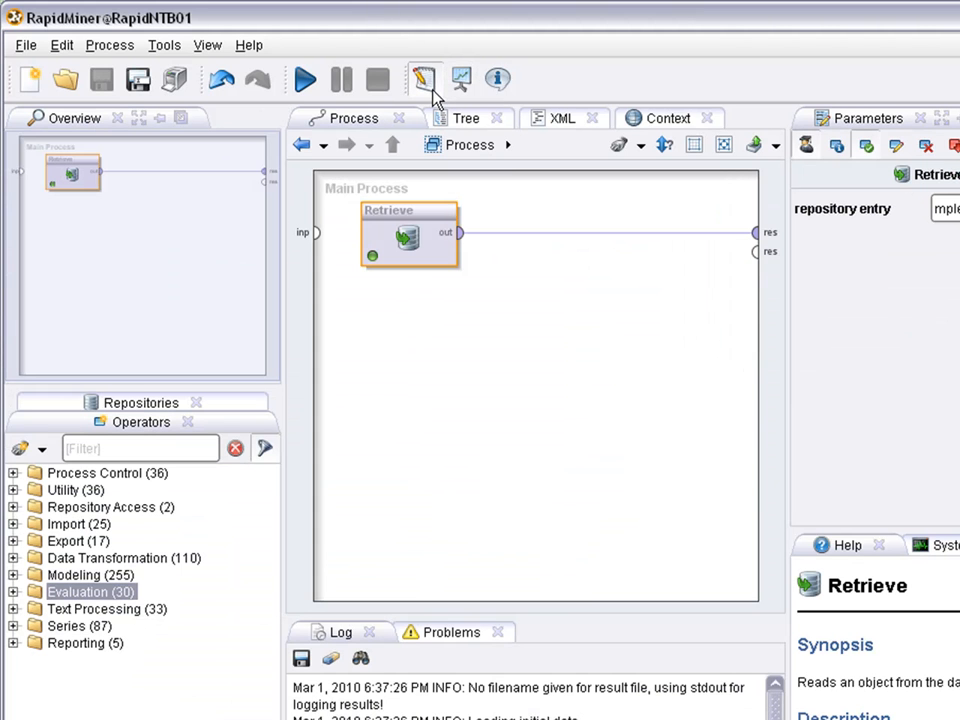
pyautogui.click(130, 448)
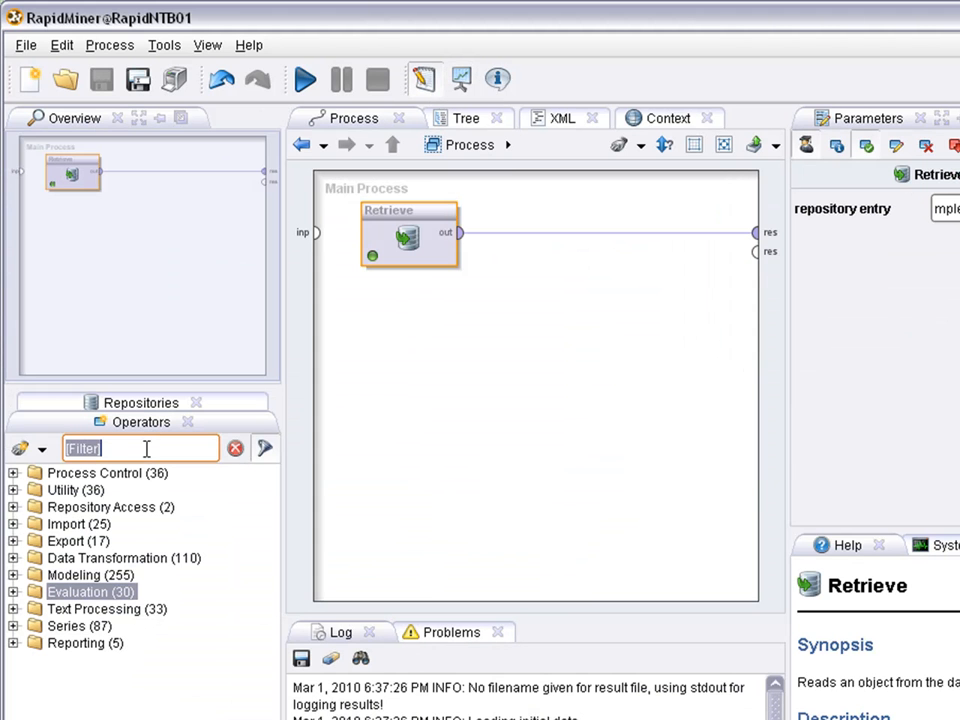
pyautogui.write('replen')
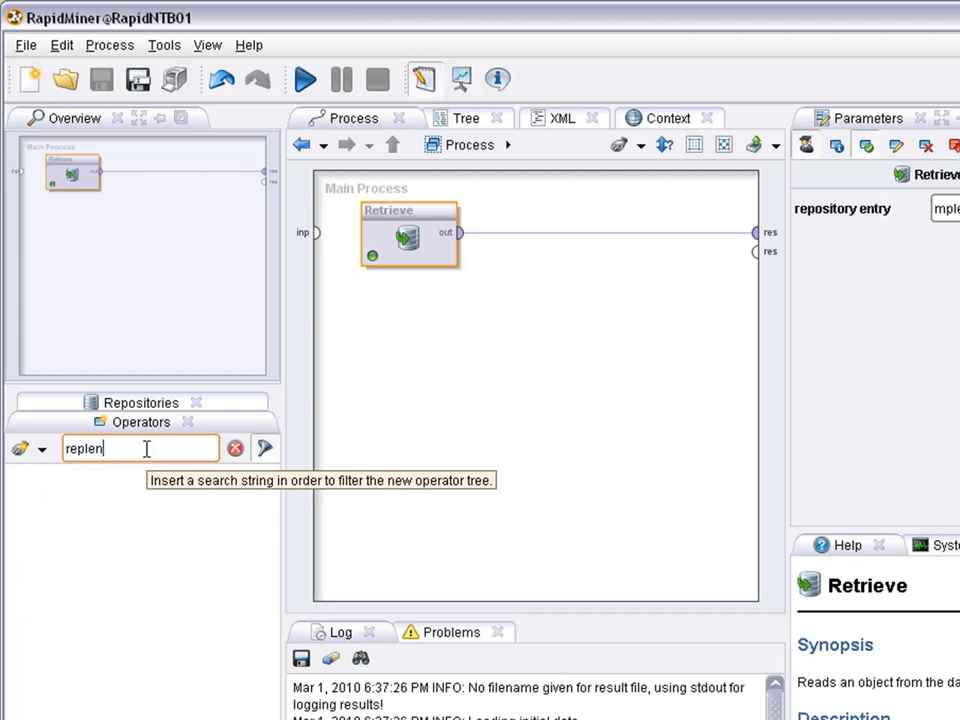
pyautogui.moveTo(292, 444)
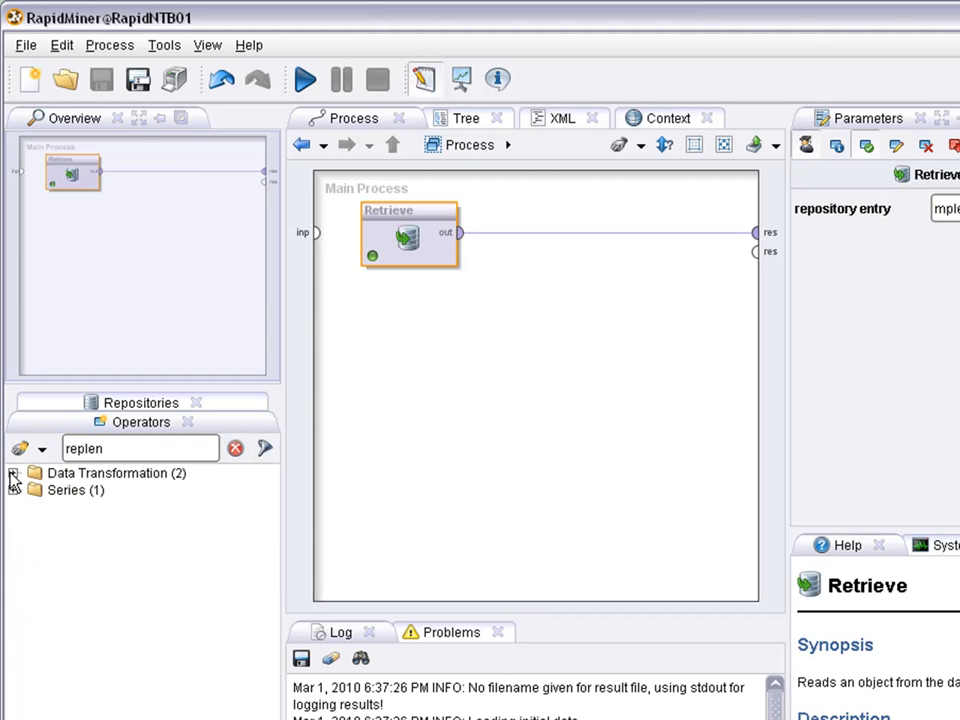
pyautogui.click(14, 472)
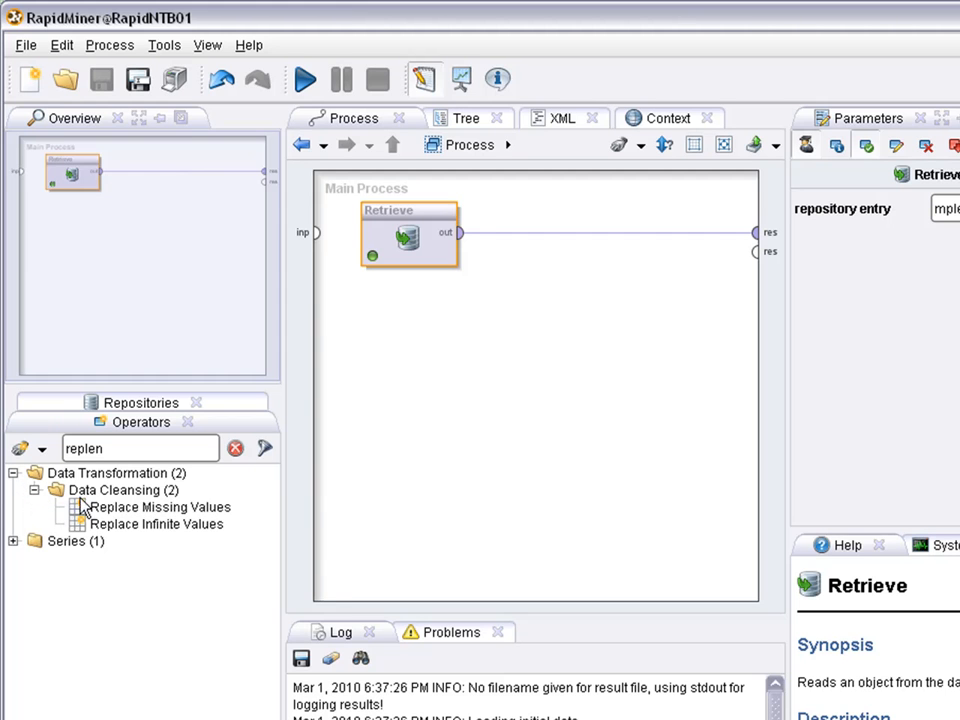
pyautogui.click(160, 508)
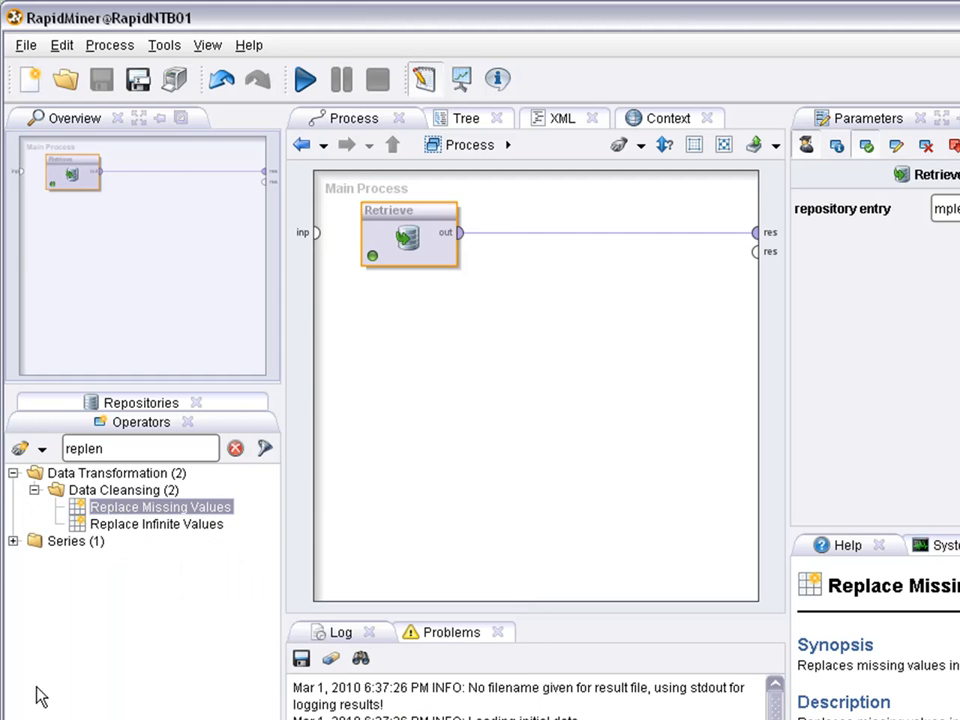
pyautogui.moveTo(392, 472)
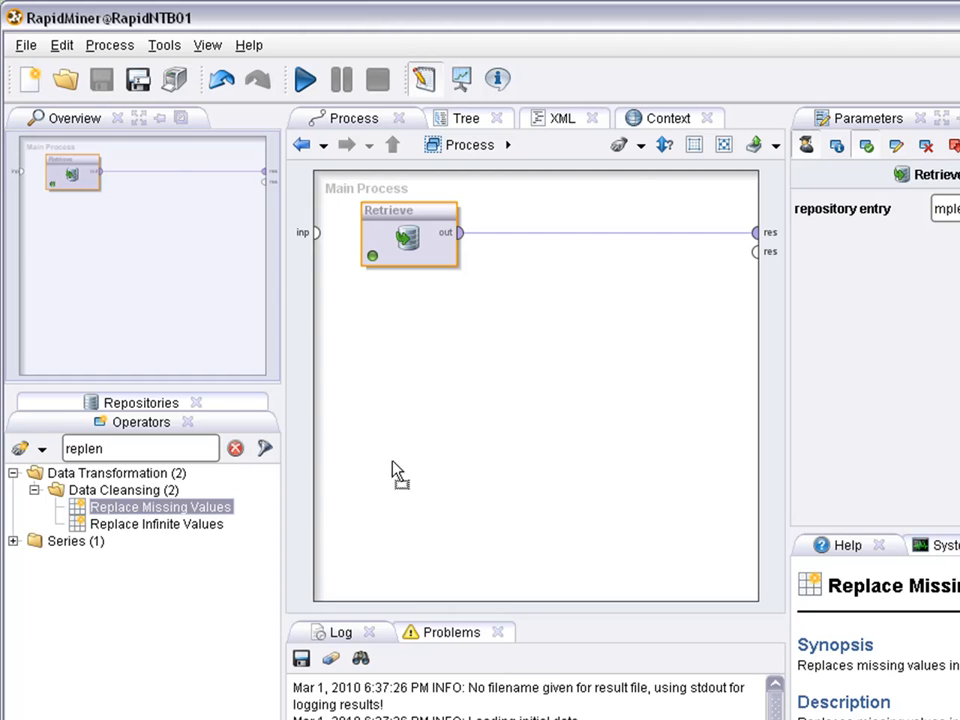
# Place Replace Missing Values after Retrieve, leaving attribute filter type all with default average.
pyautogui.moveTo(160, 506); pyautogui.dragTo(520, 250)
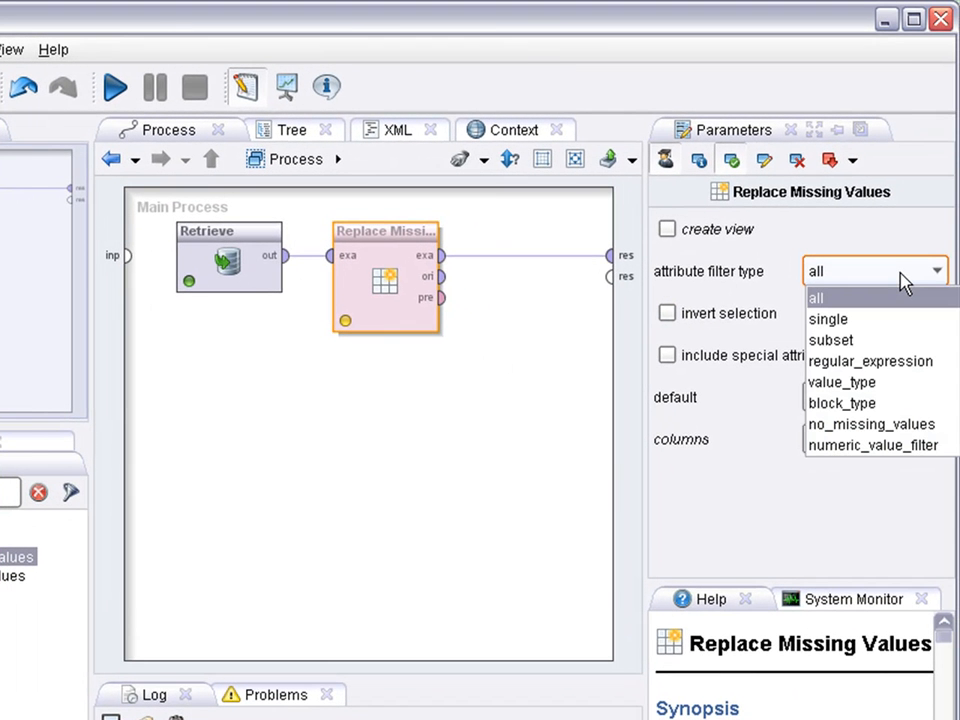
pyautogui.moveTo(860, 318)
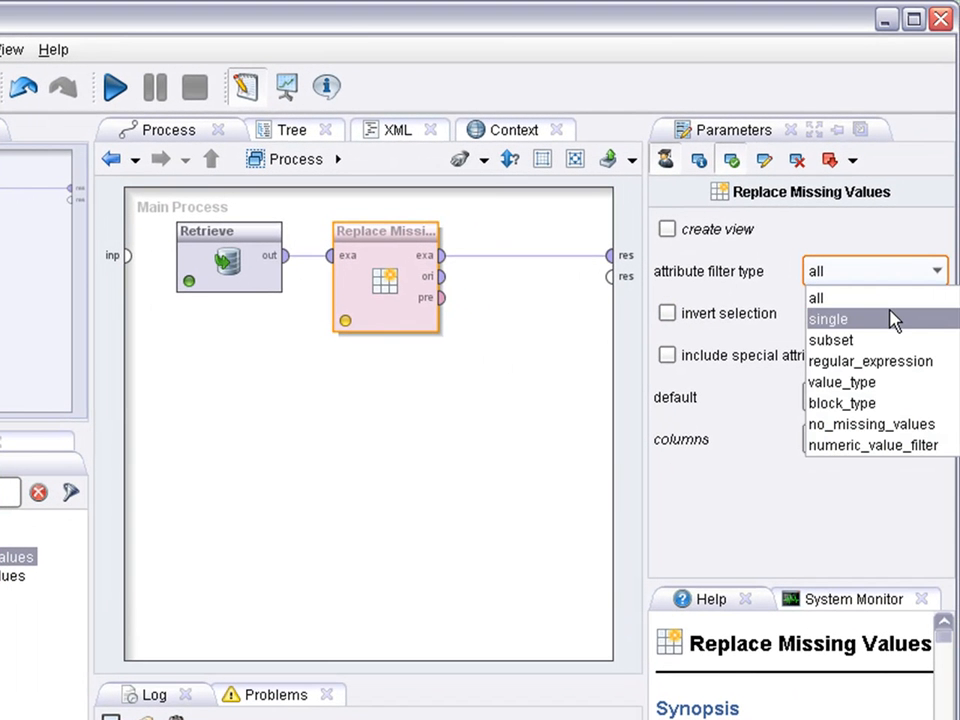
pyautogui.moveTo(892, 382)
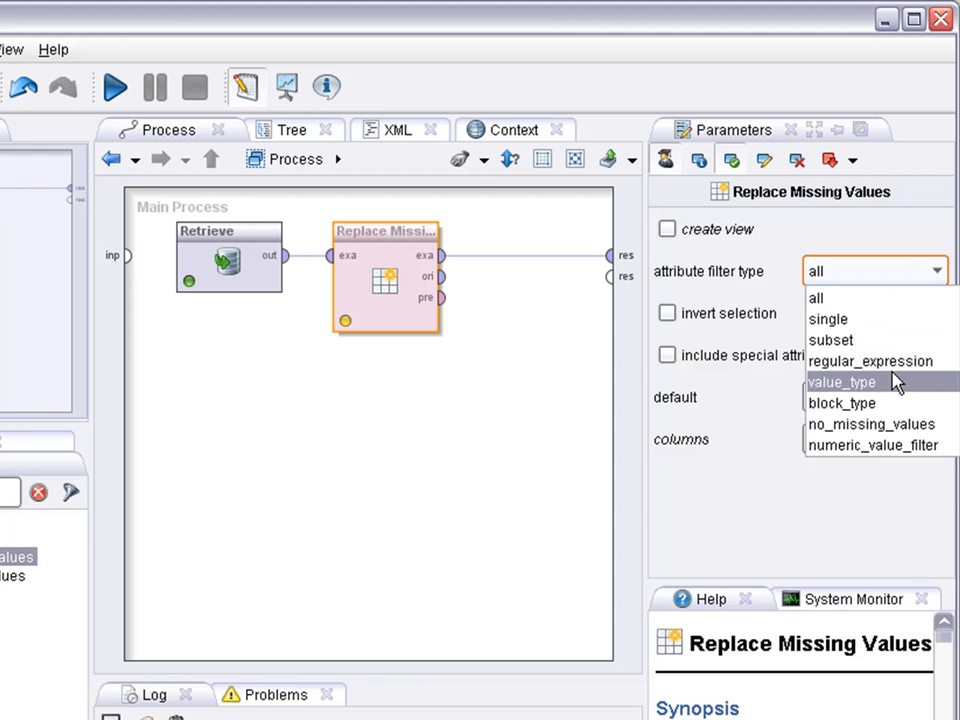
pyautogui.click(816, 298)
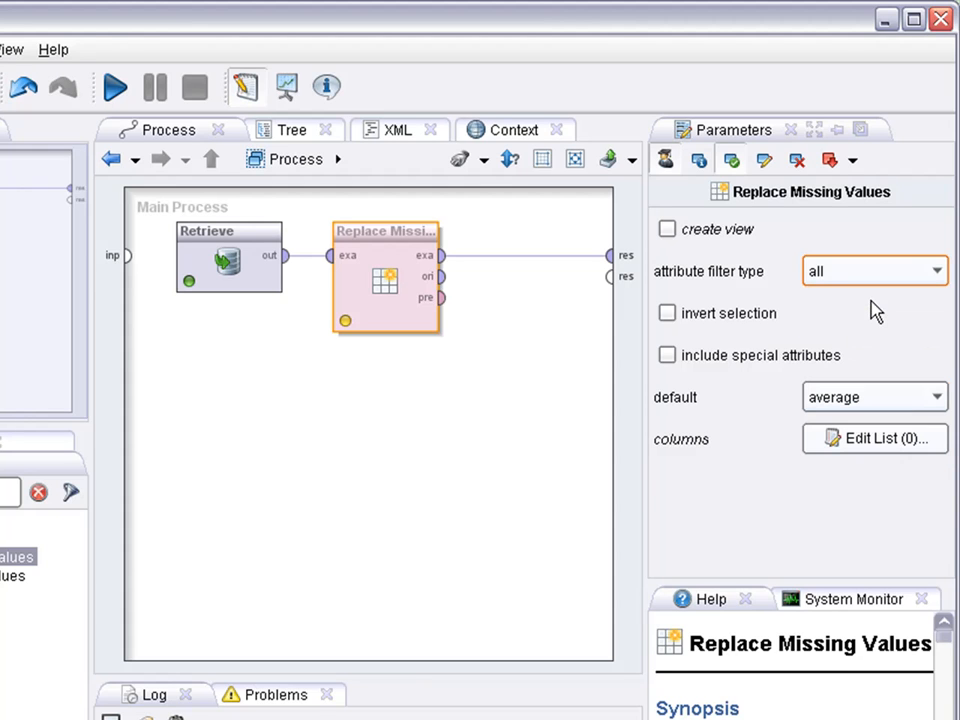
pyautogui.moveTo(848, 284)
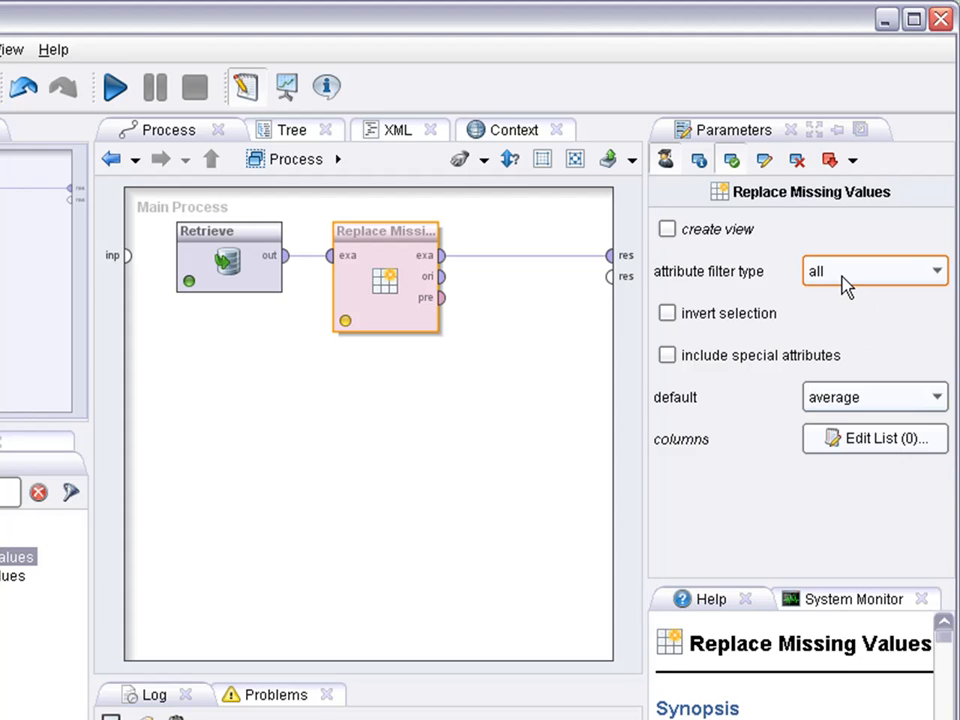
pyautogui.moveTo(900, 400)
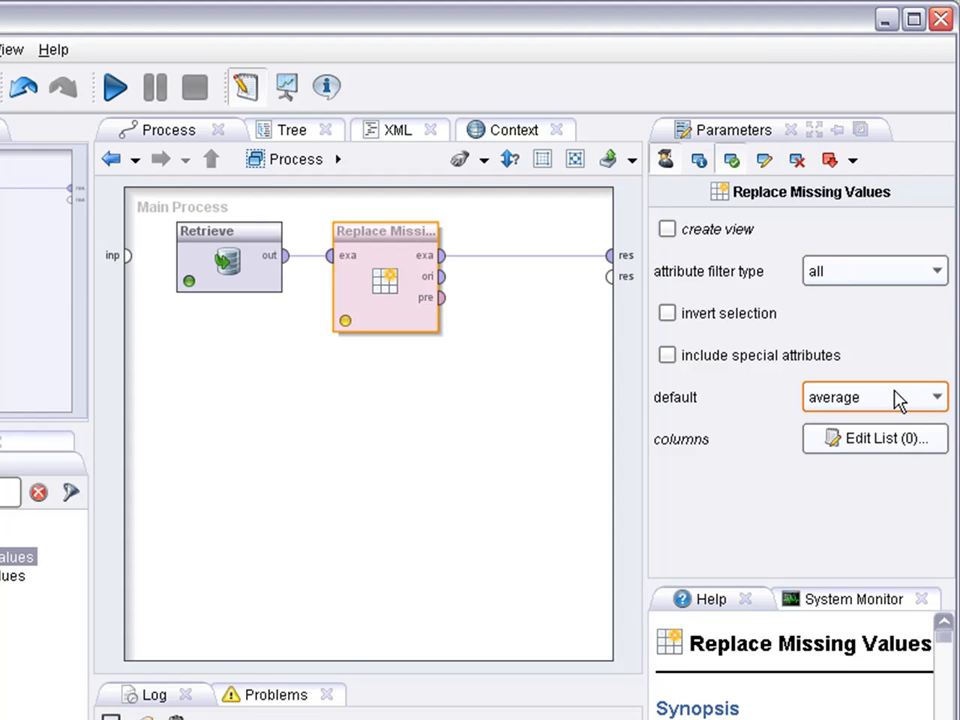
pyautogui.moveTo(896, 398)
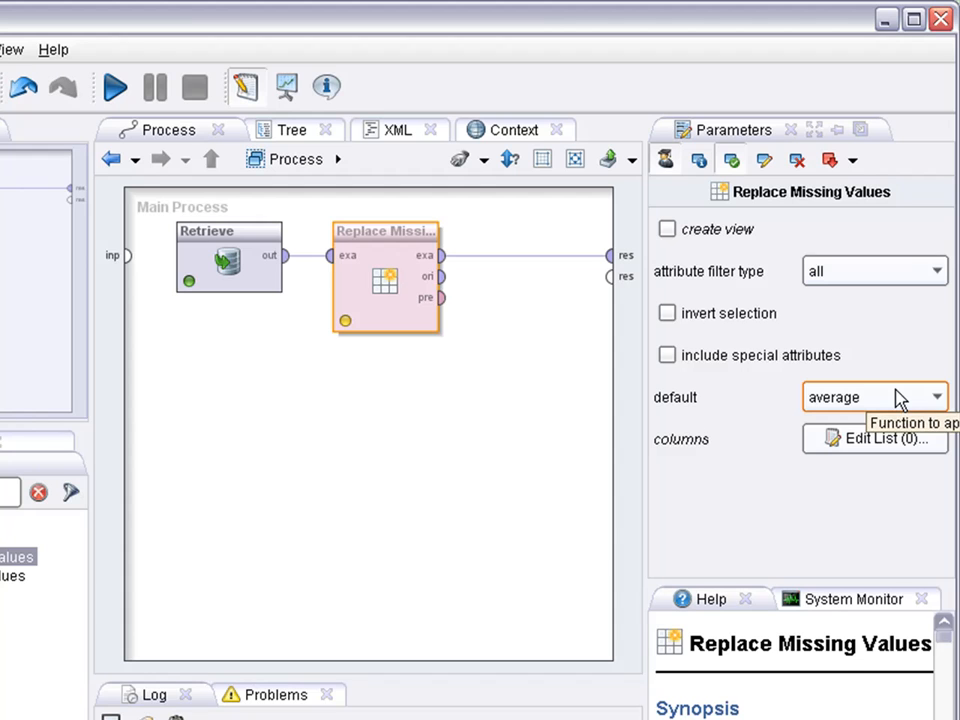
pyautogui.moveTo(862, 418)
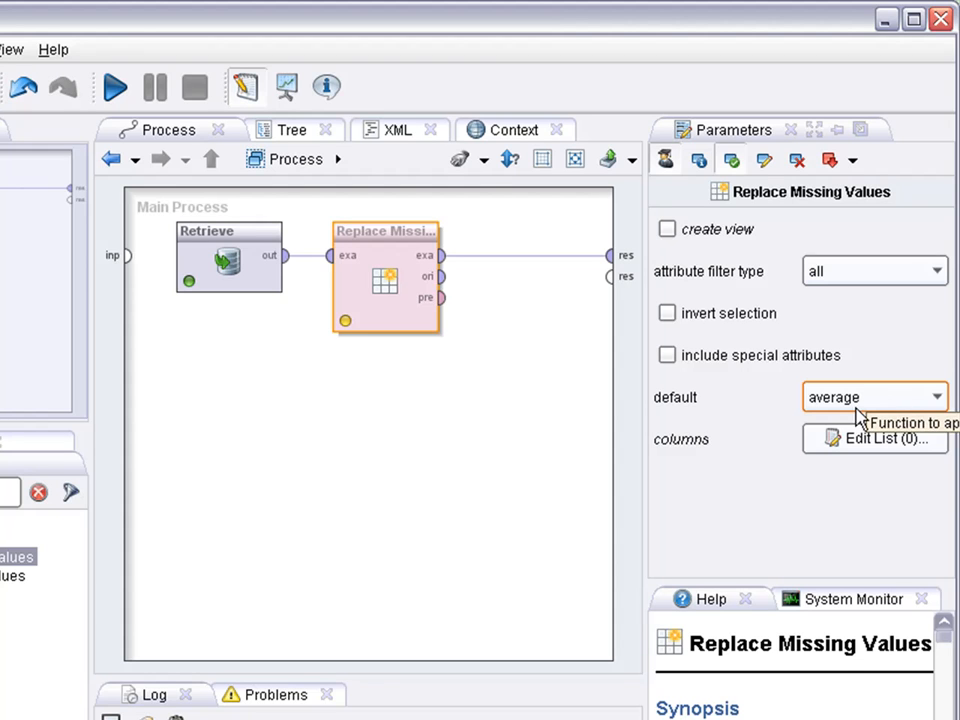
pyautogui.moveTo(184, 144)
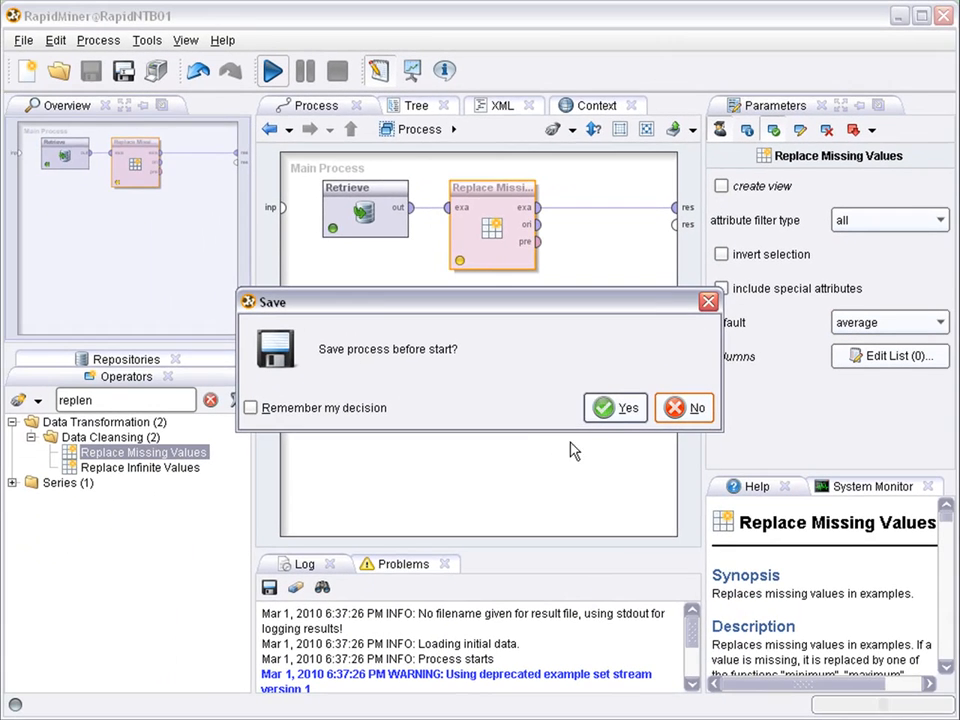
# Confirm the save prompt, cancel the Repository Browser and let the process run.
pyautogui.click(616, 408)
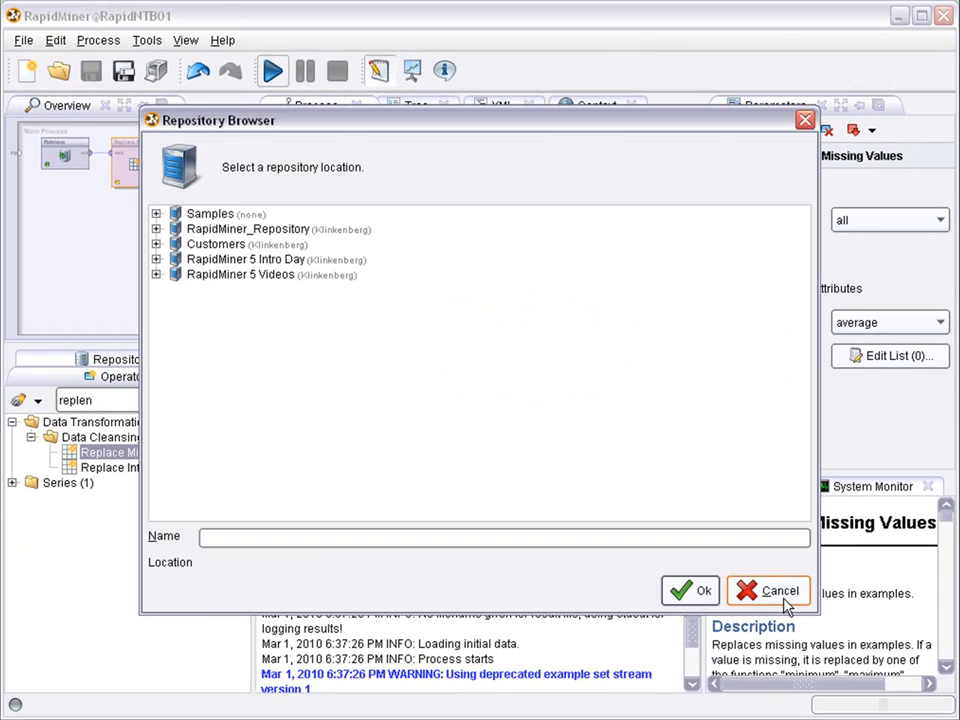
pyautogui.click(768, 592)
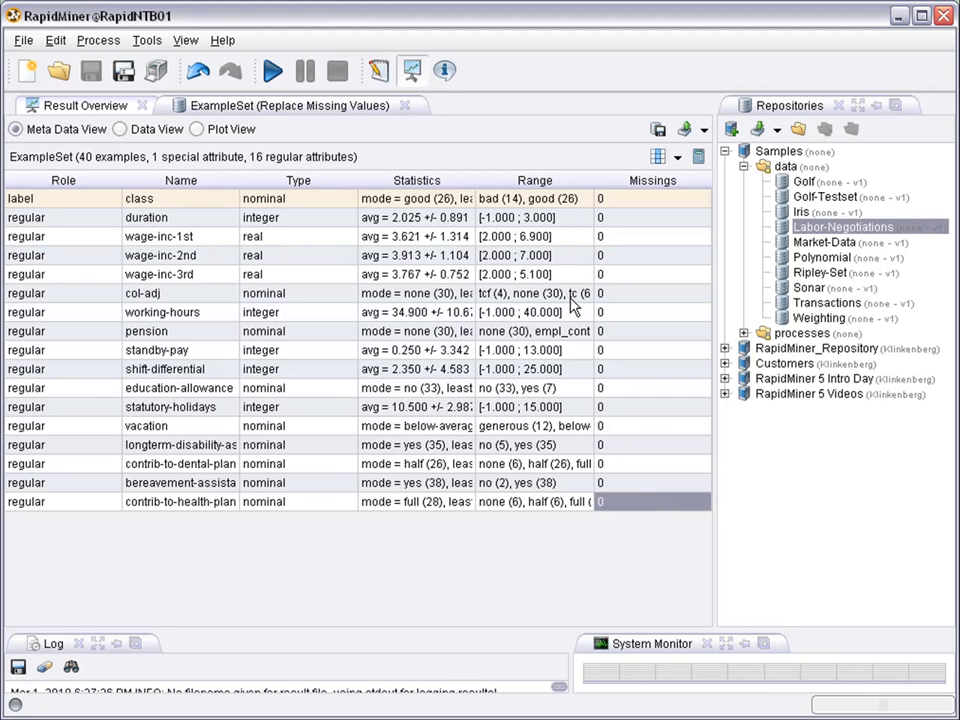
pyautogui.moveTo(570, 300)
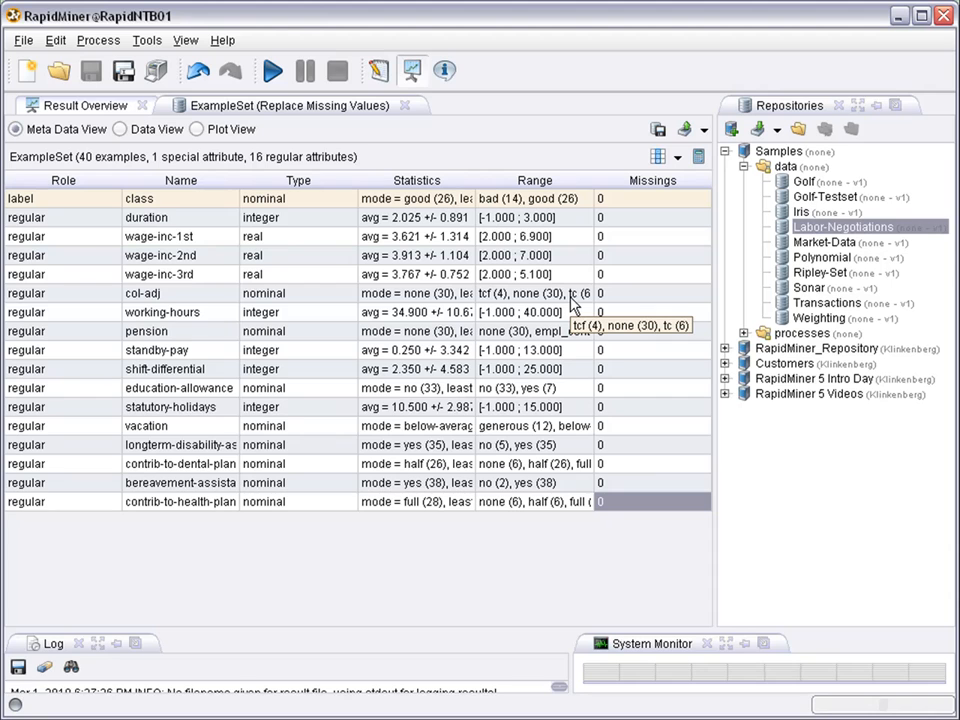
pyautogui.moveTo(488, 198)
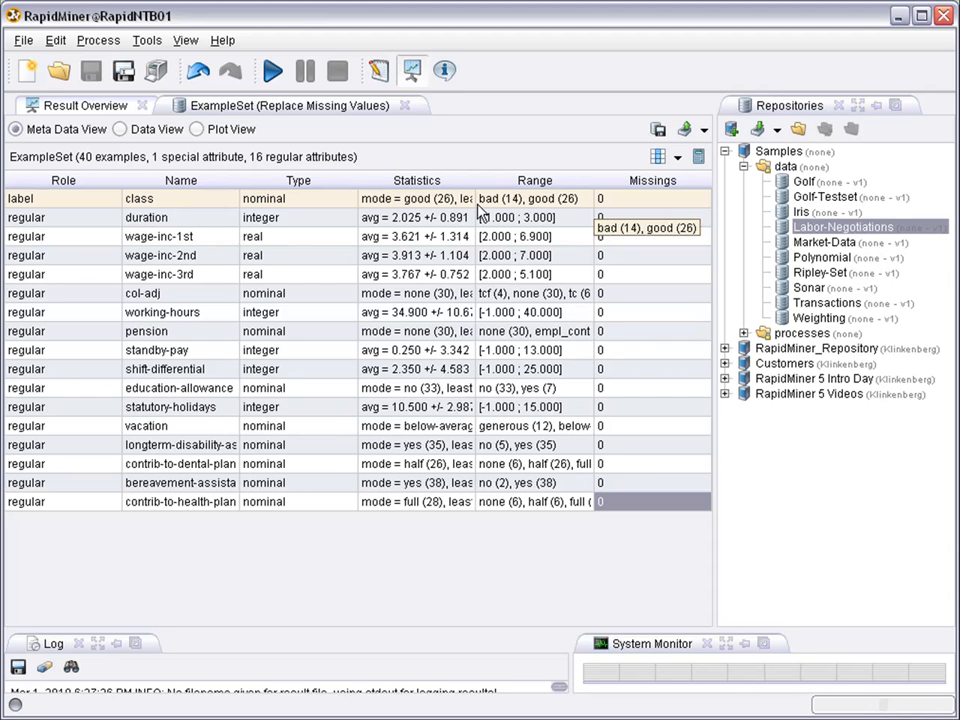
pyautogui.moveTo(528, 312)
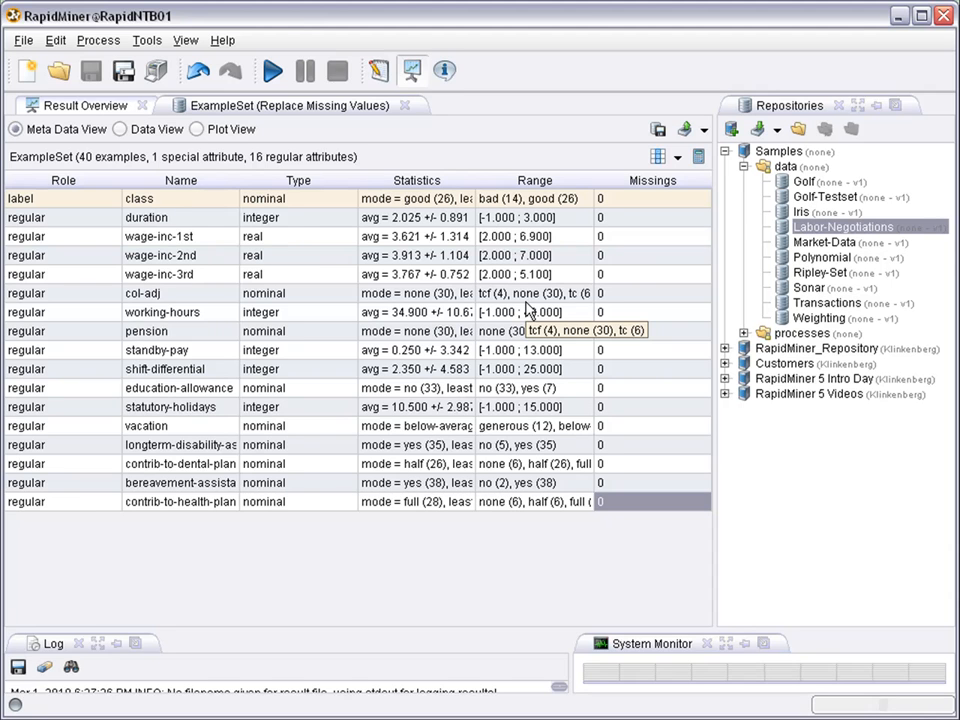
pyautogui.moveTo(556, 112)
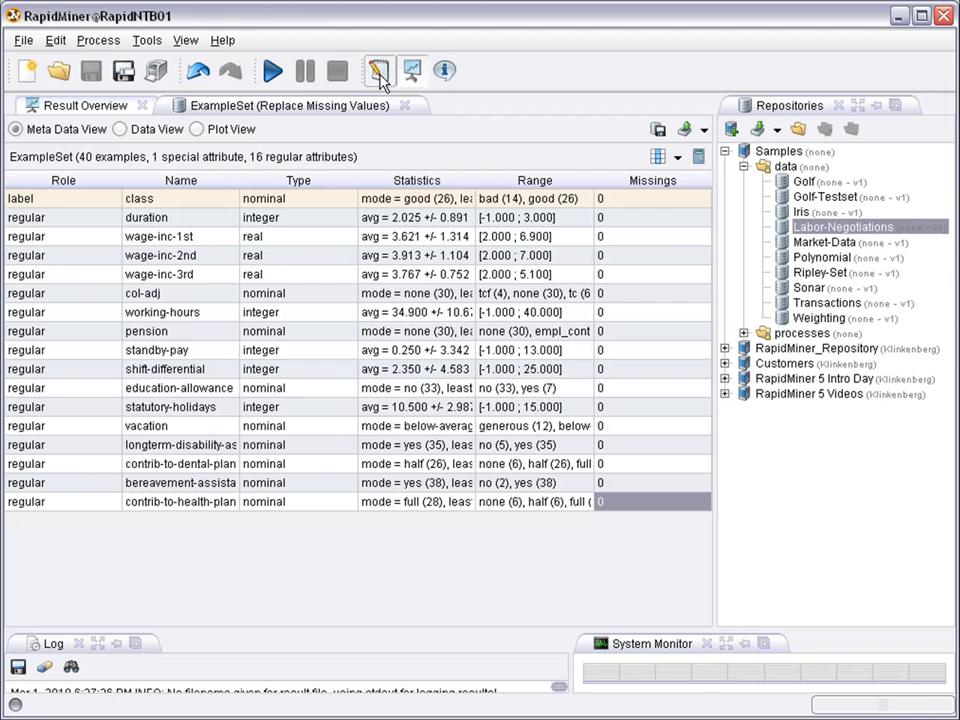
# Set a Breakpoint After on Retrieve and rerun to see the raw missing-value counts.
pyautogui.click(380, 72)
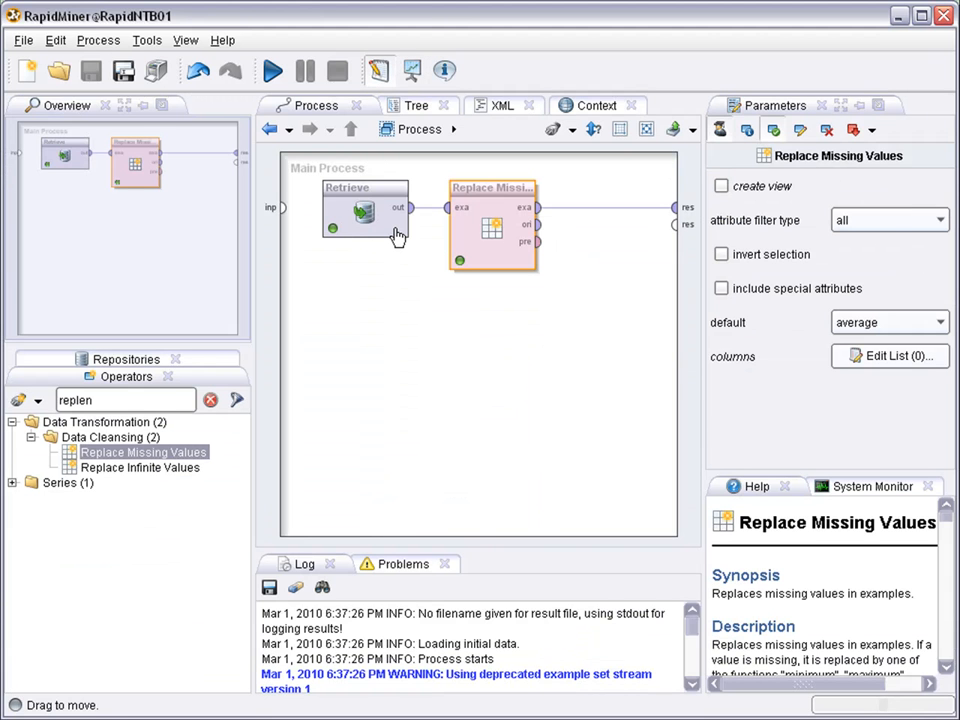
pyautogui.rightClick(360, 210)
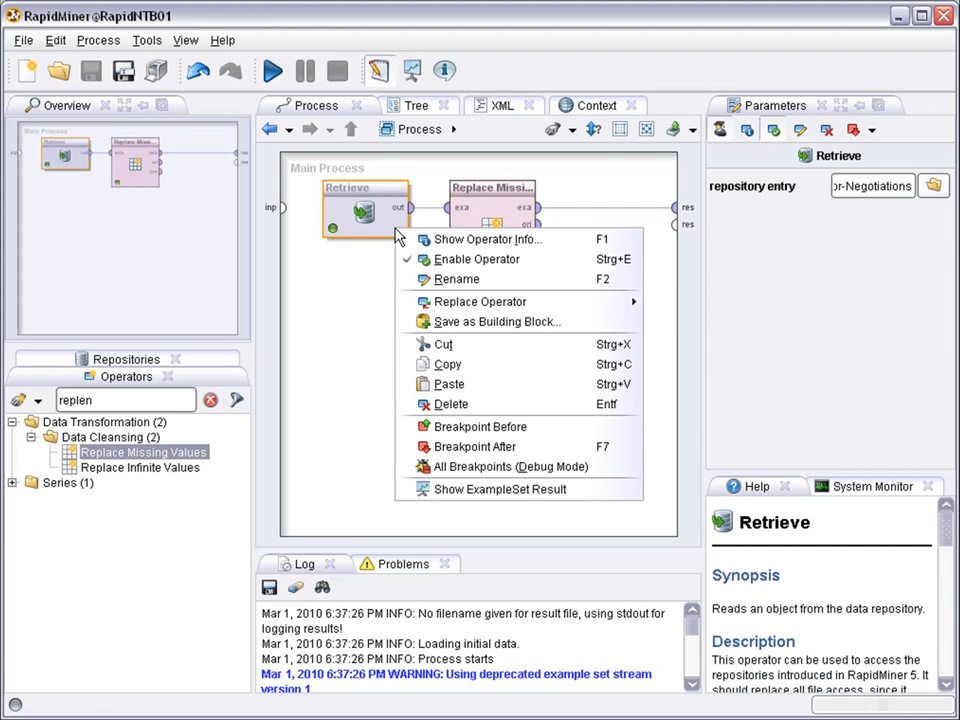
pyautogui.moveTo(490, 446)
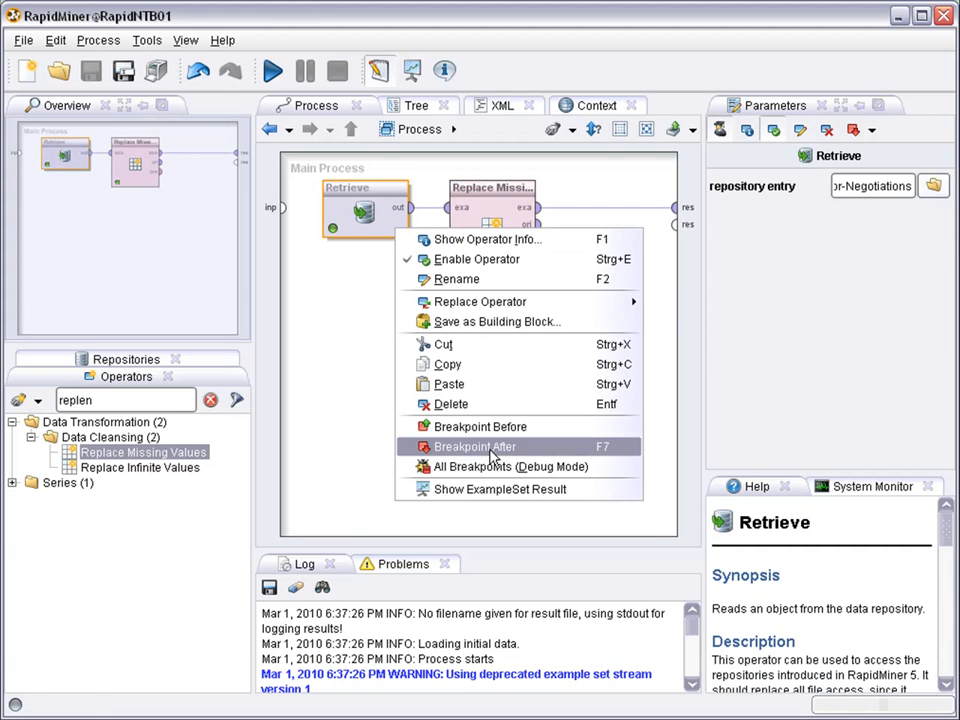
pyautogui.click(476, 446)
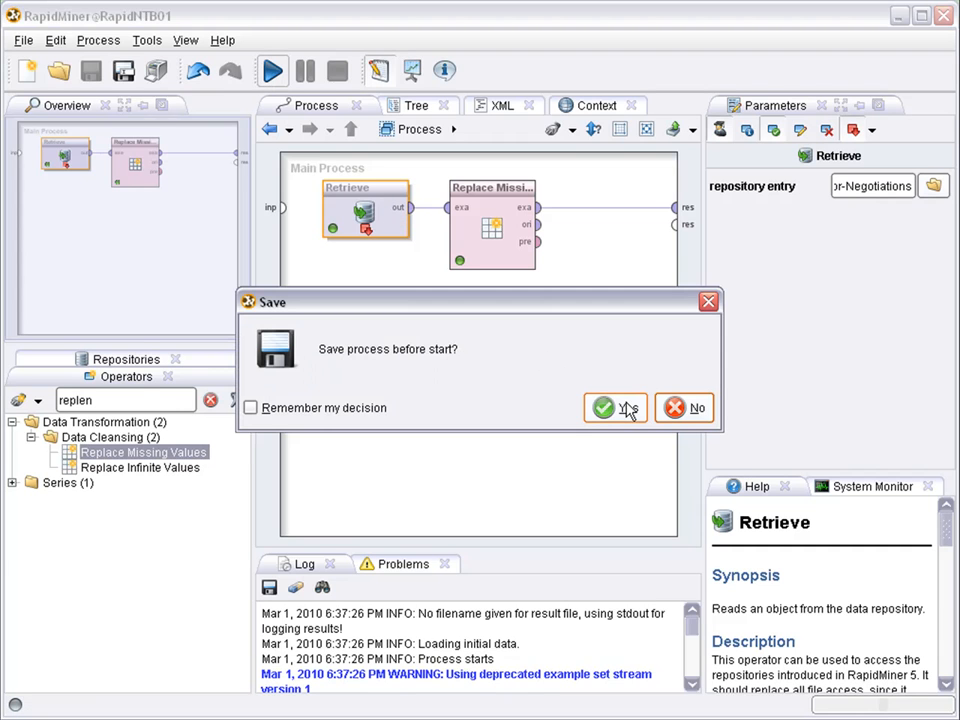
pyautogui.click(604, 408)
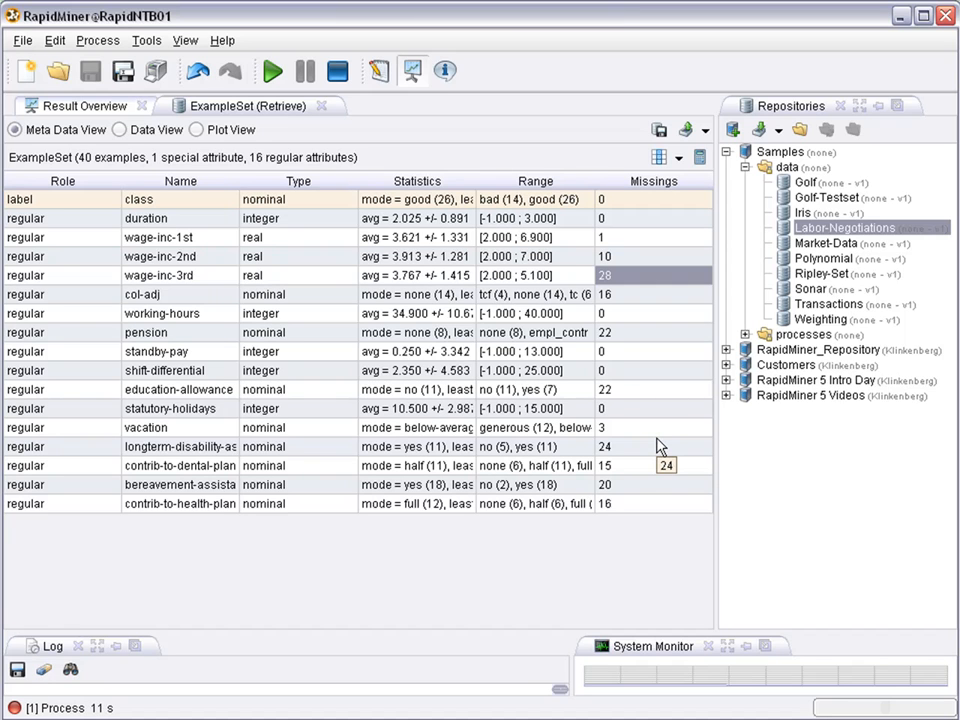
pyautogui.moveTo(238, 446)
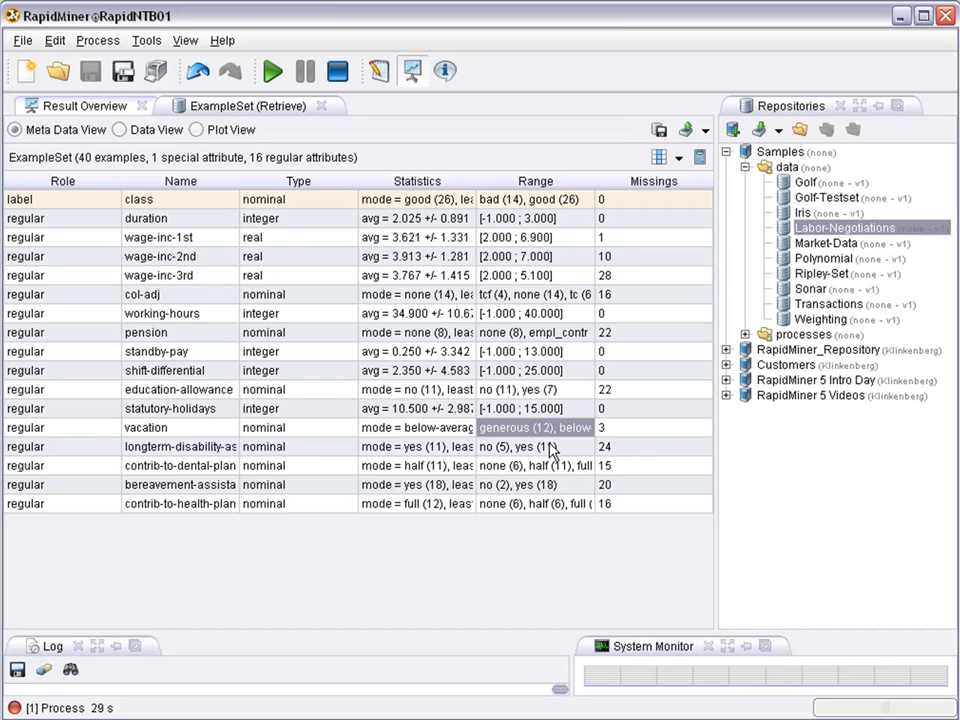
pyautogui.moveTo(548, 432)
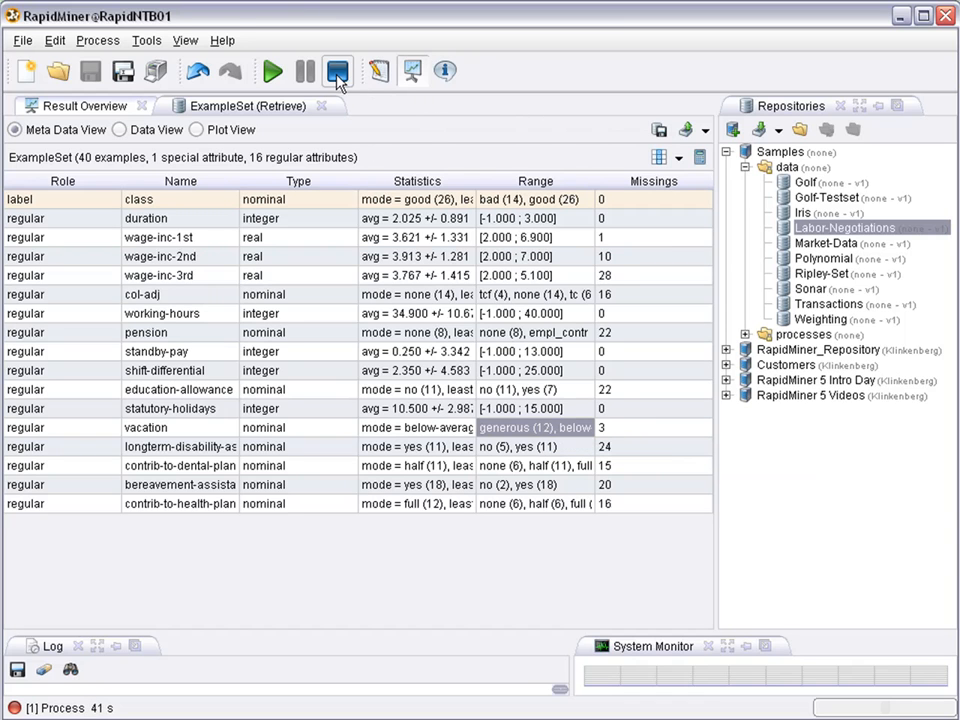
# Restrict Replace Missing Values to the vacation attribute, leaving the columns rules list empty.
pyautogui.click(378, 72)
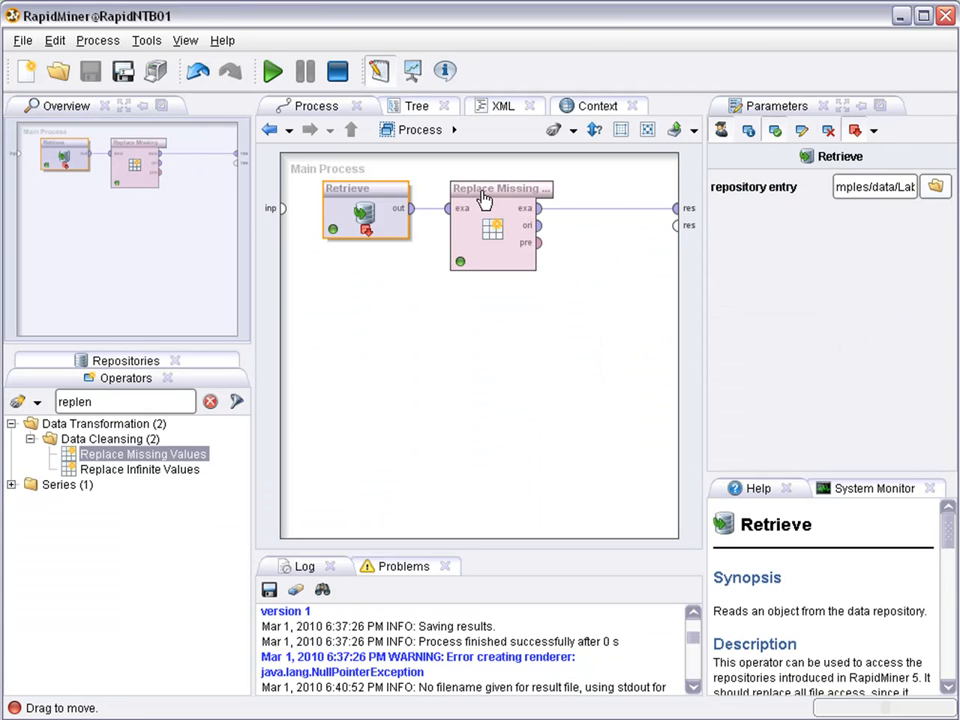
pyautogui.click(884, 218)
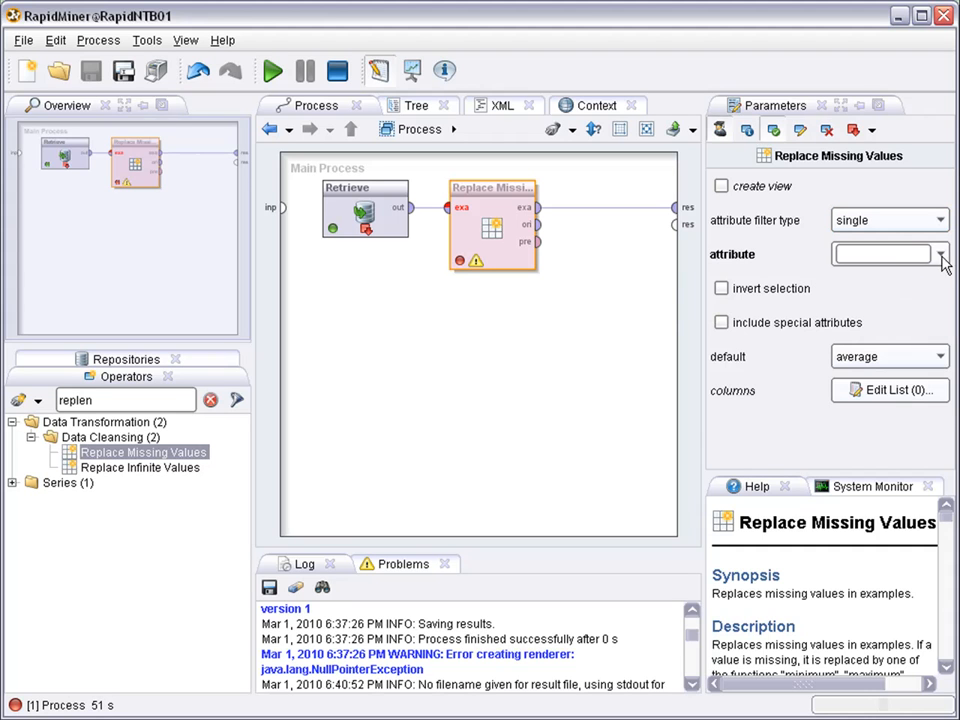
pyautogui.click(938, 252)
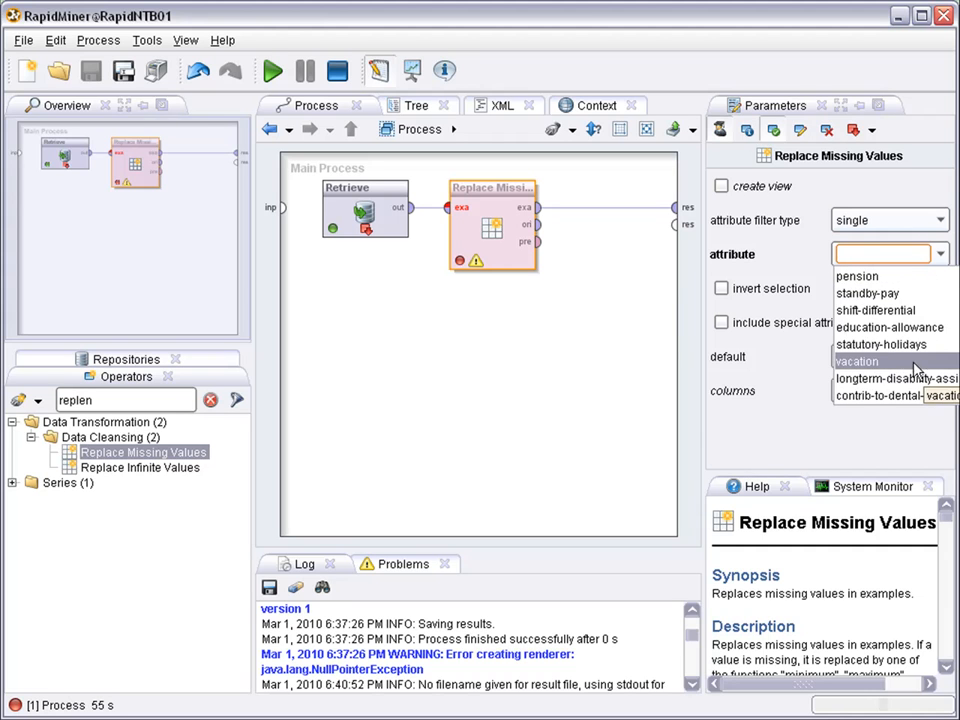
pyautogui.click(856, 360)
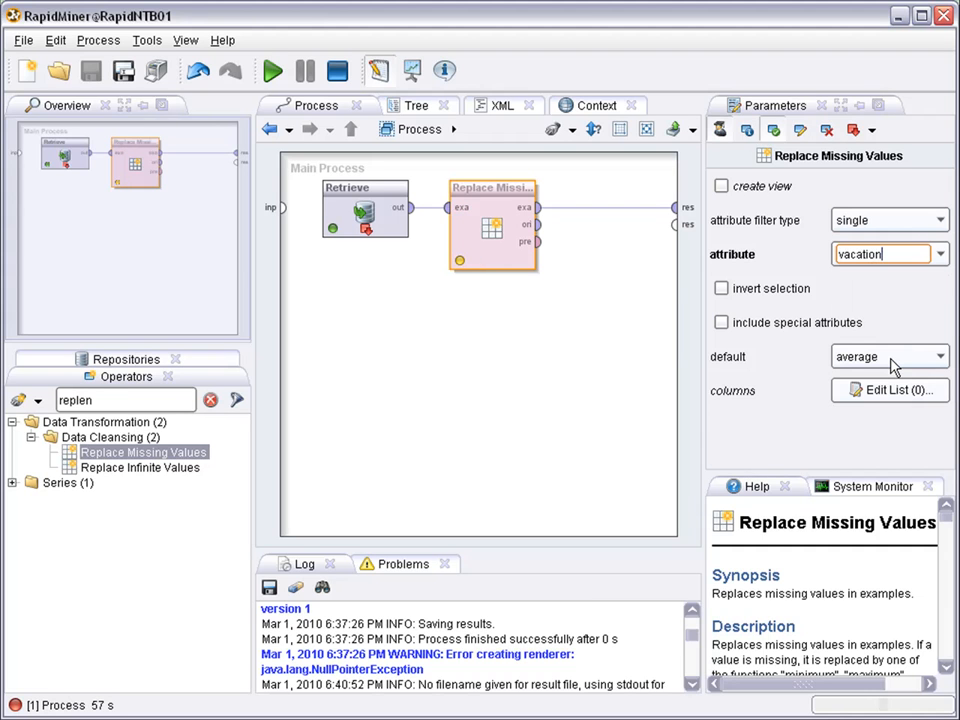
pyautogui.click(888, 390)
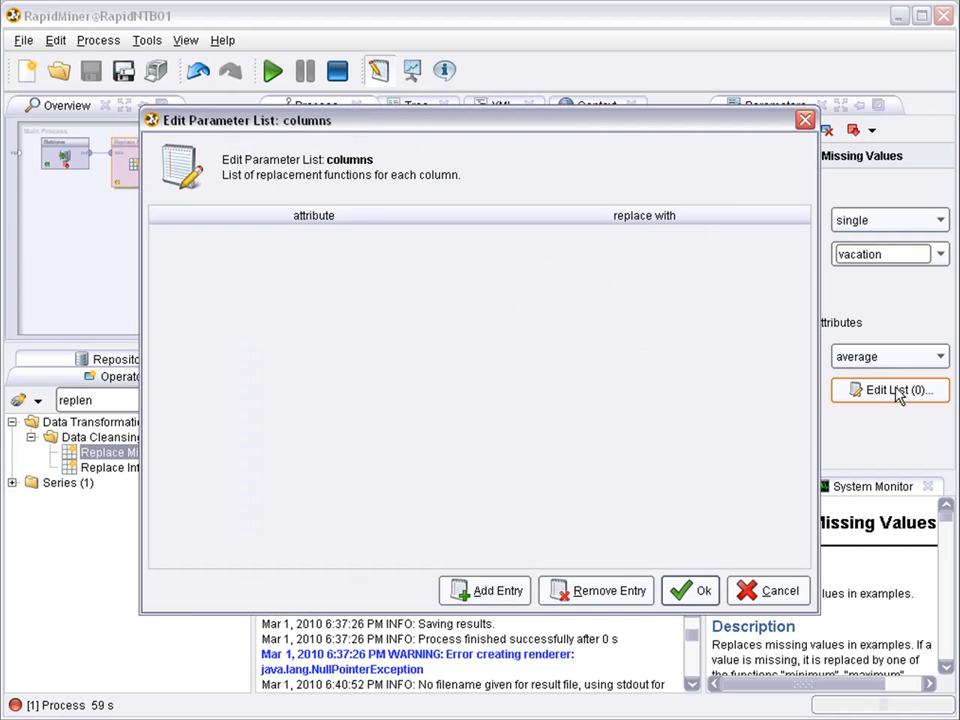
pyautogui.moveTo(770, 590)
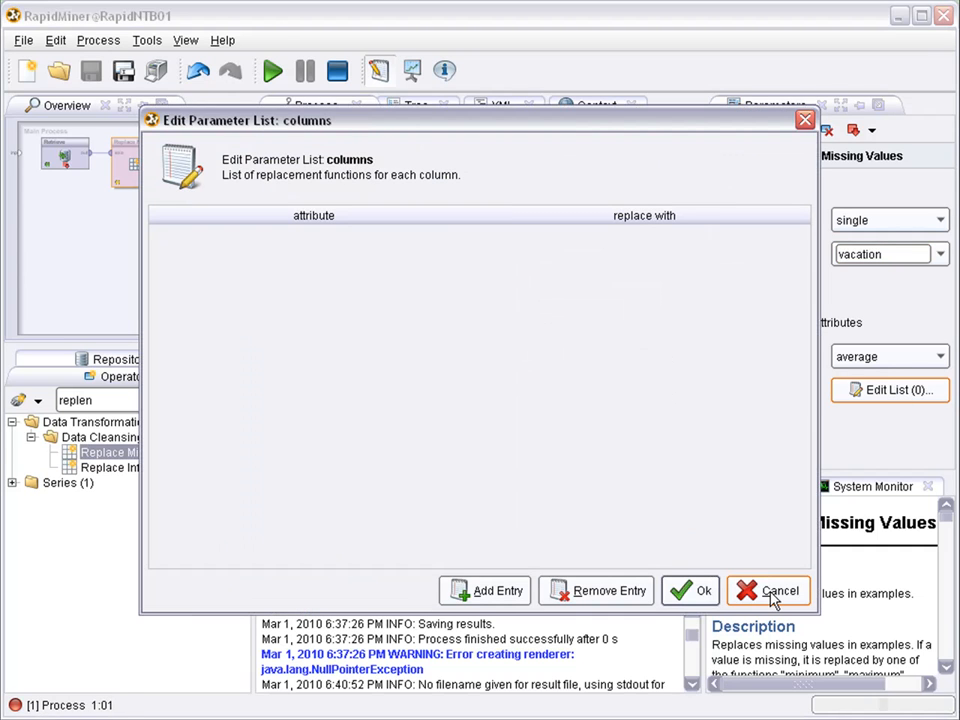
pyautogui.click(780, 590)
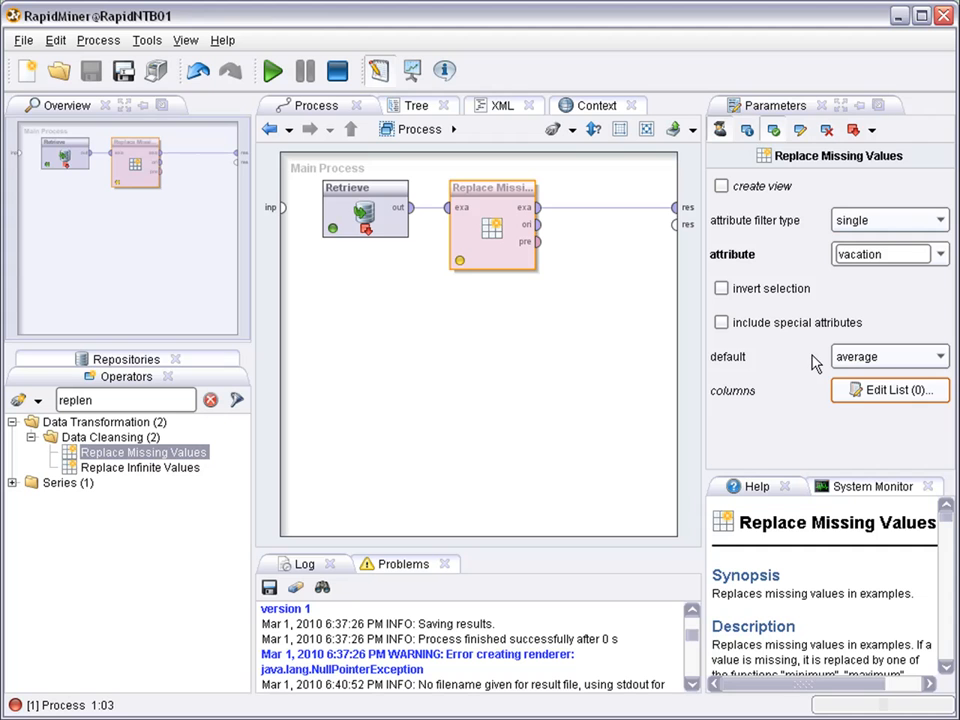
# Set the default replacement to value with replenishment value 'average'.
pyautogui.click(936, 356)
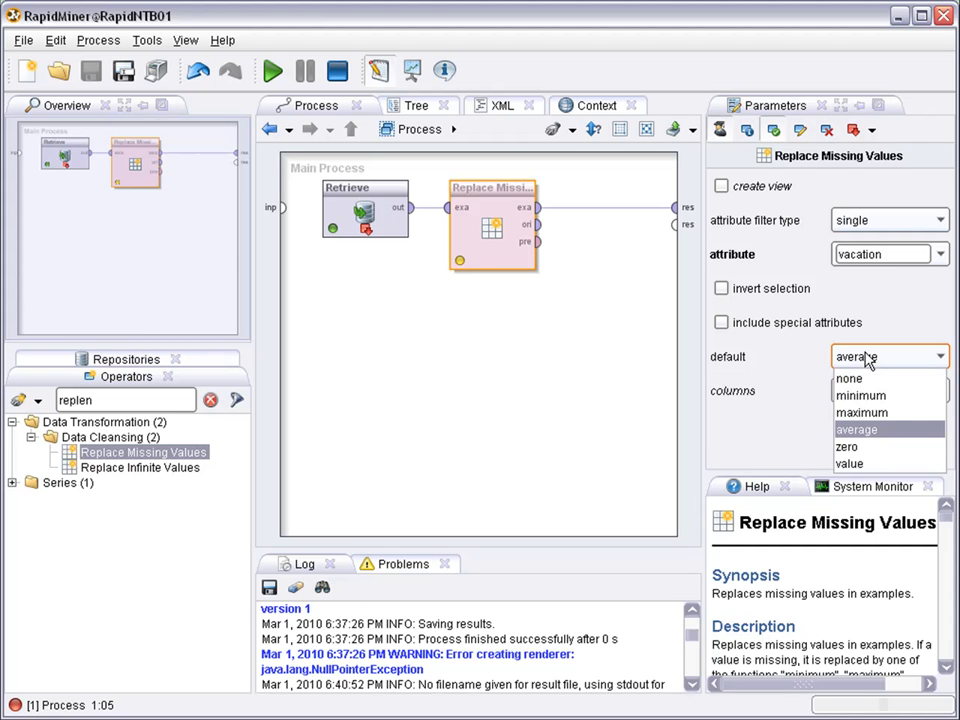
pyautogui.click(848, 464)
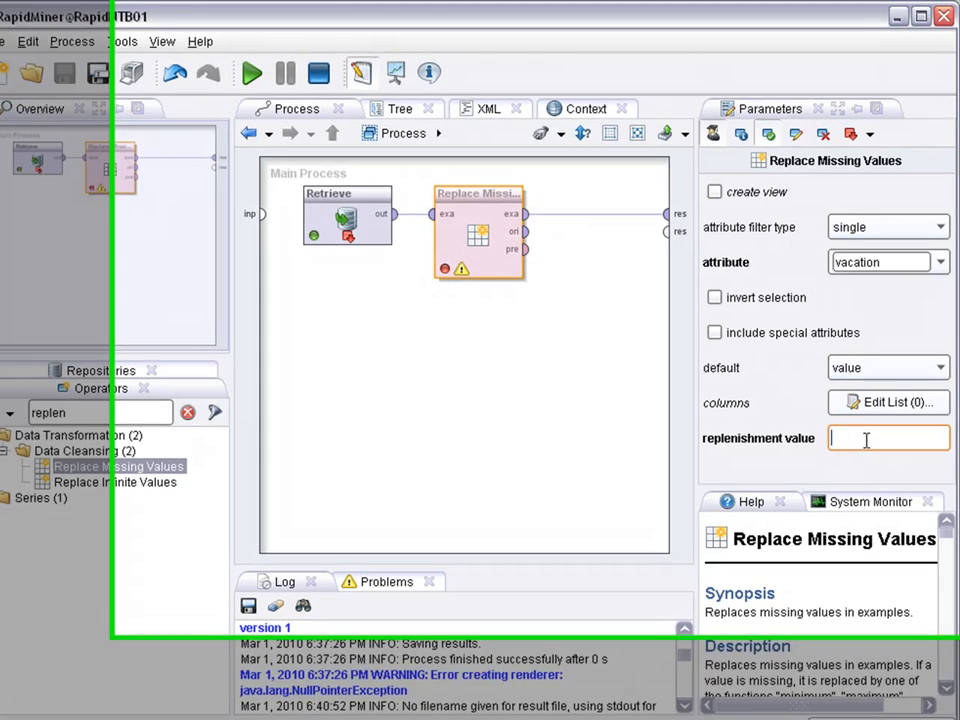
pyautogui.write('average')
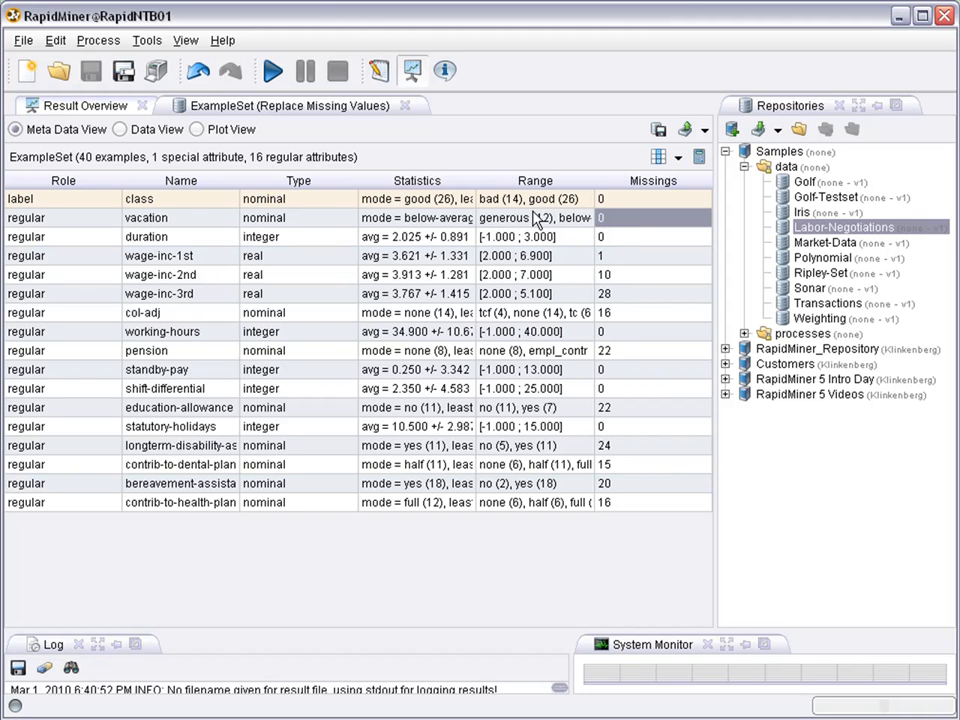
pyautogui.moveTo(536, 216)
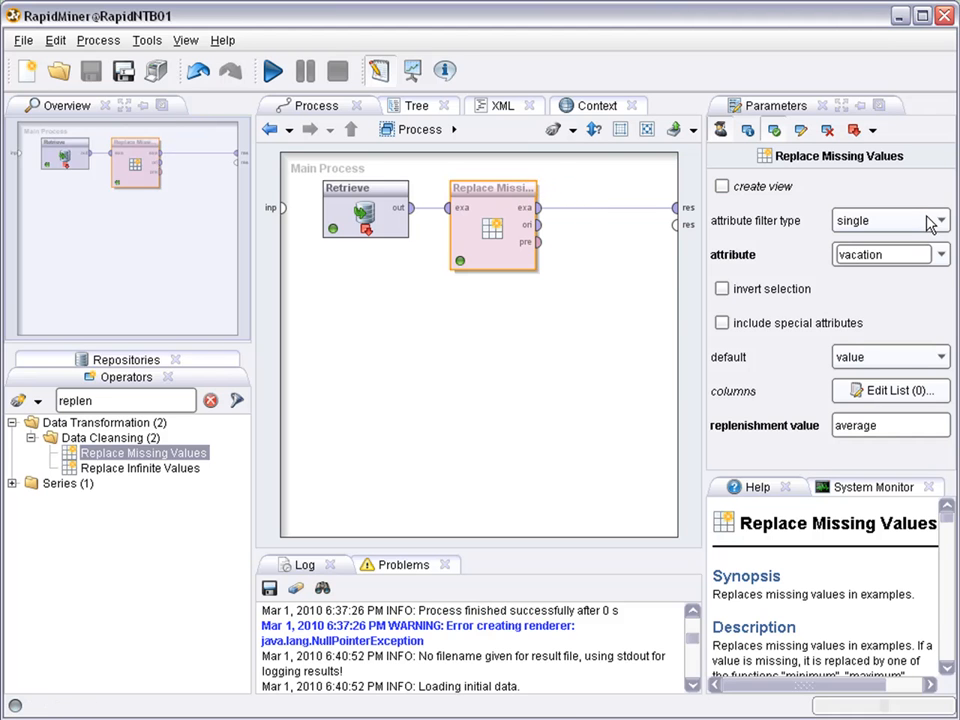
# Widen the attribute filter type to all with default replacement average.
pyautogui.click(936, 220)
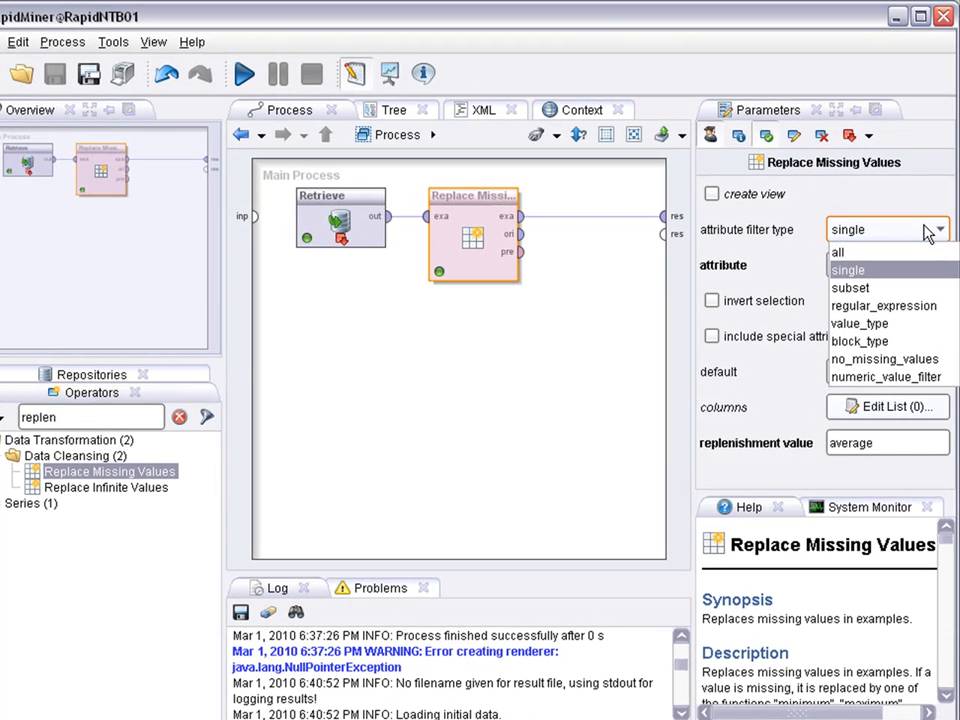
pyautogui.moveTo(884, 304)
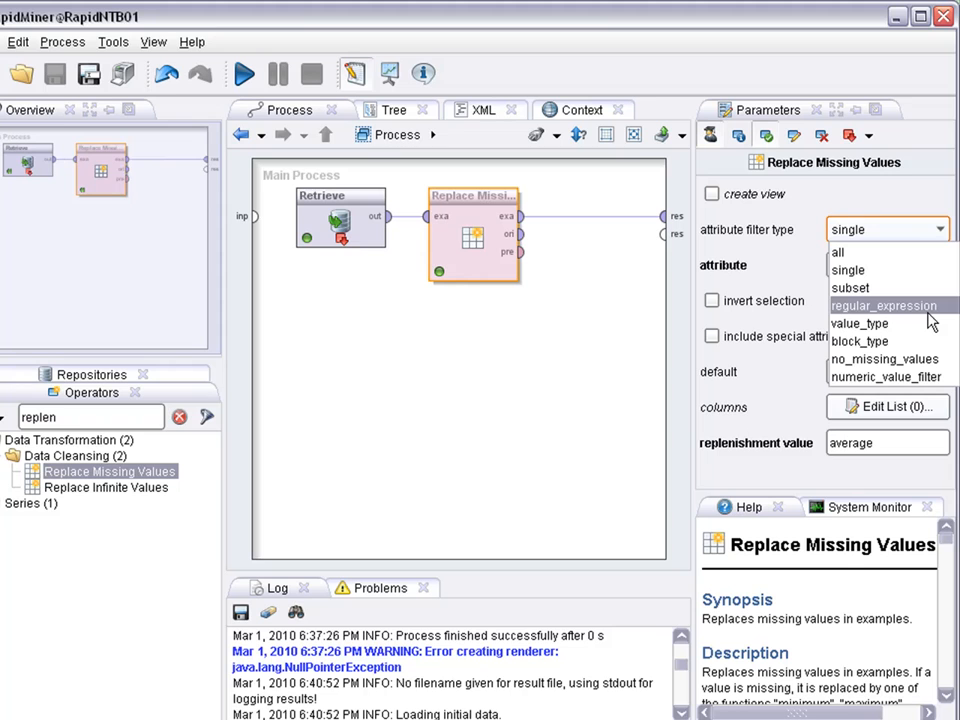
pyautogui.click(884, 304)
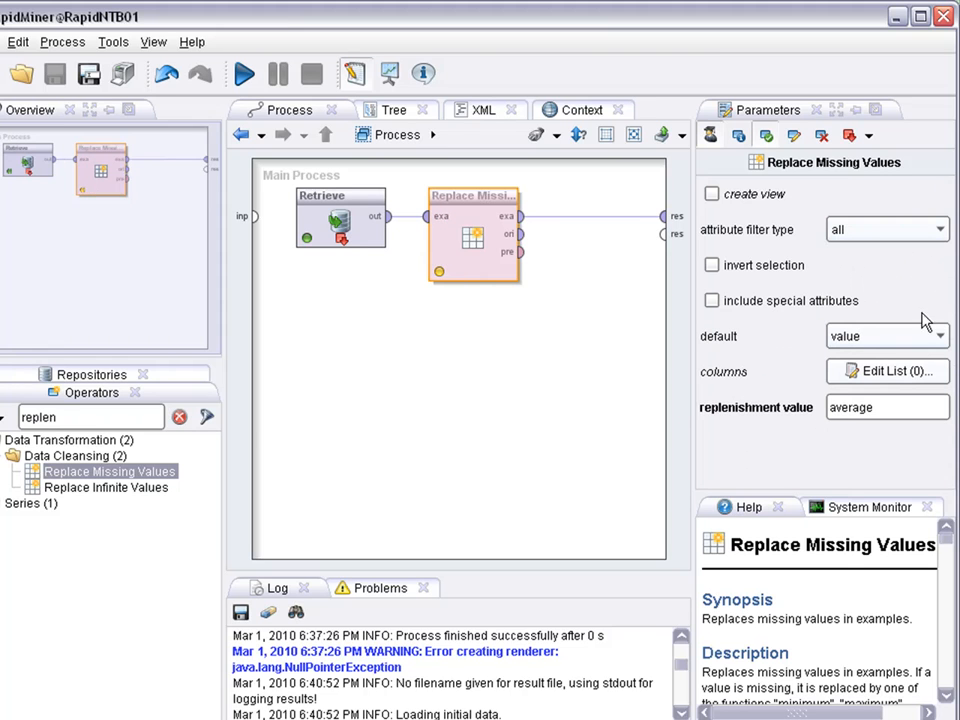
pyautogui.click(888, 336)
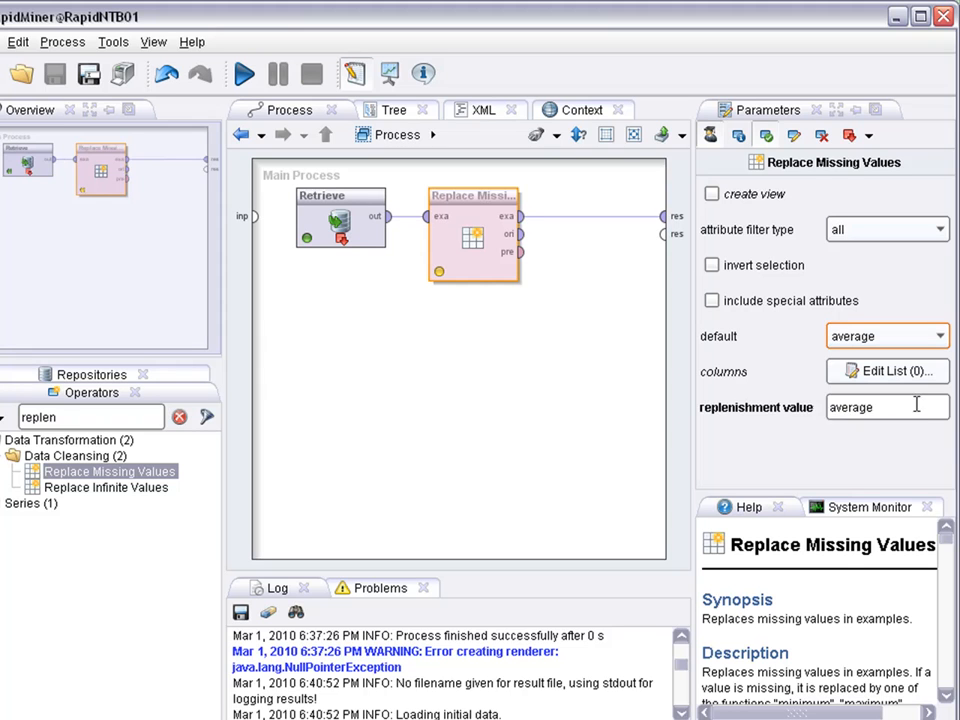
pyautogui.click(888, 370)
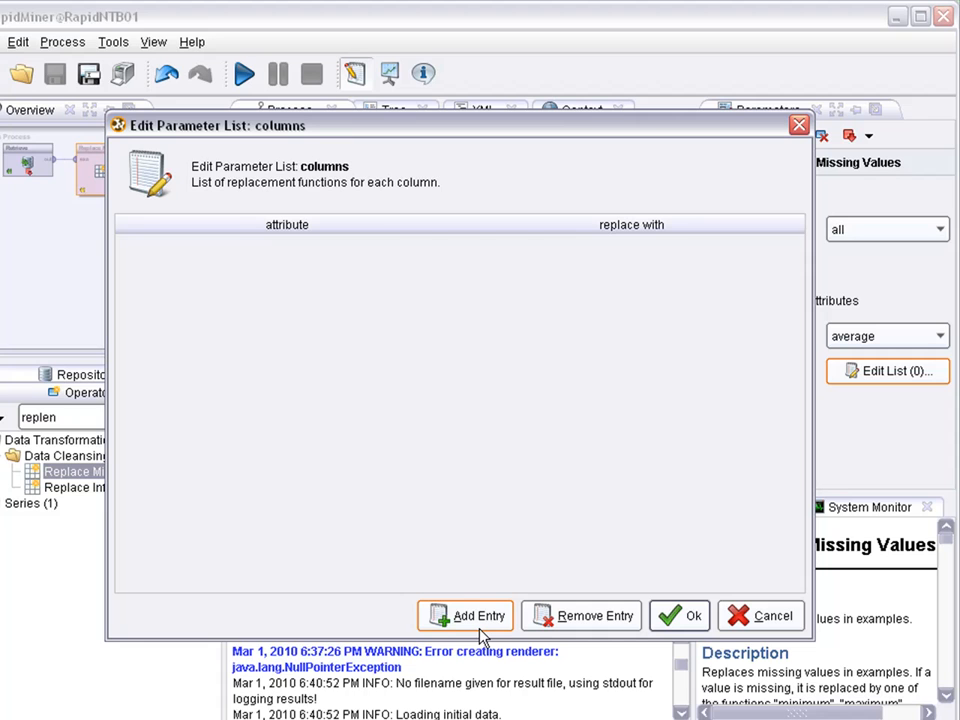
# Add column rules: vacation average, working-hours maximum, pension minimum, and confirm.
pyautogui.click(464, 616)
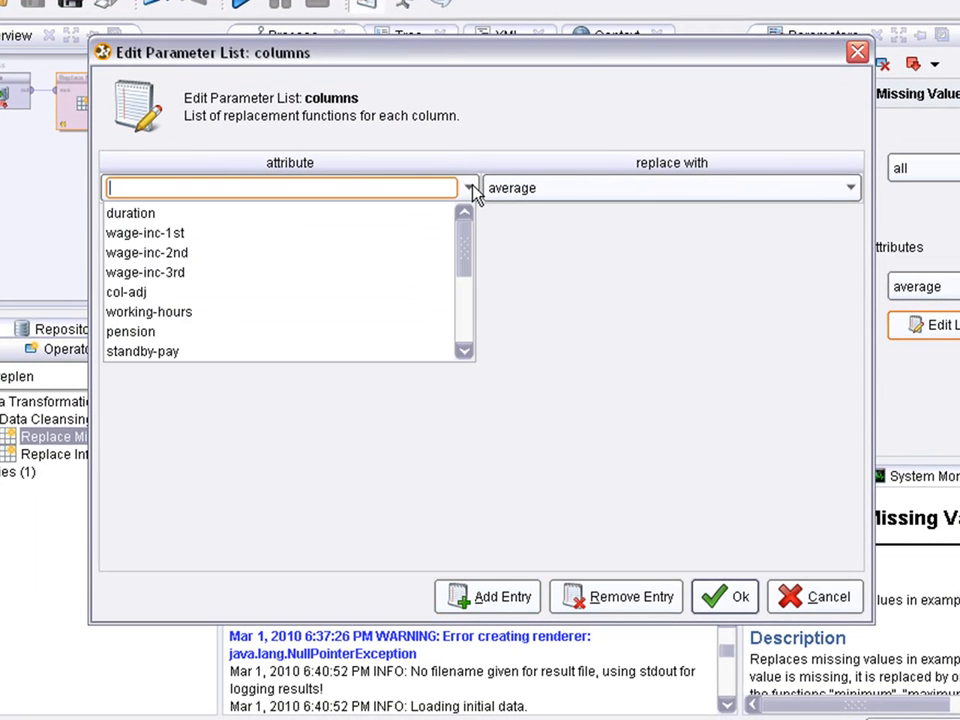
pyautogui.scroll(-3)
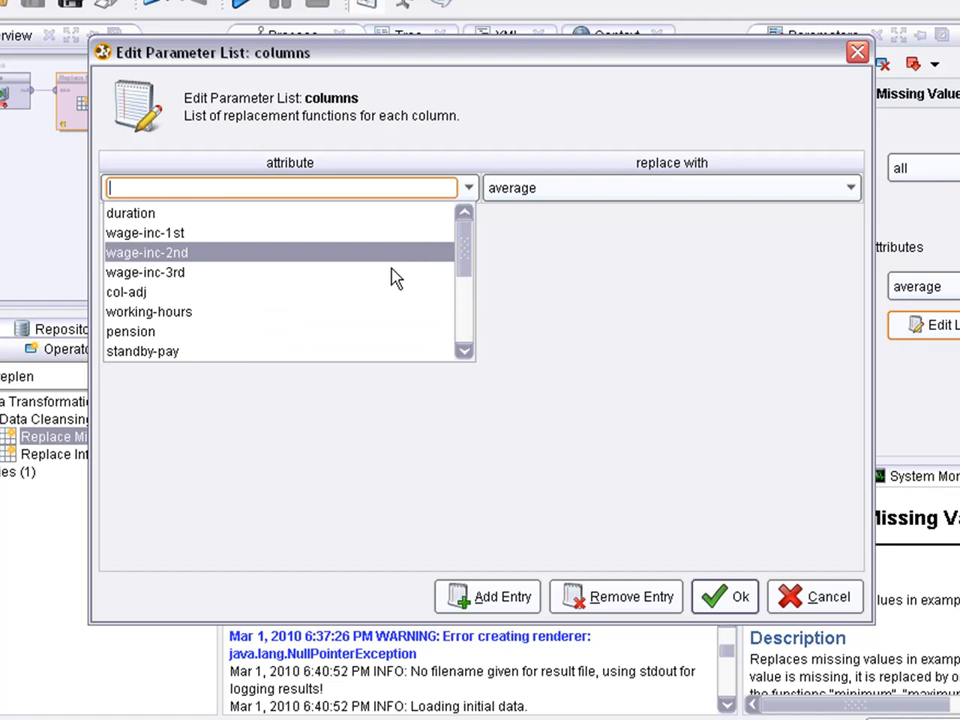
pyautogui.write('vacation')
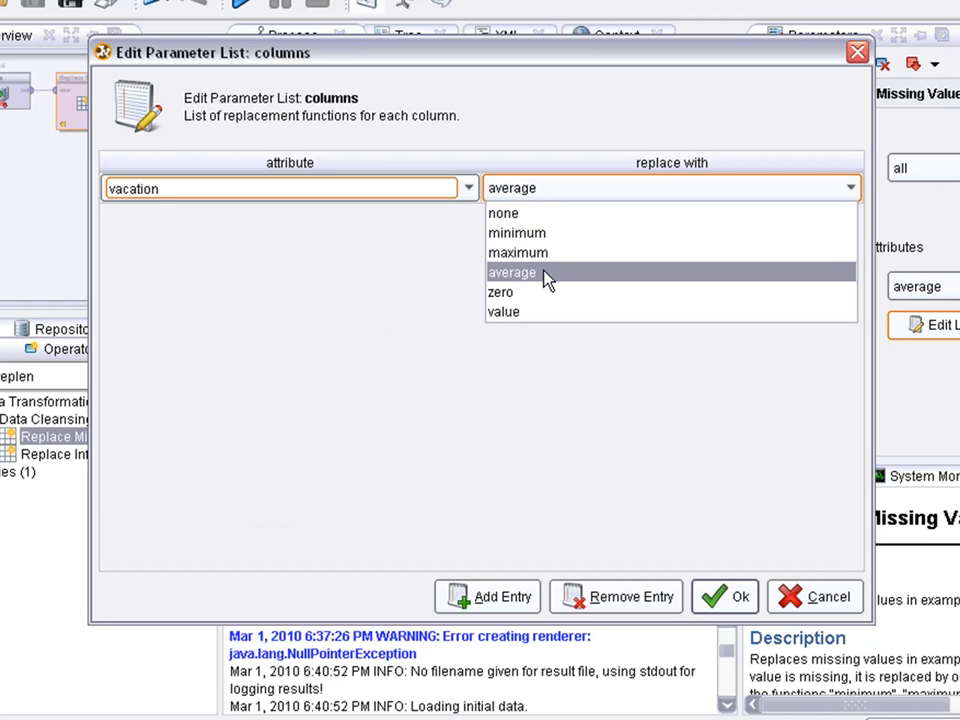
pyautogui.moveTo(544, 236)
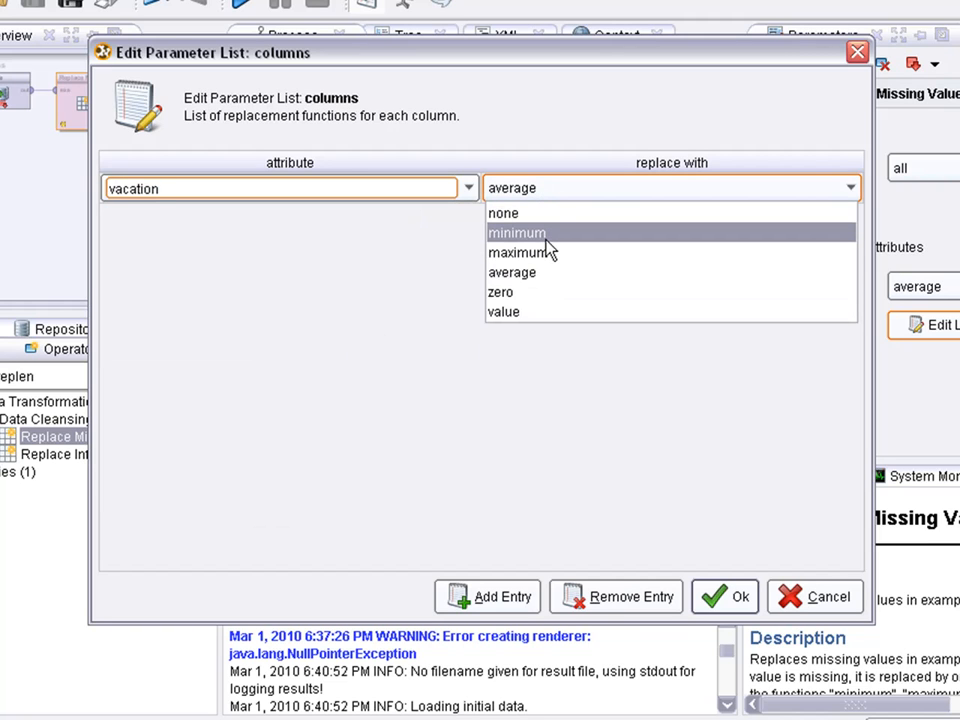
pyautogui.moveTo(540, 272)
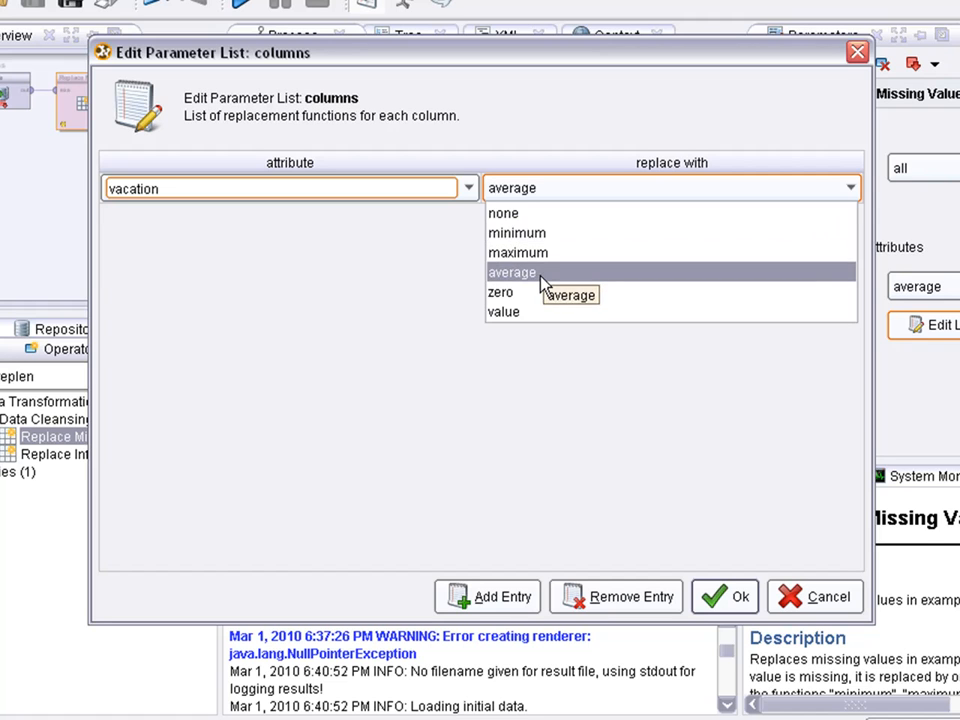
pyautogui.click(512, 272)
pyautogui.write('working-hours')
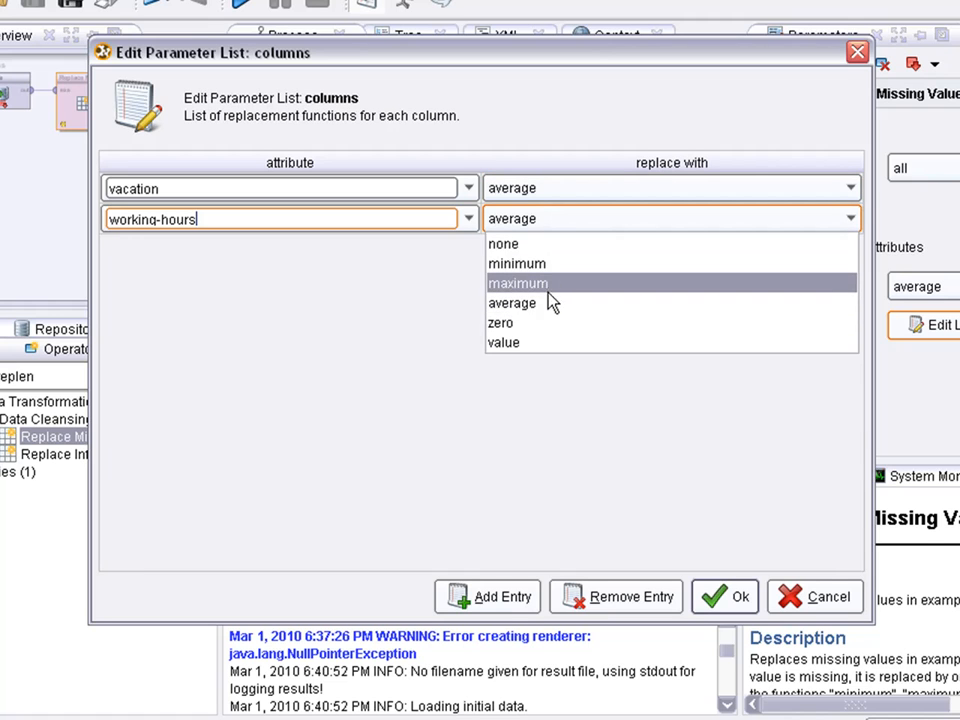
pyautogui.click(518, 284)
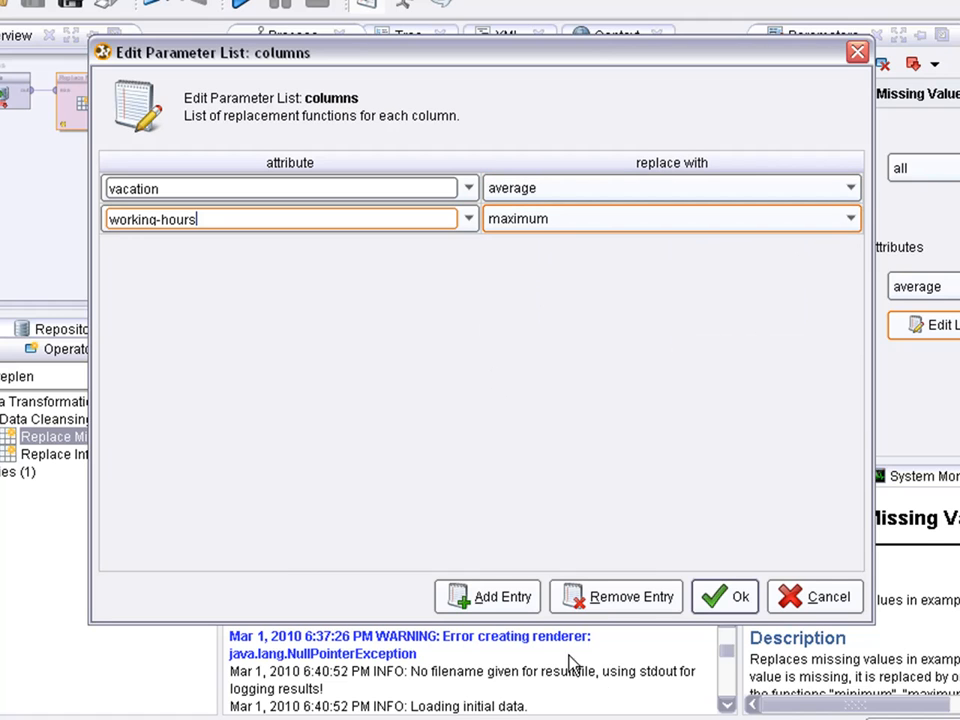
pyautogui.click(498, 596)
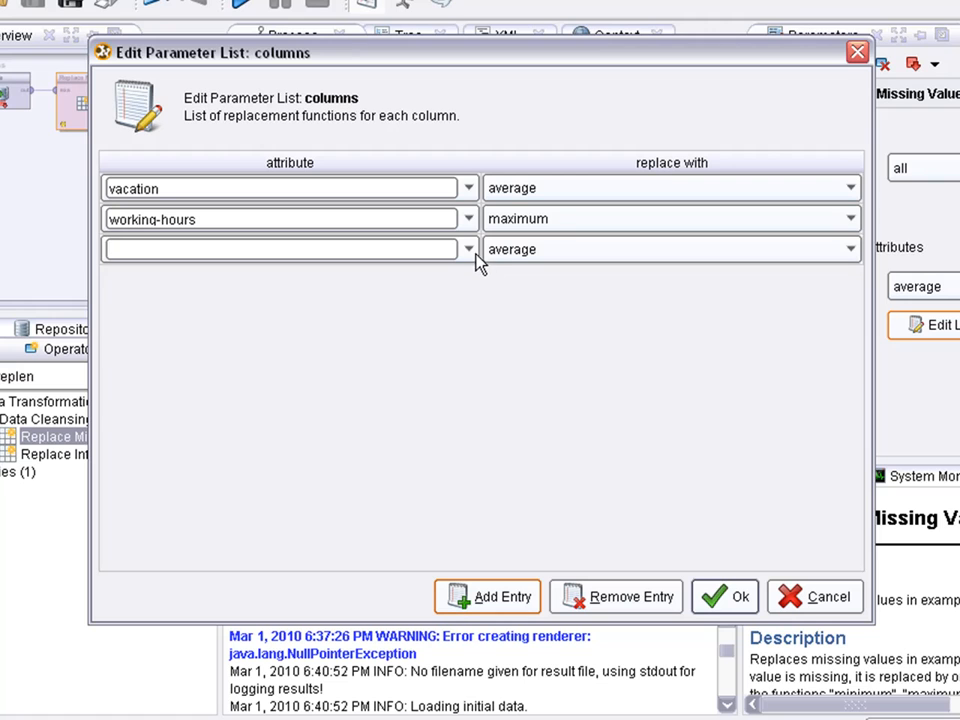
pyautogui.click(468, 248)
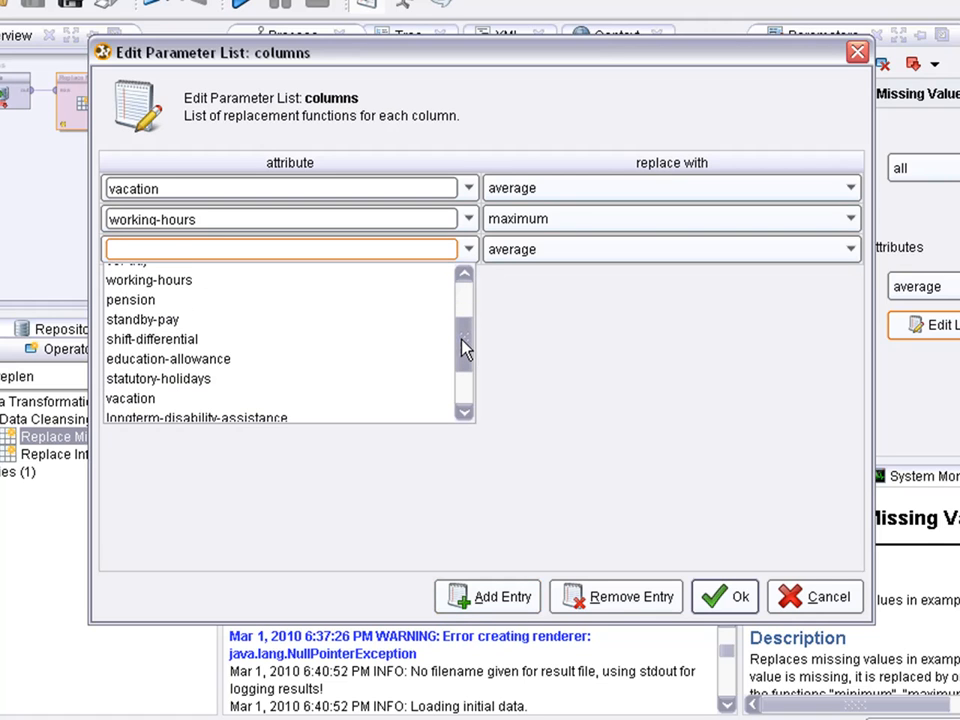
pyautogui.click(132, 300)
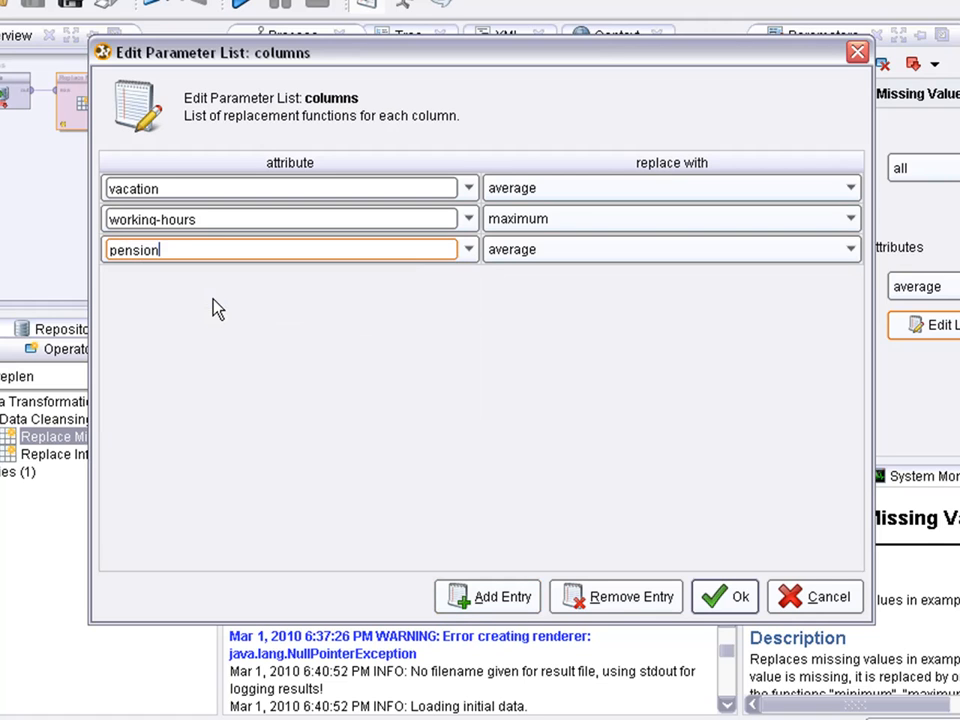
pyautogui.click(848, 248)
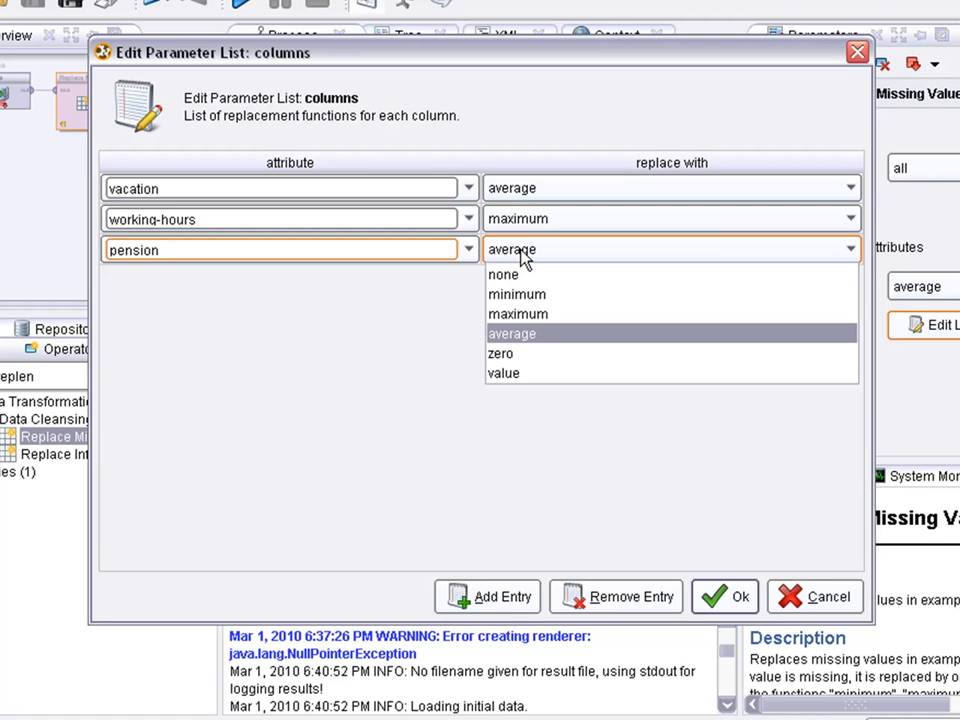
pyautogui.moveTo(504, 374)
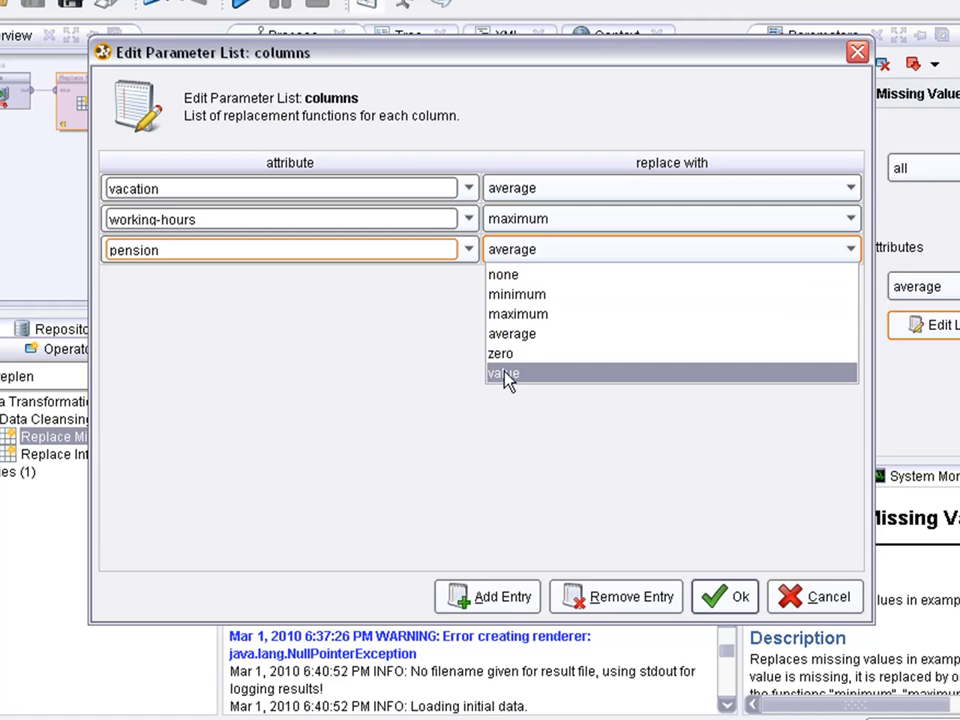
pyautogui.moveTo(504, 352)
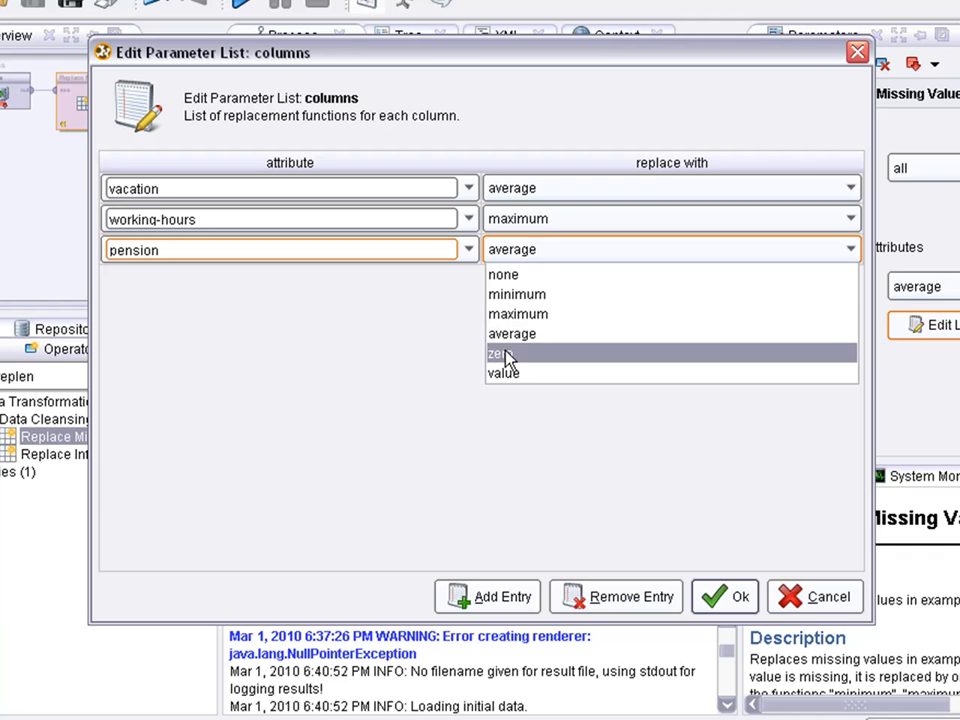
pyautogui.moveTo(516, 314)
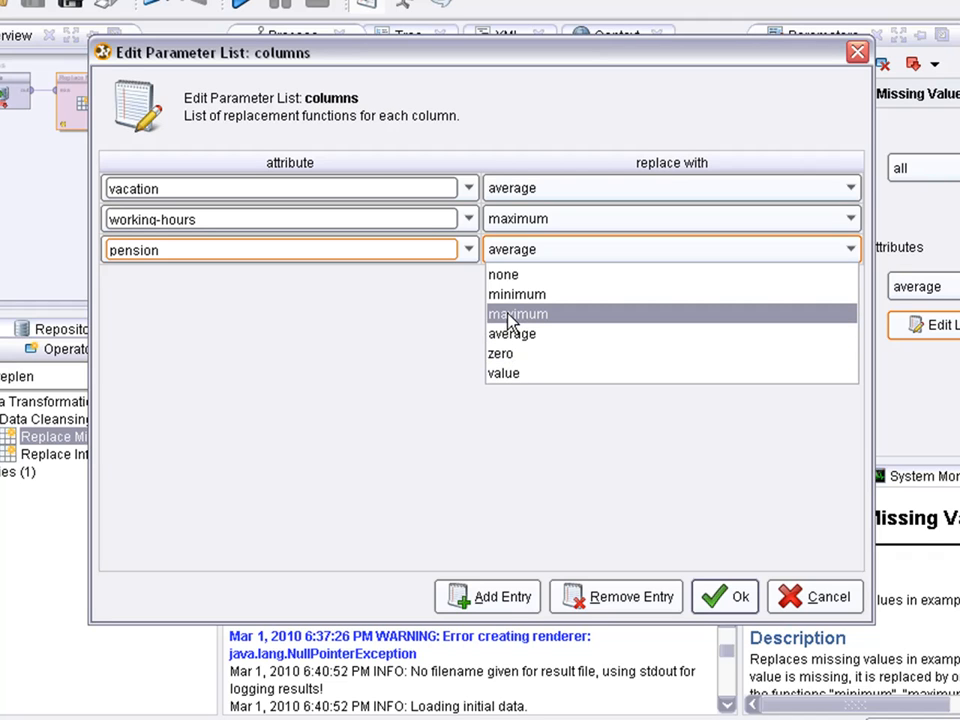
pyautogui.click(516, 292)
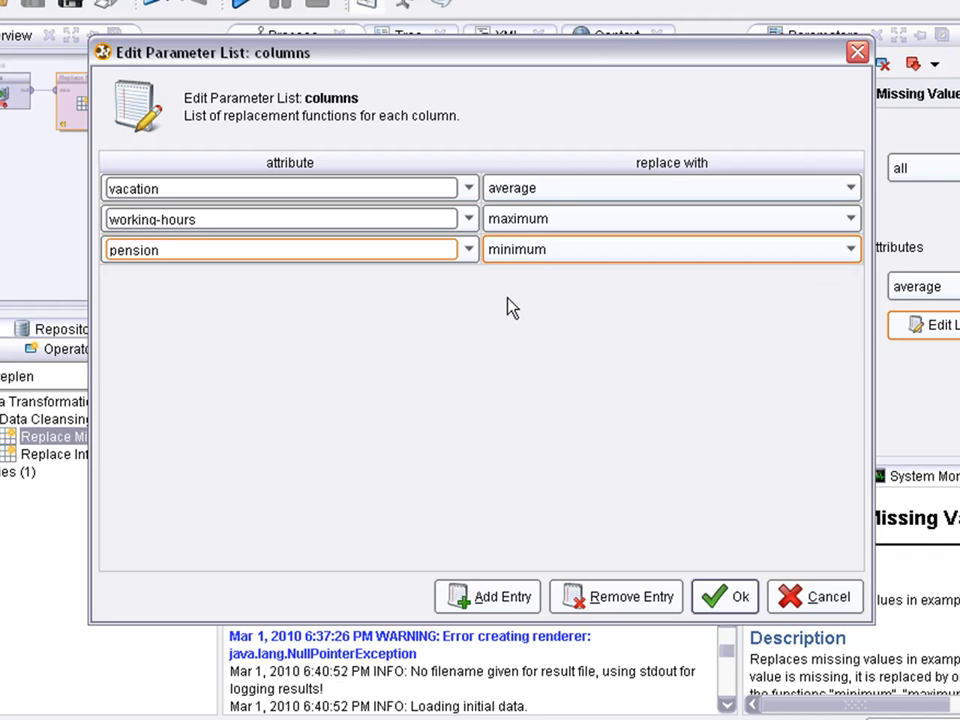
pyautogui.moveTo(450, 230)
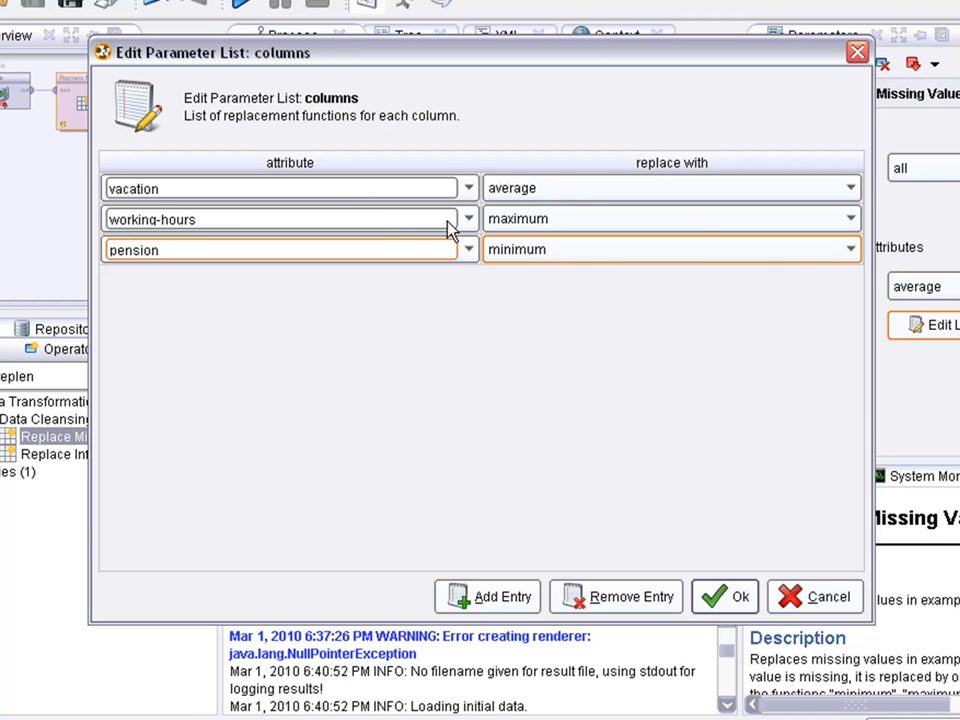
pyautogui.click(724, 596)
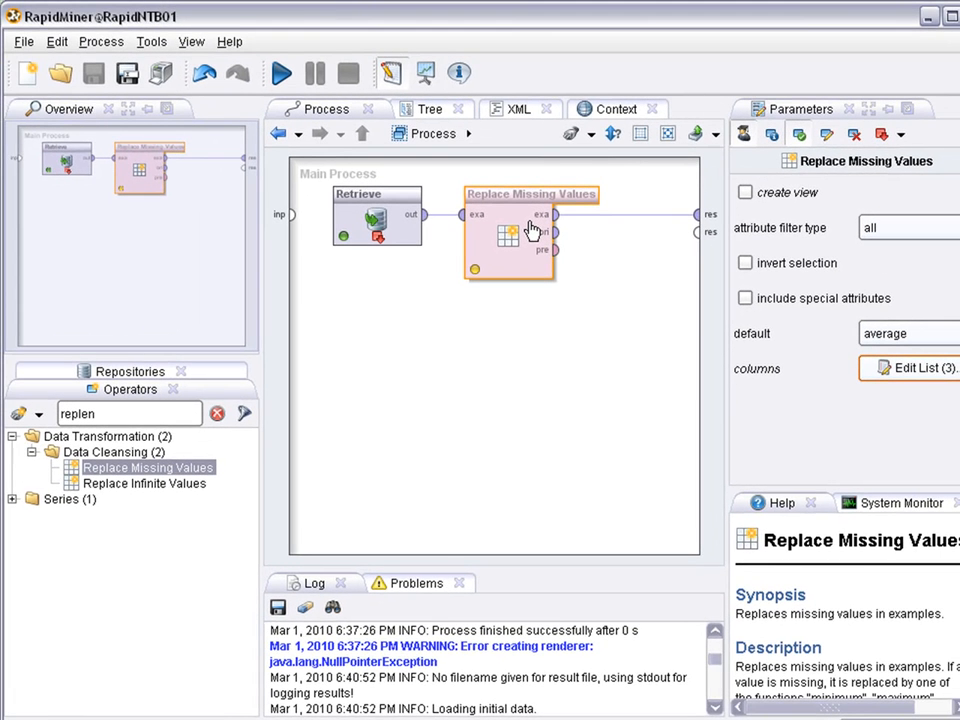
pyautogui.moveTo(506, 210)
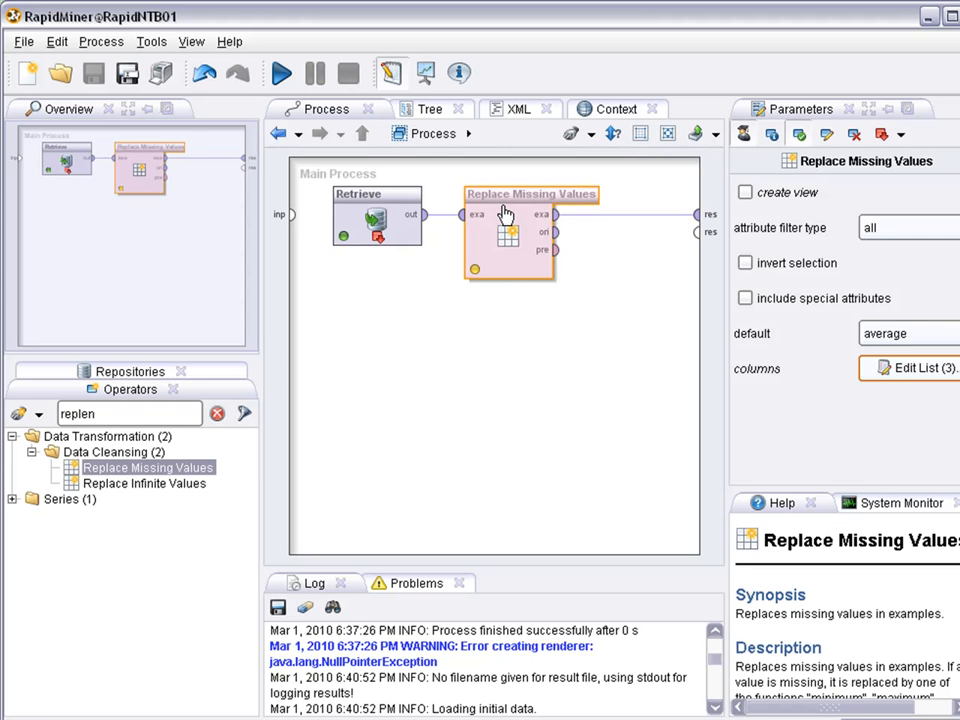
pyautogui.click(904, 332)
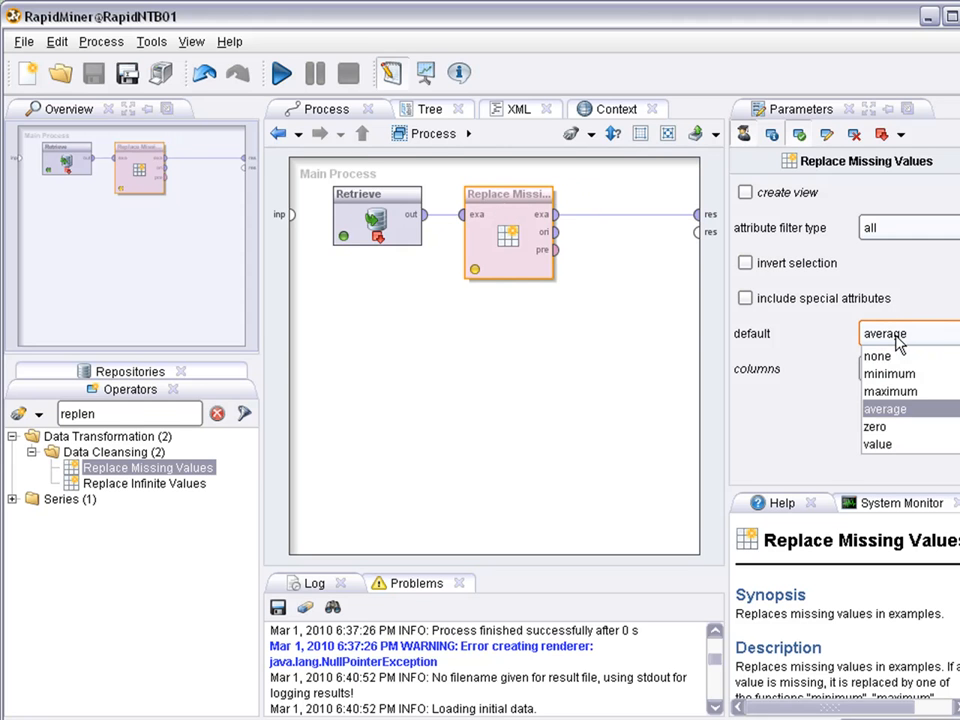
pyautogui.moveTo(896, 342)
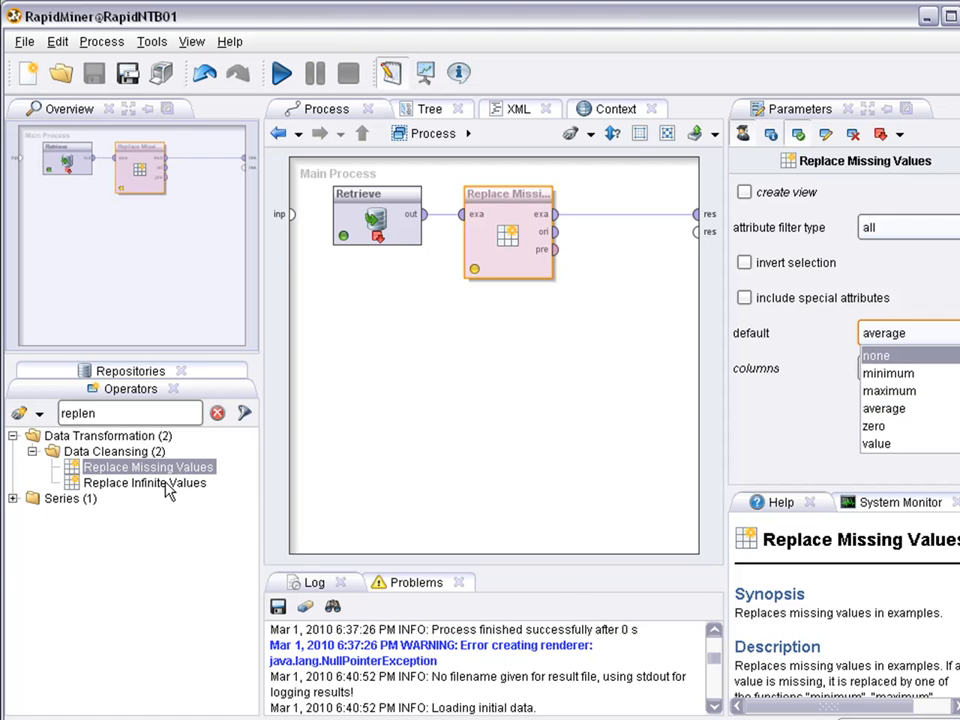
pyautogui.click(144, 482)
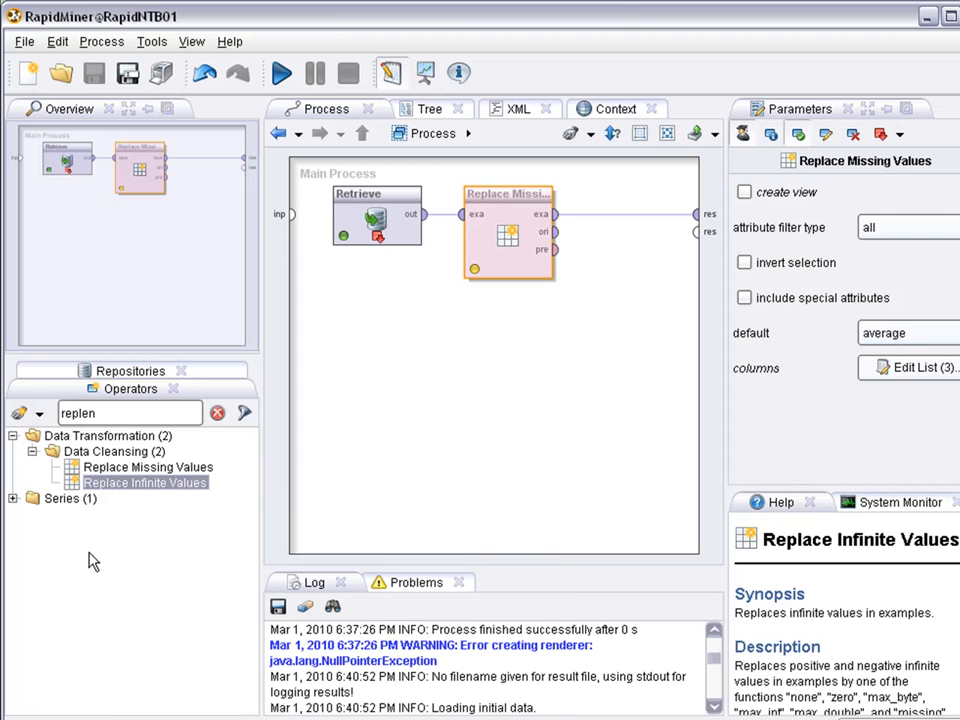
pyautogui.click(32, 452)
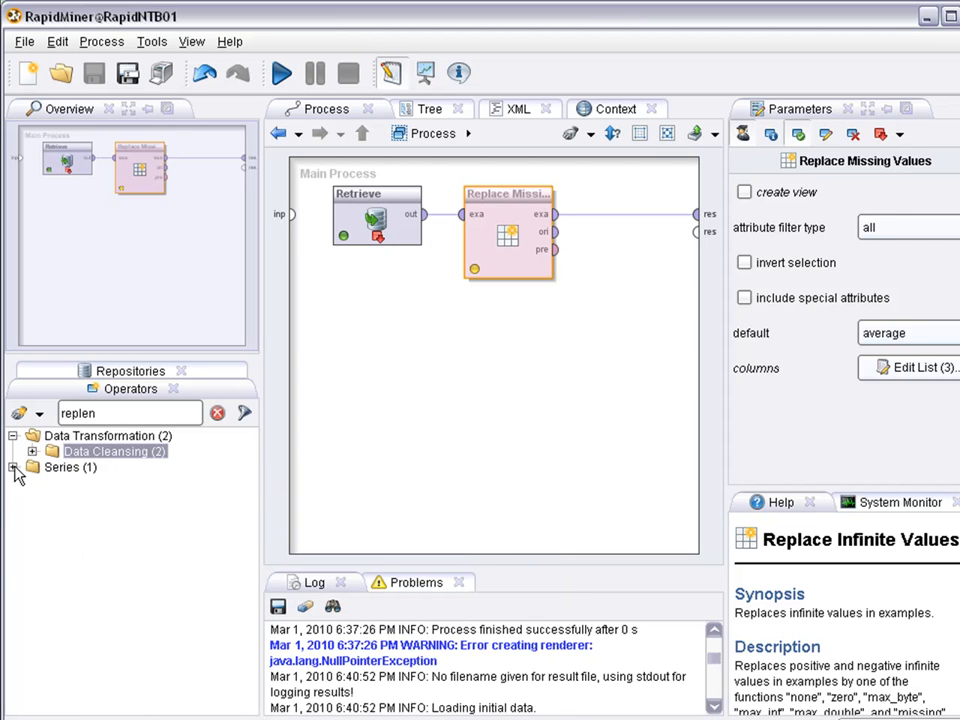
pyautogui.click(14, 436)
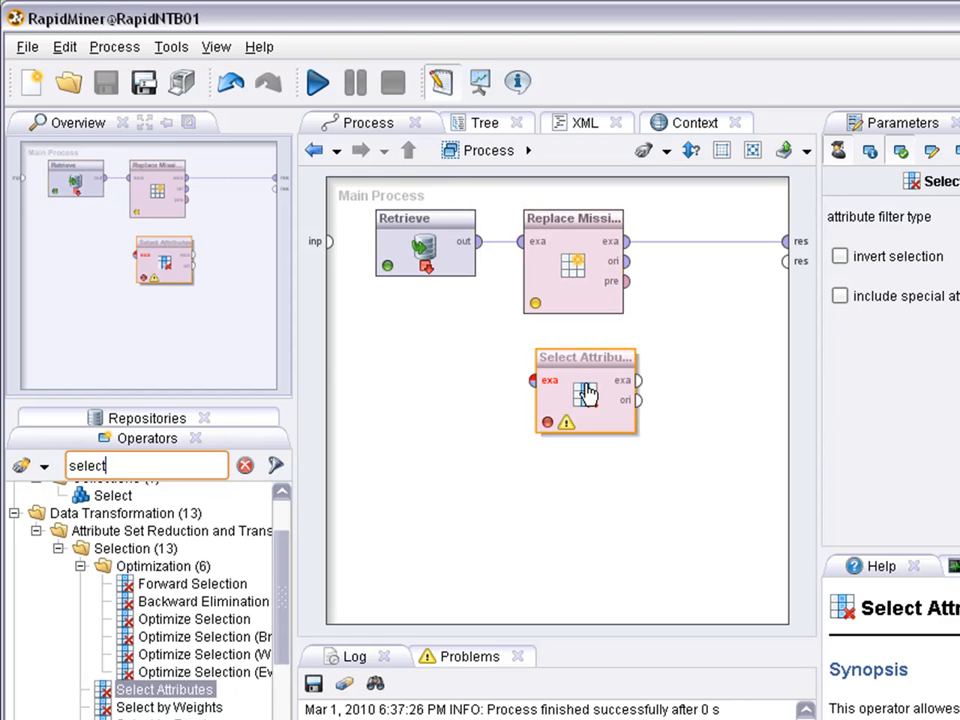
# Wire Select Attributes between Retrieve and Replace Missing Values and show its parameters.
pyautogui.click(720, 260)
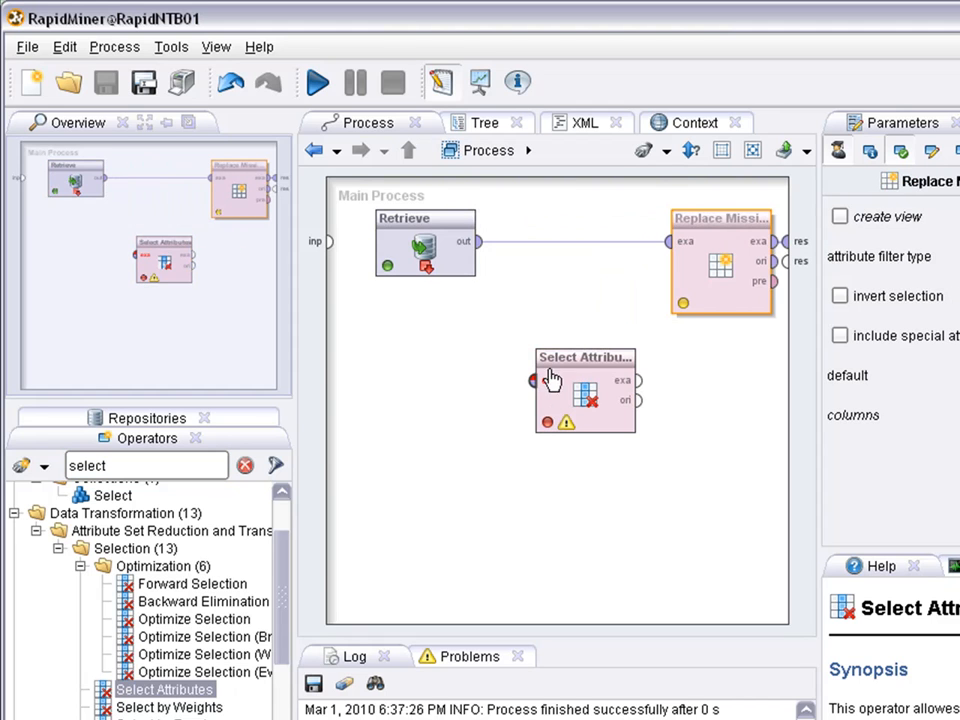
pyautogui.moveTo(584, 390); pyautogui.dragTo(572, 244)
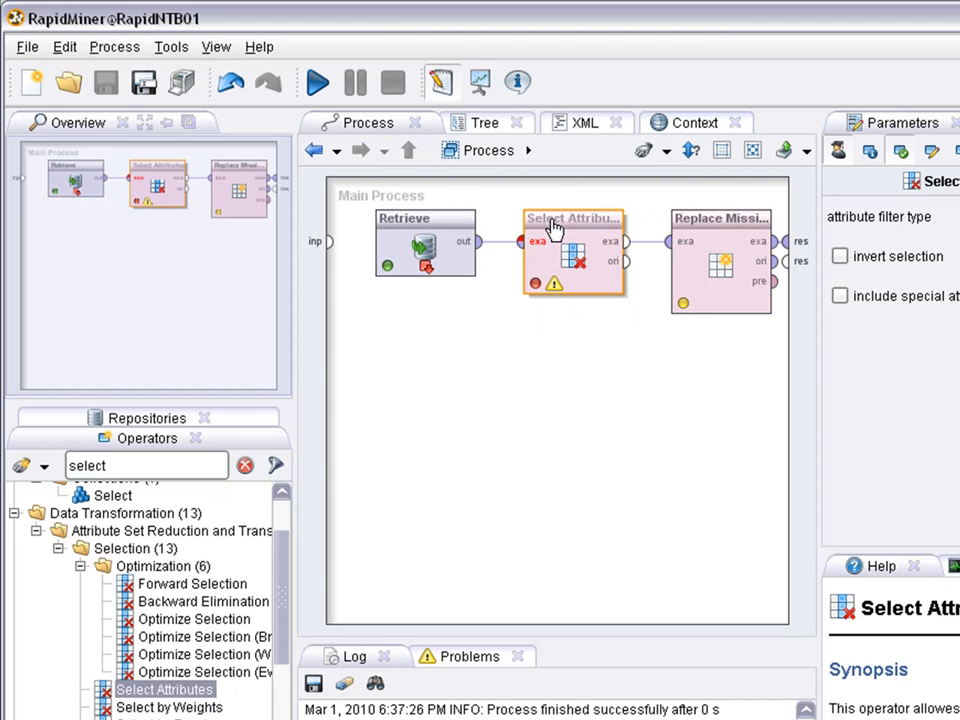
pyautogui.moveTo(572, 244); pyautogui.dragTo(500, 244)
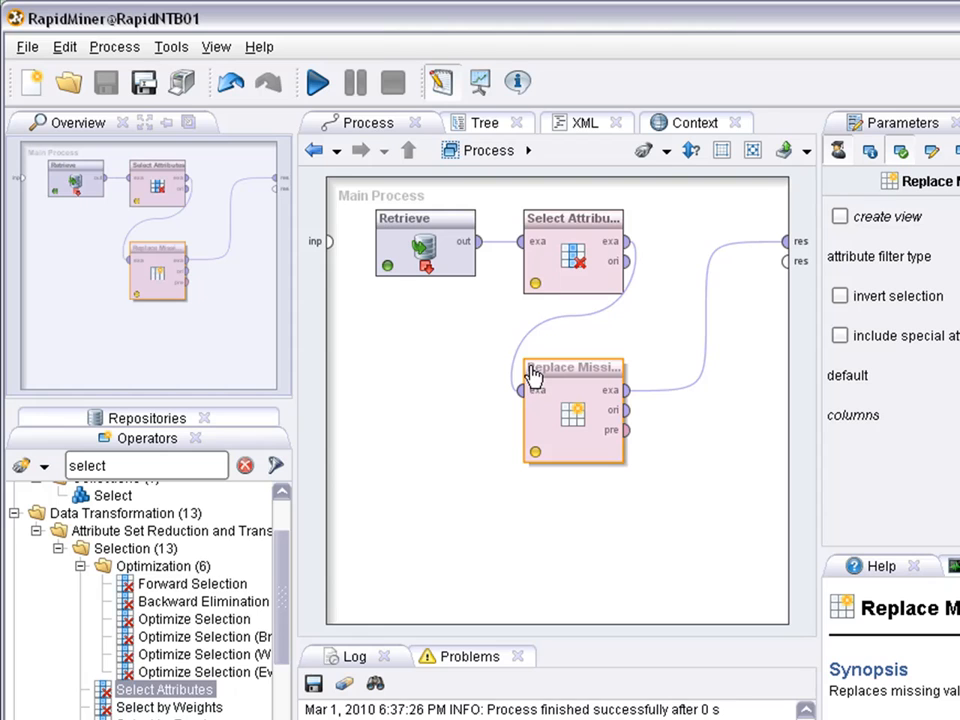
pyautogui.click(564, 240)
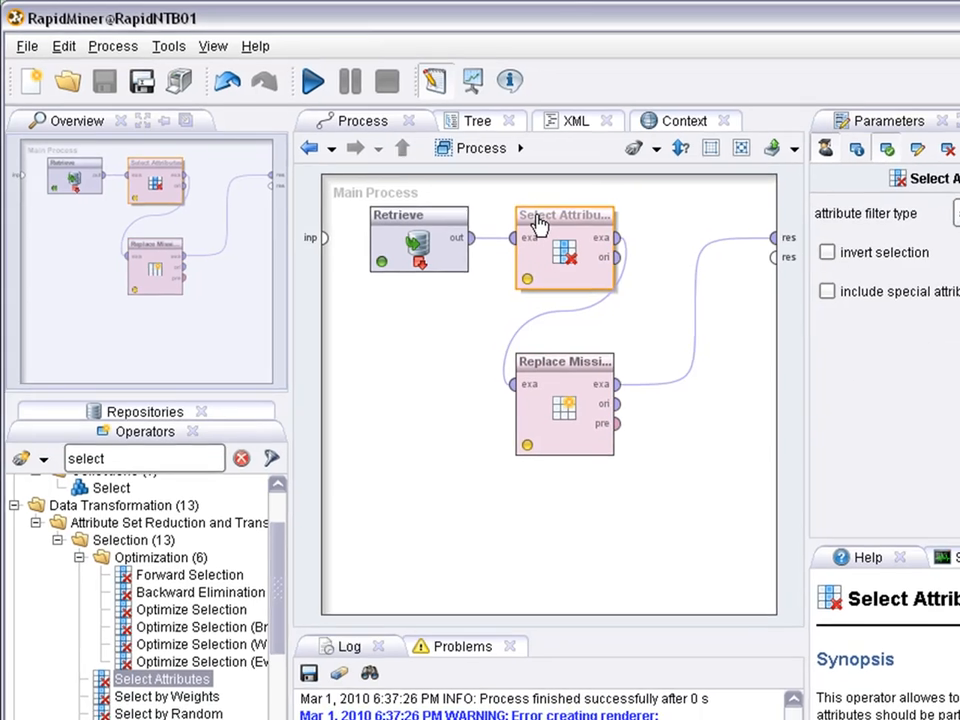
# Set attribute filter type to single on wage-inc-3rd and tick invert selection to drop it.
pyautogui.click(930, 186)
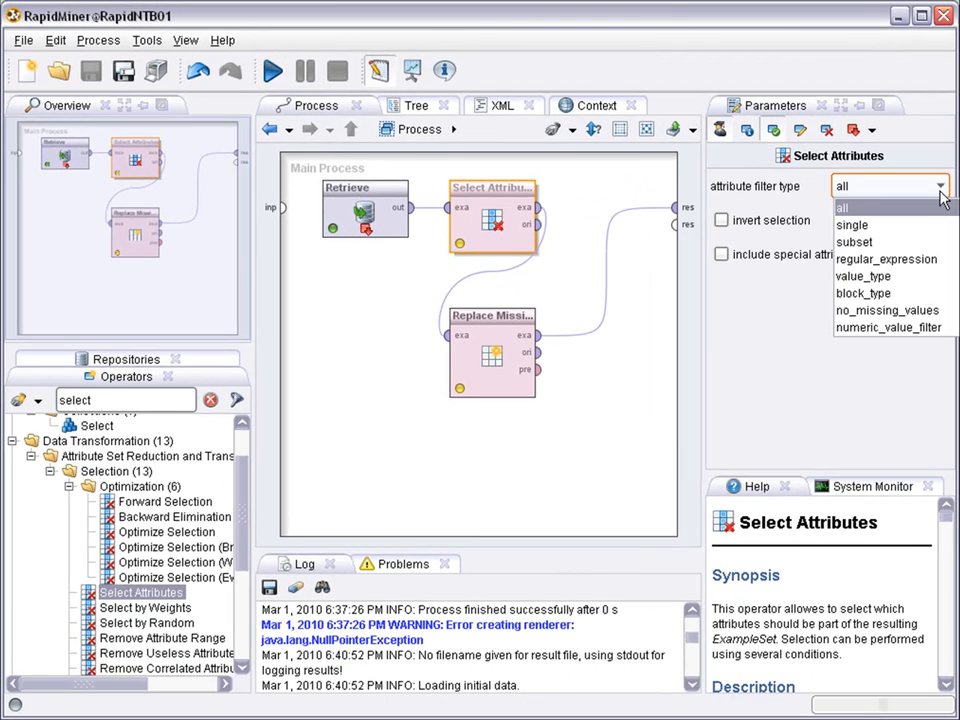
pyautogui.click(852, 224)
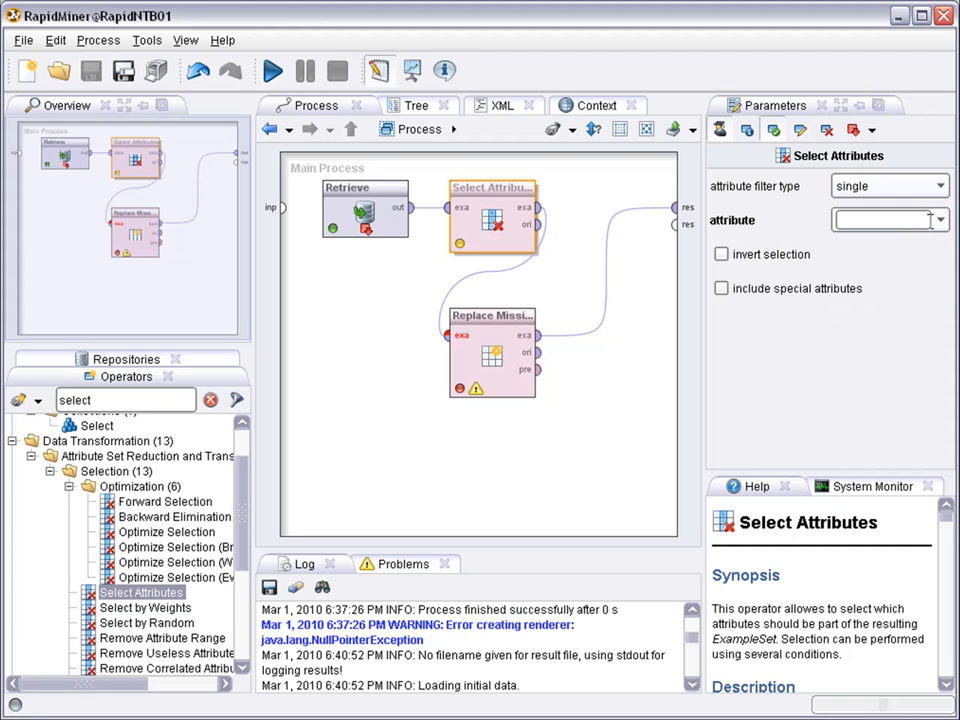
pyautogui.click(936, 218)
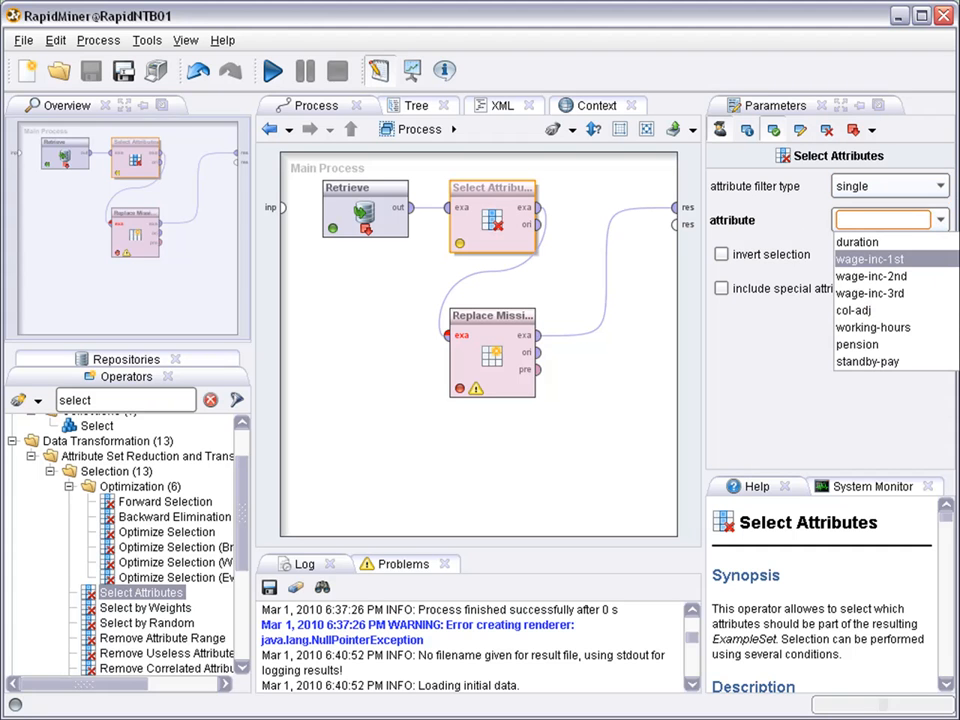
pyautogui.moveTo(890, 290)
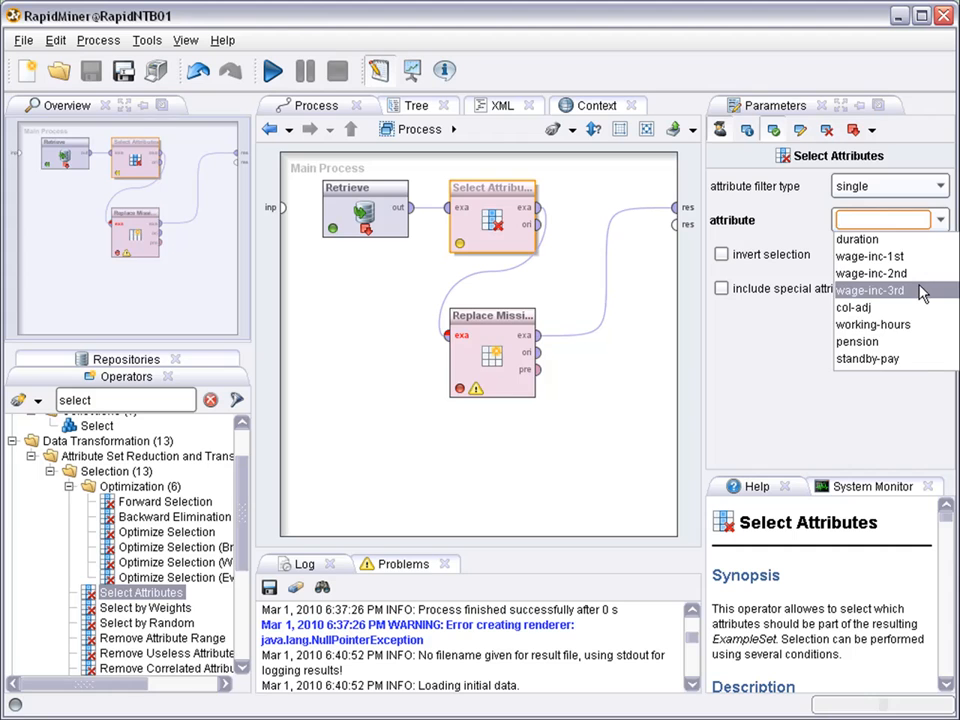
pyautogui.click(868, 290)
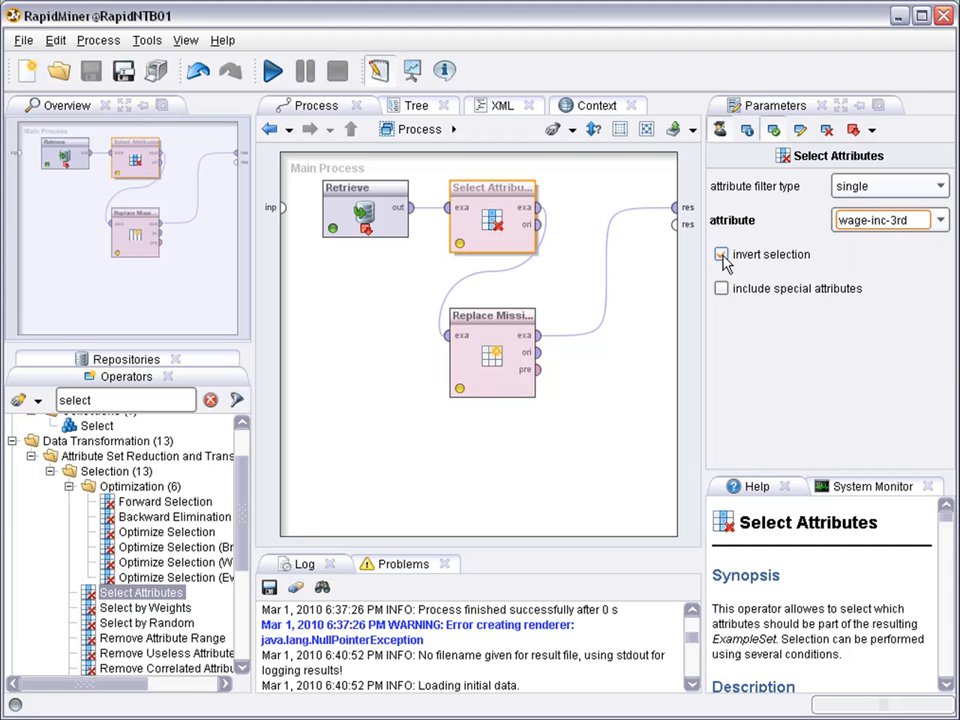
pyautogui.click(720, 254)
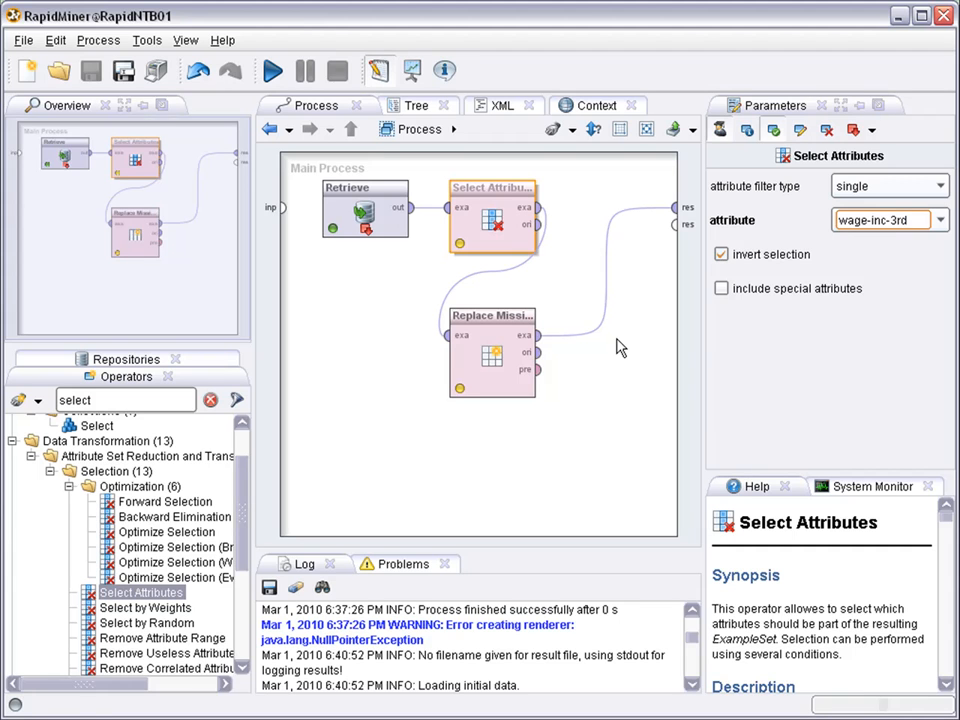
pyautogui.moveTo(380, 204)
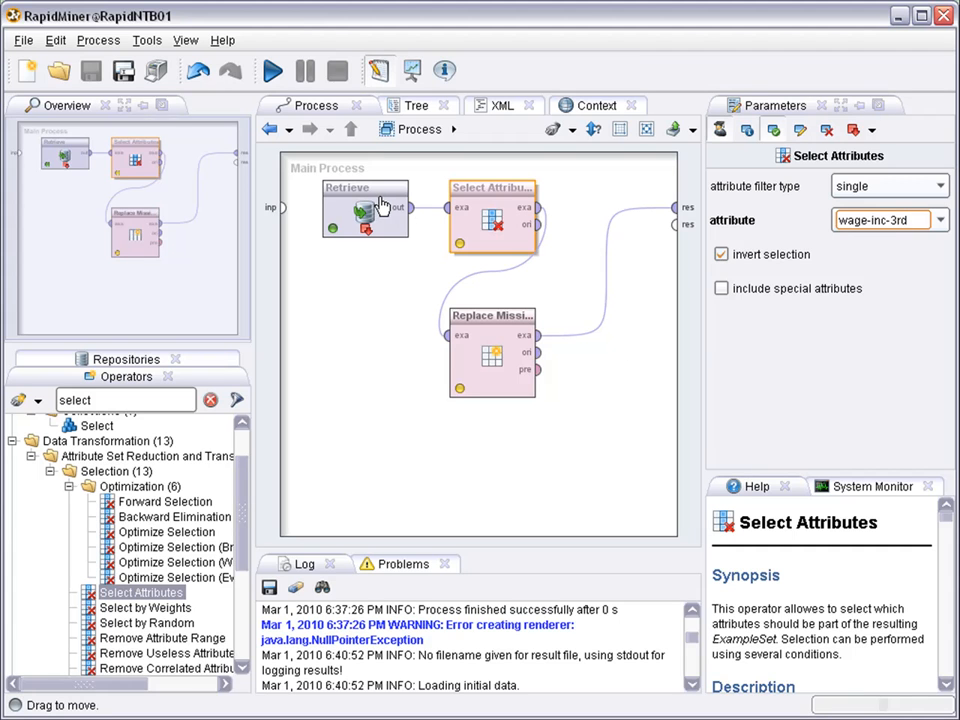